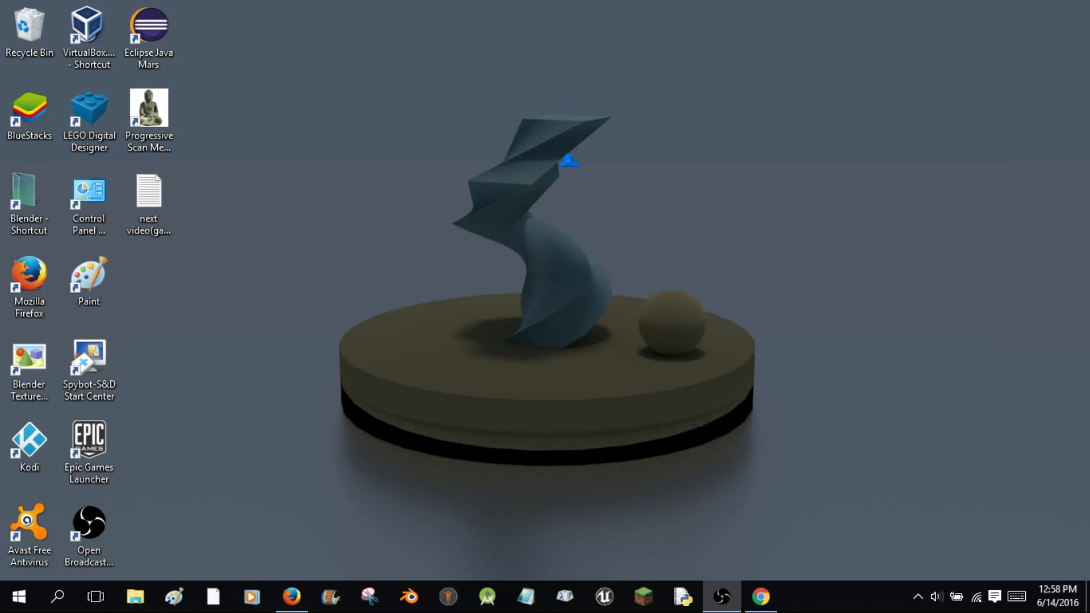
pyautogui.moveTo(579, 244)
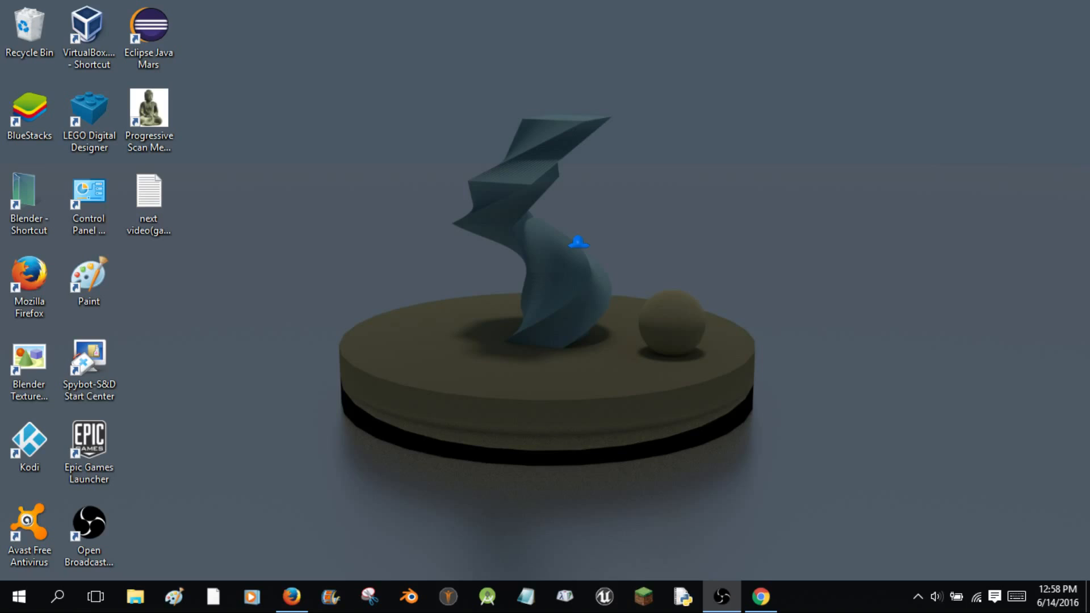
pyautogui.moveTo(397, 186)
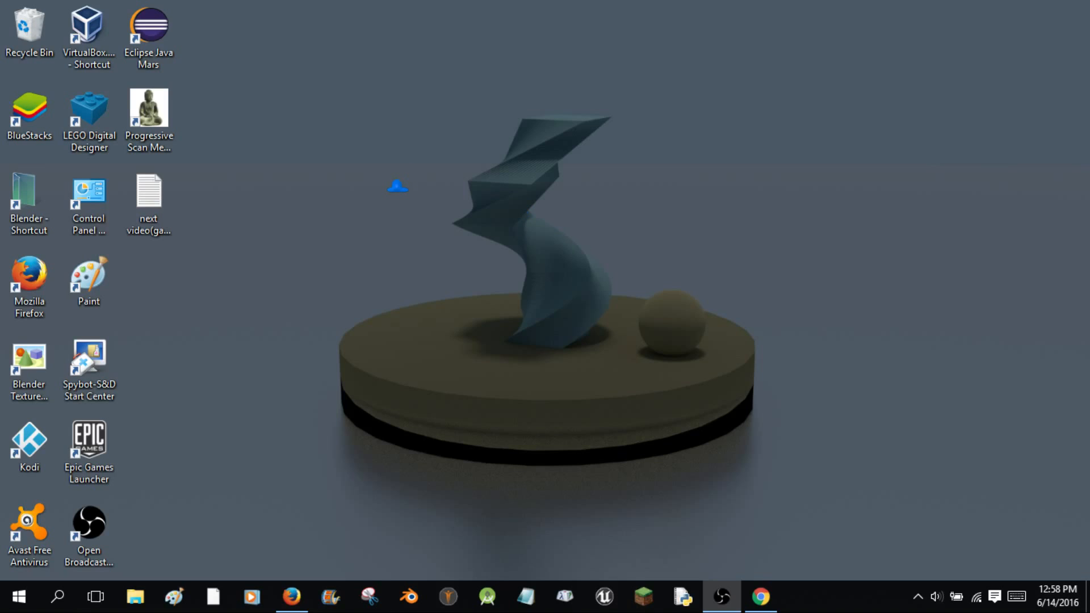
pyautogui.moveTo(403, 181)
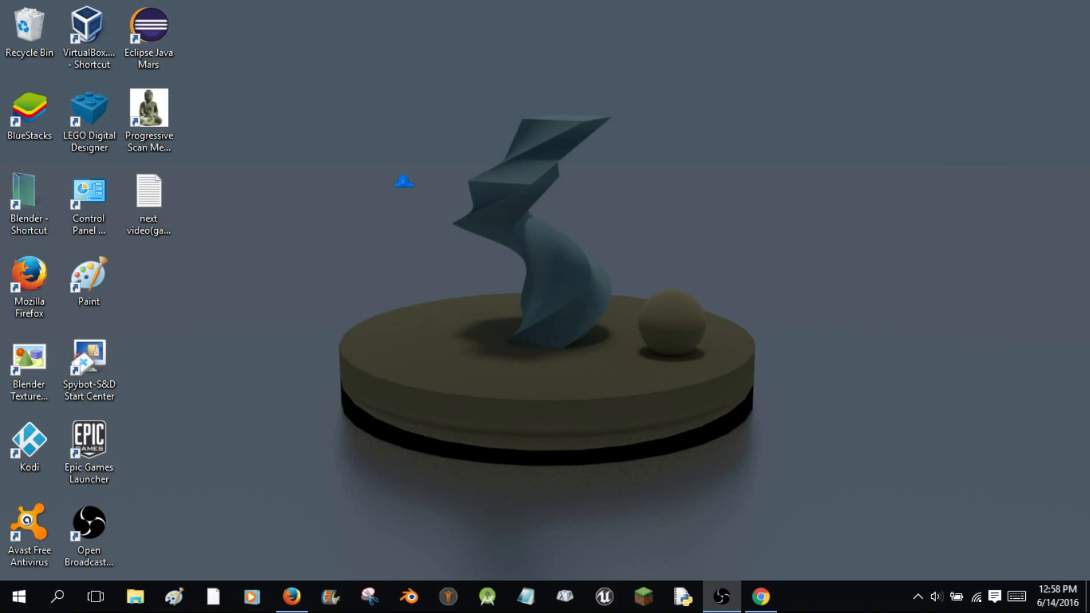
pyautogui.moveTo(414, 175)
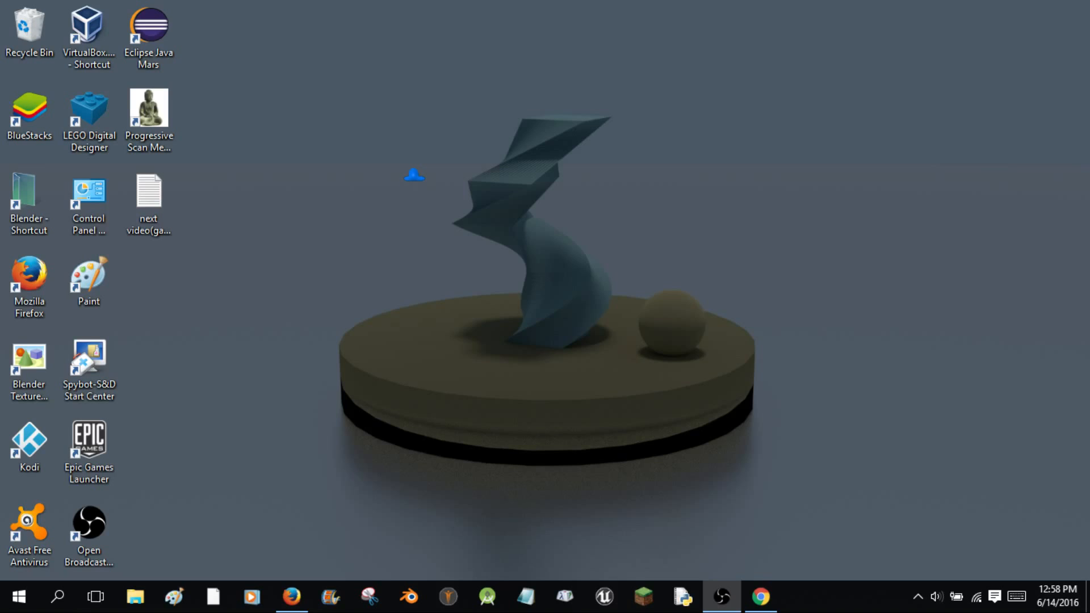
pyautogui.moveTo(564, 479)
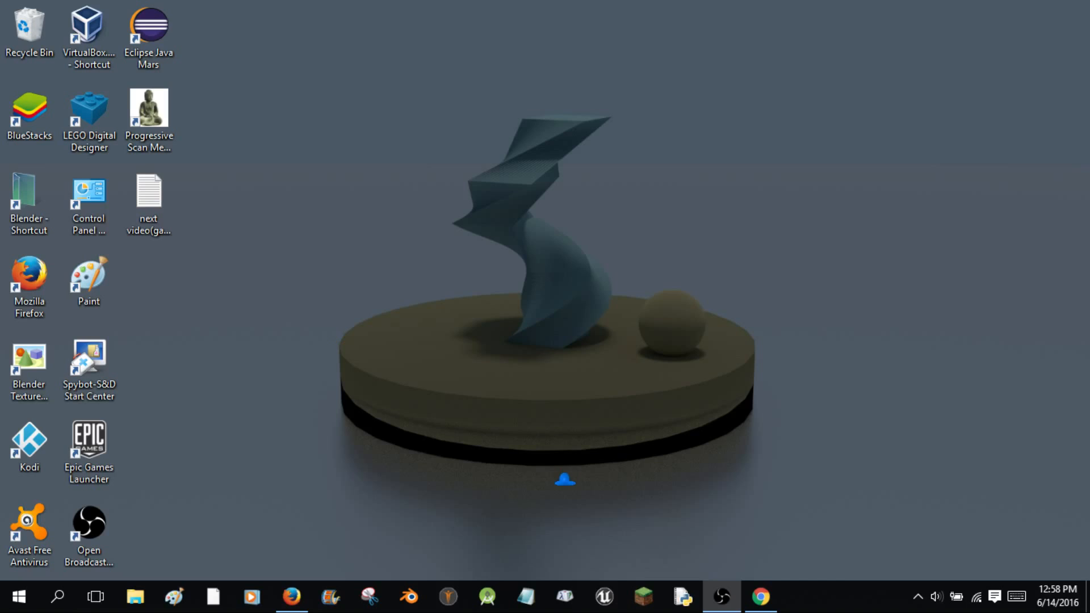
pyautogui.moveTo(508, 514)
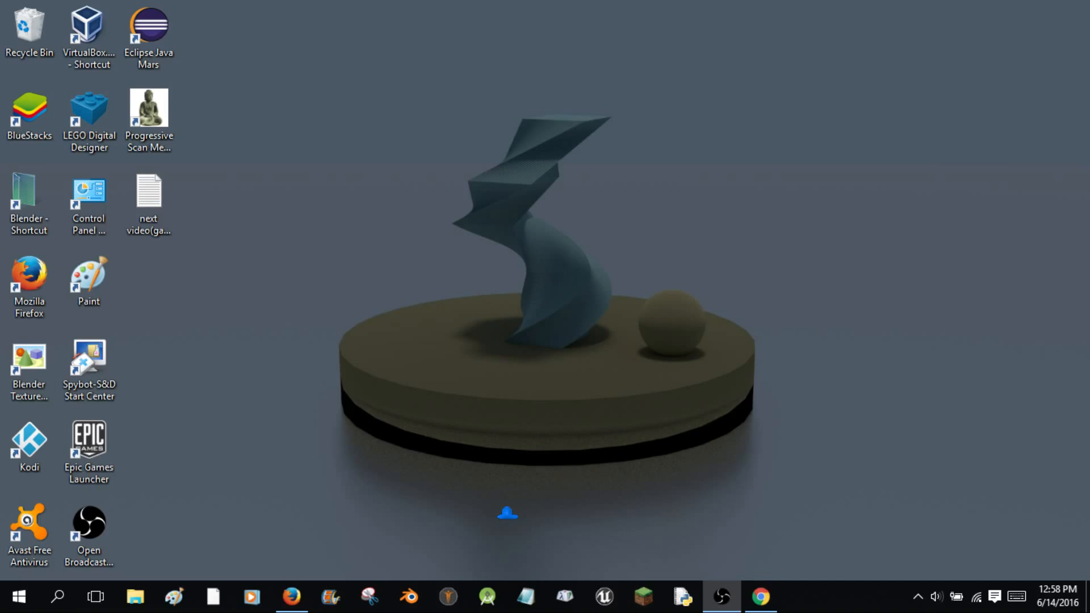
pyautogui.moveTo(546, 433)
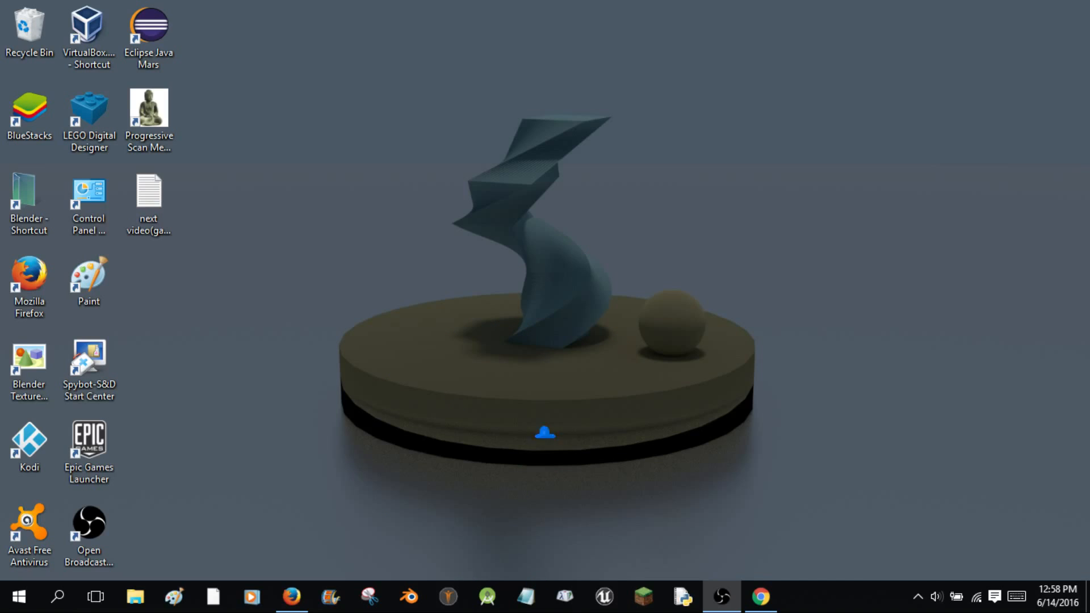
pyautogui.moveTo(560, 416)
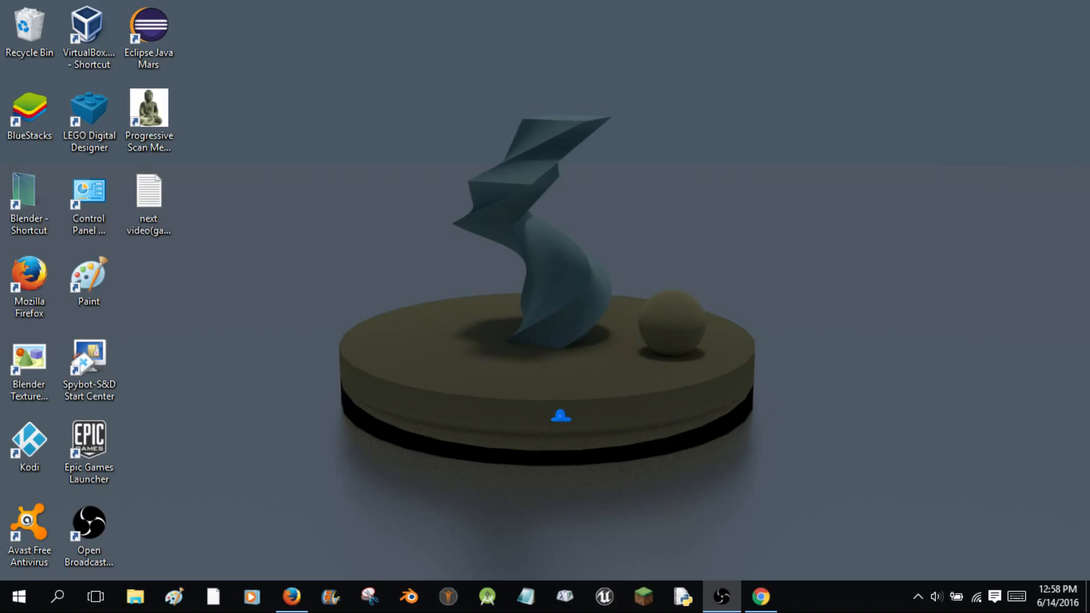
pyautogui.moveTo(483, 521)
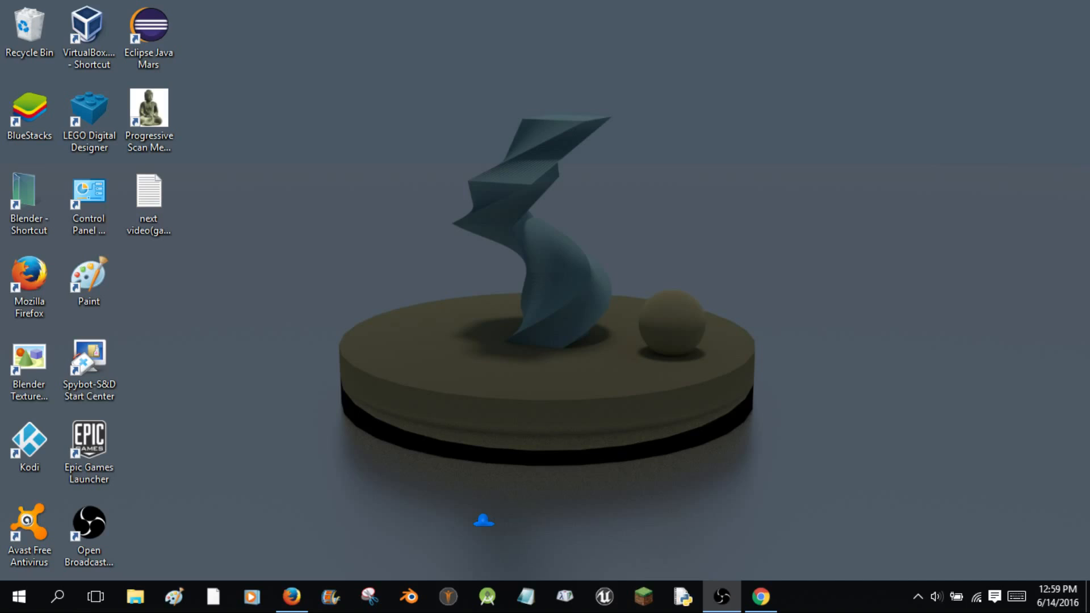
pyautogui.moveTo(482, 366)
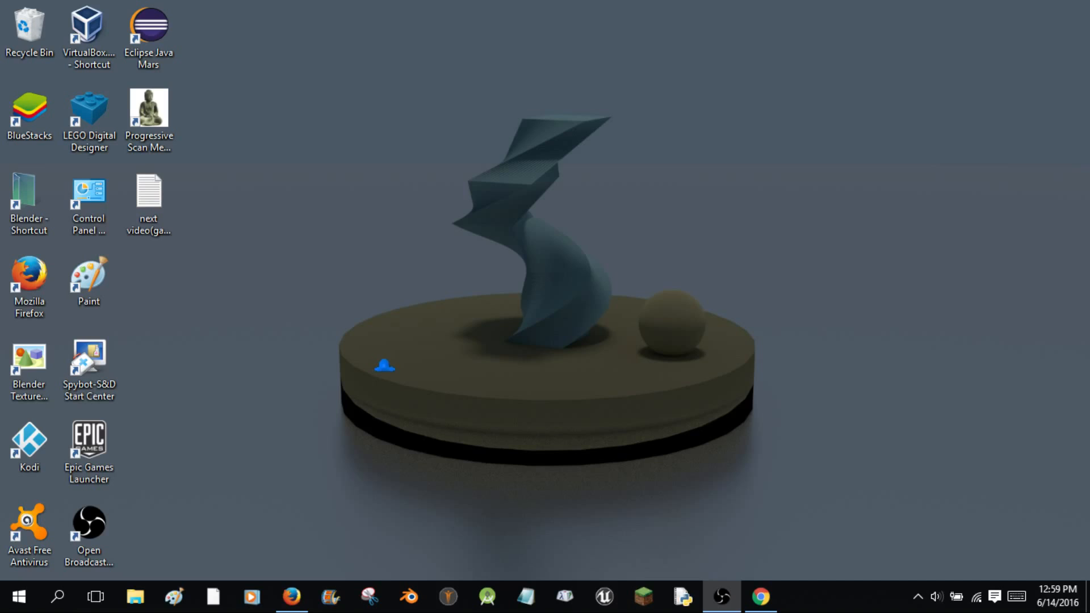
# Scroll the Blend4Web downloads page down to the Blender Add-on download (16.05, 3 MiB).
pyautogui.rightClick(386, 358)
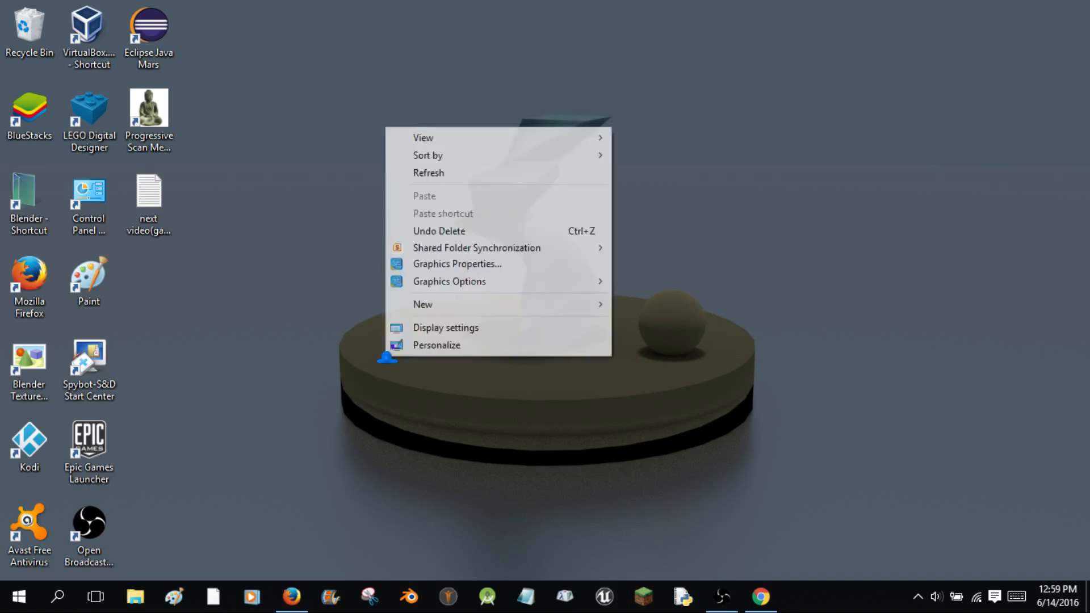
pyautogui.click(269, 262)
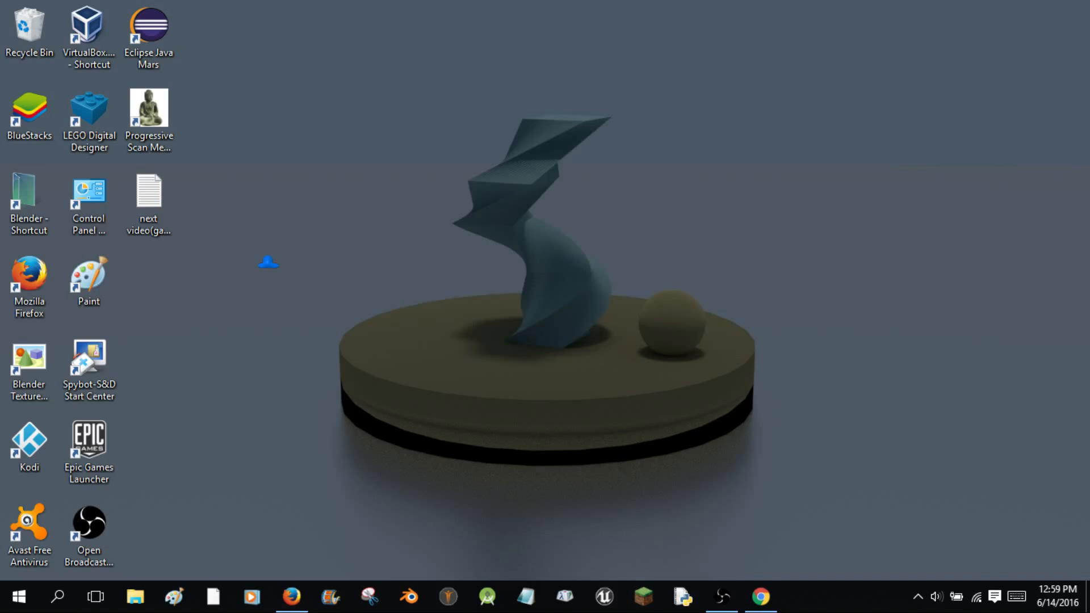
pyautogui.moveTo(288, 261)
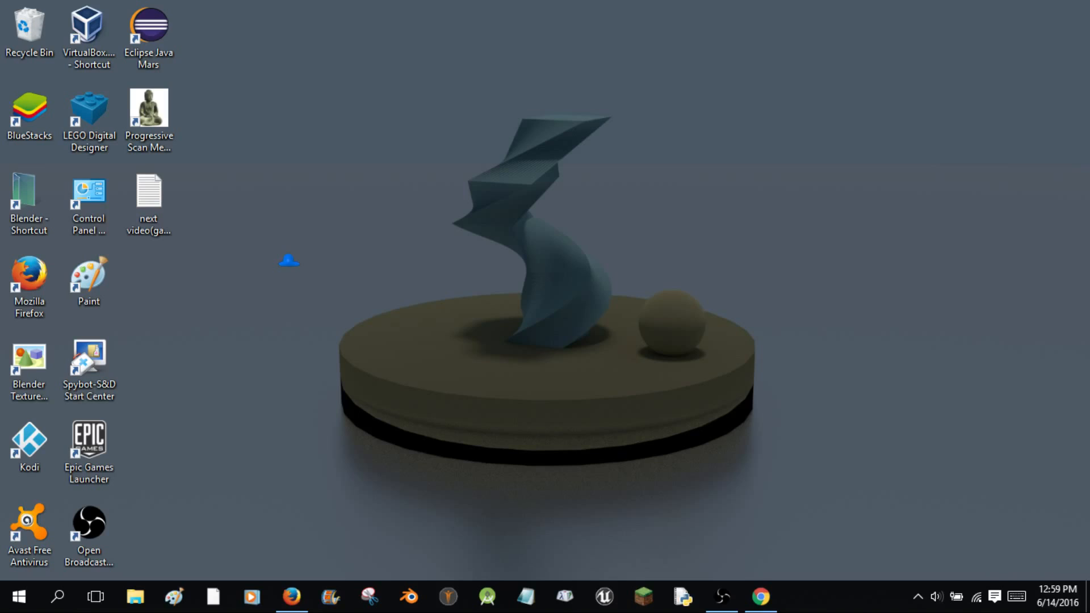
pyautogui.moveTo(765, 569)
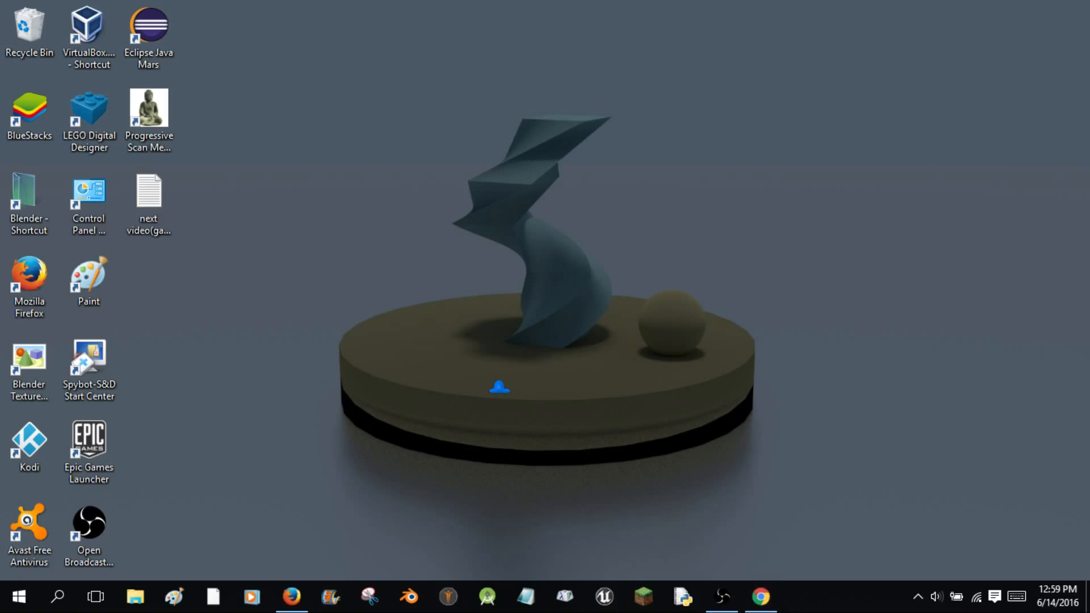
pyautogui.moveTo(722, 580)
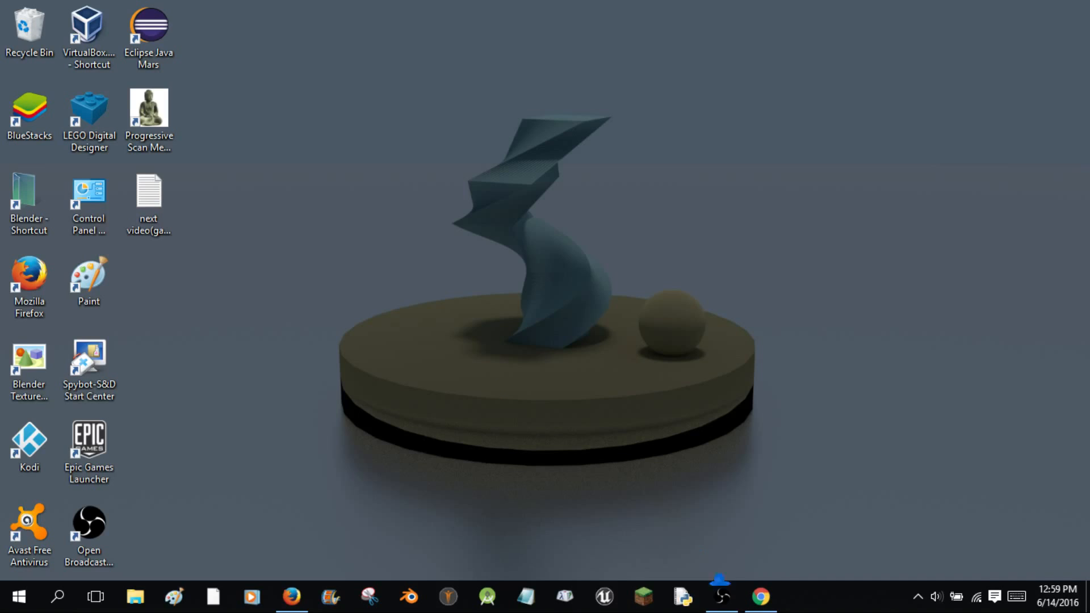
pyautogui.moveTo(310, 167)
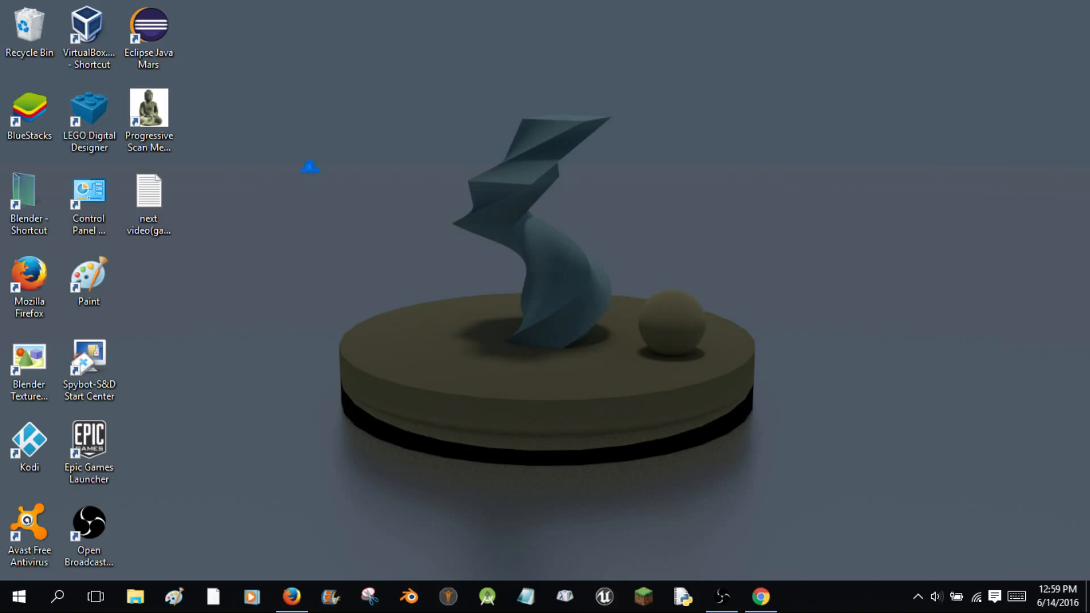
pyautogui.moveTo(427, 421)
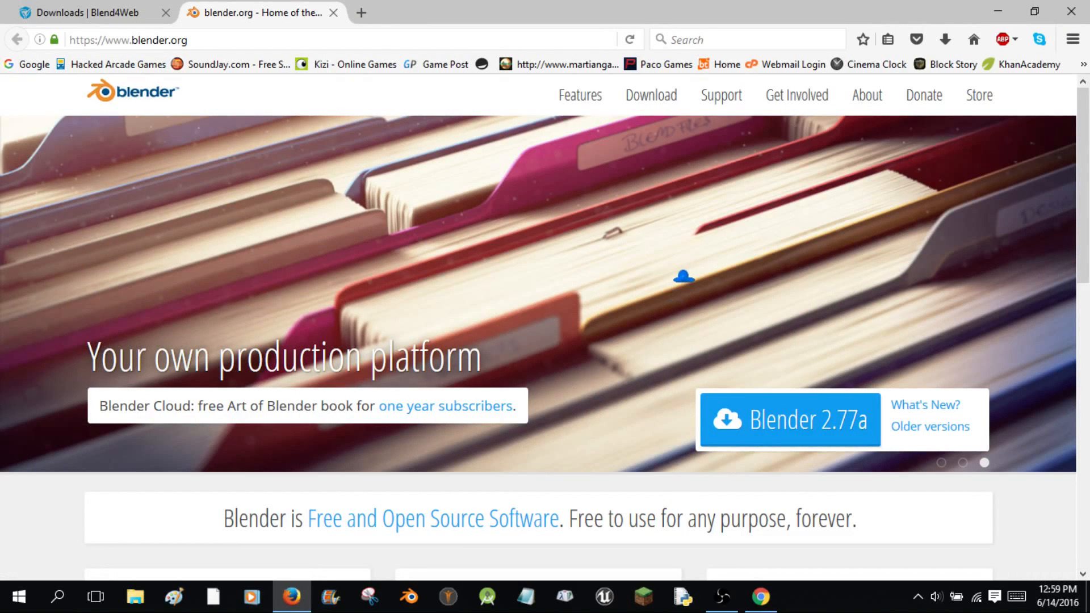
pyautogui.moveTo(462, 286)
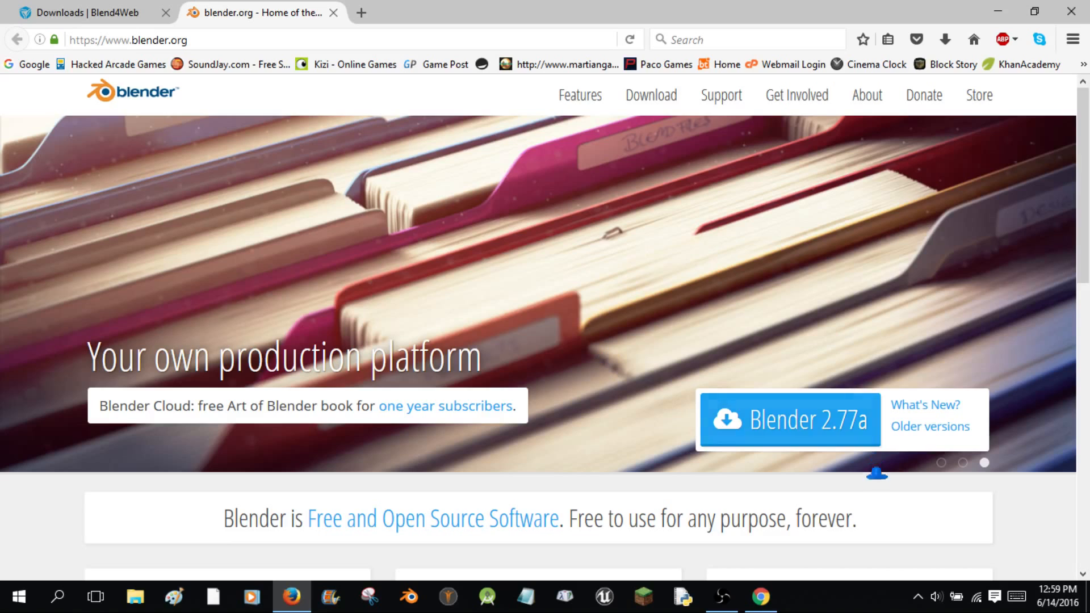
pyautogui.moveTo(857, 424)
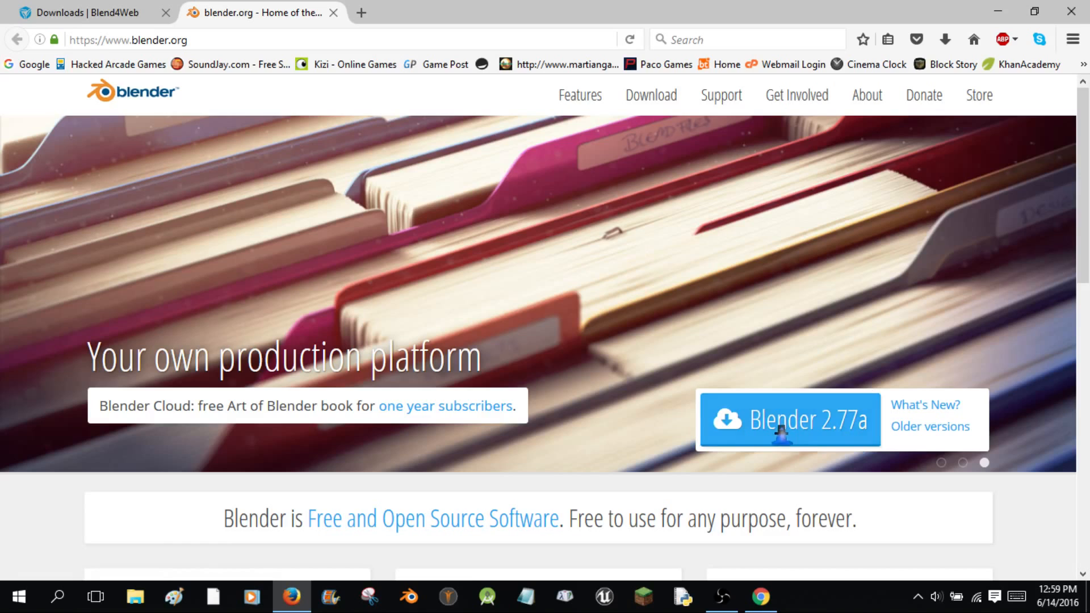
pyautogui.moveTo(614, 428)
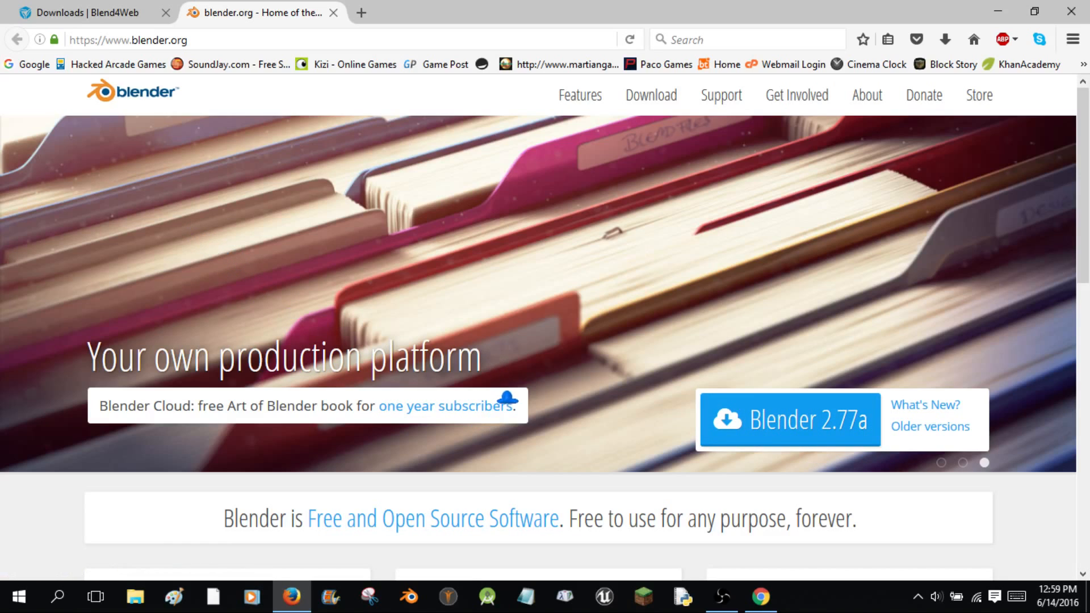
pyautogui.moveTo(858, 472)
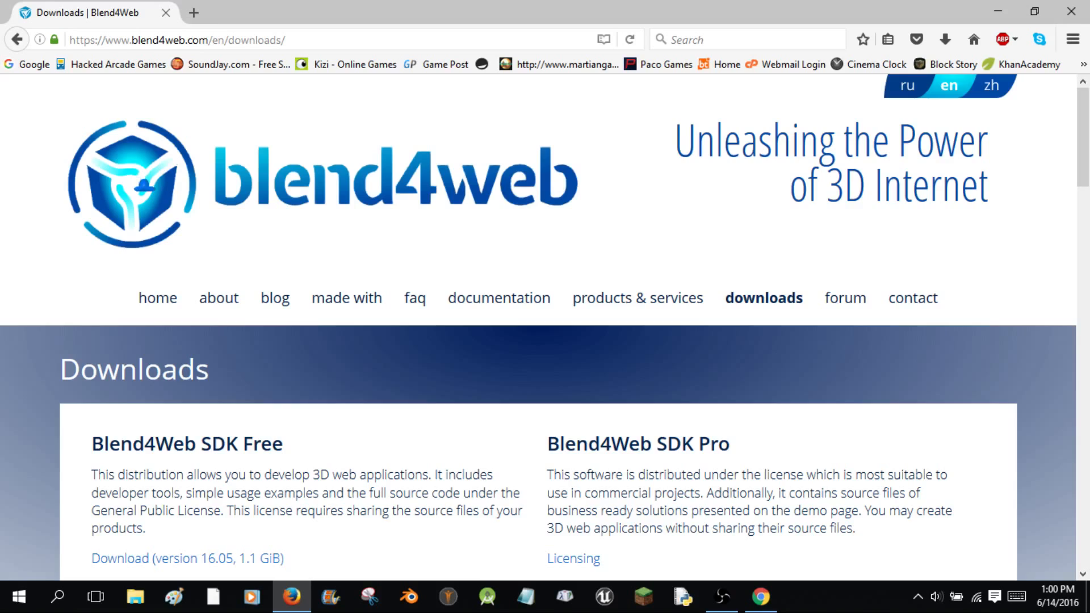
pyautogui.scroll(-3)
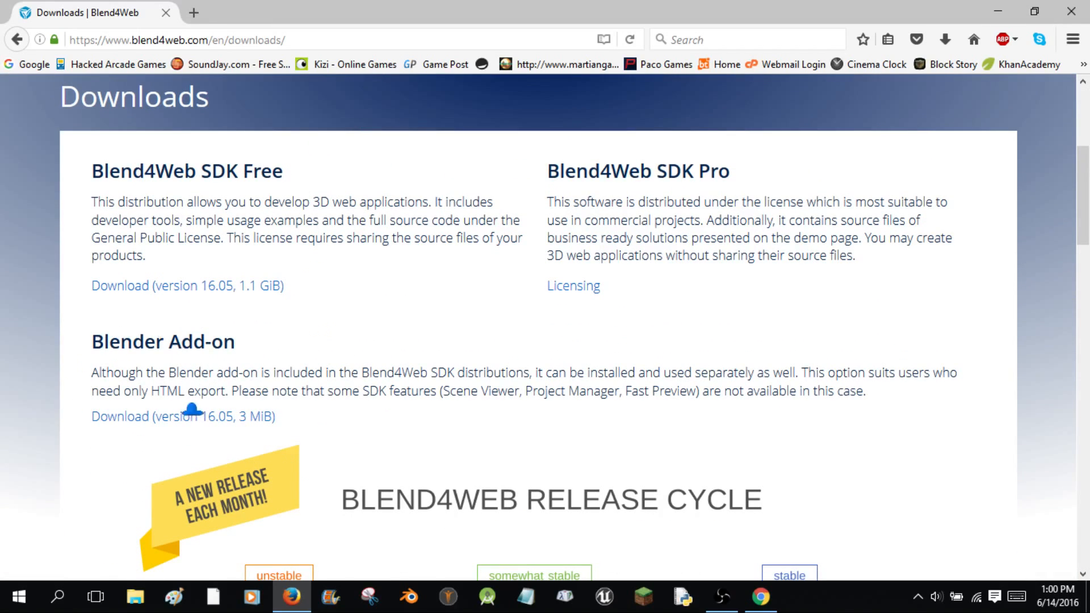
pyautogui.moveTo(183, 416)
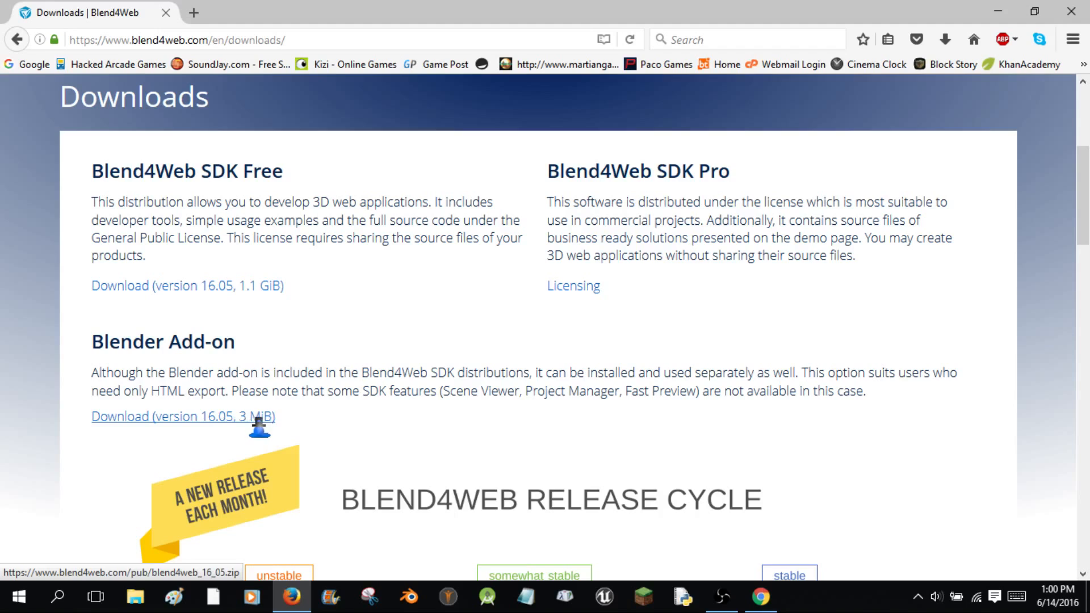
pyautogui.moveTo(231, 420)
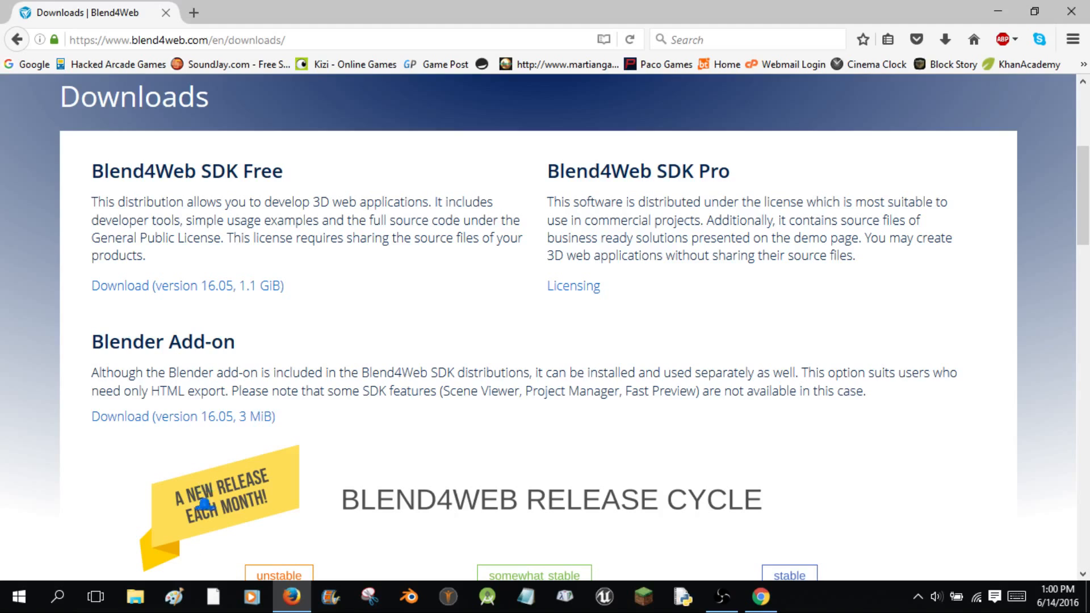
# Browse File Explorer to the Documents > Blender > web stuff folder.
pyautogui.click(135, 597)
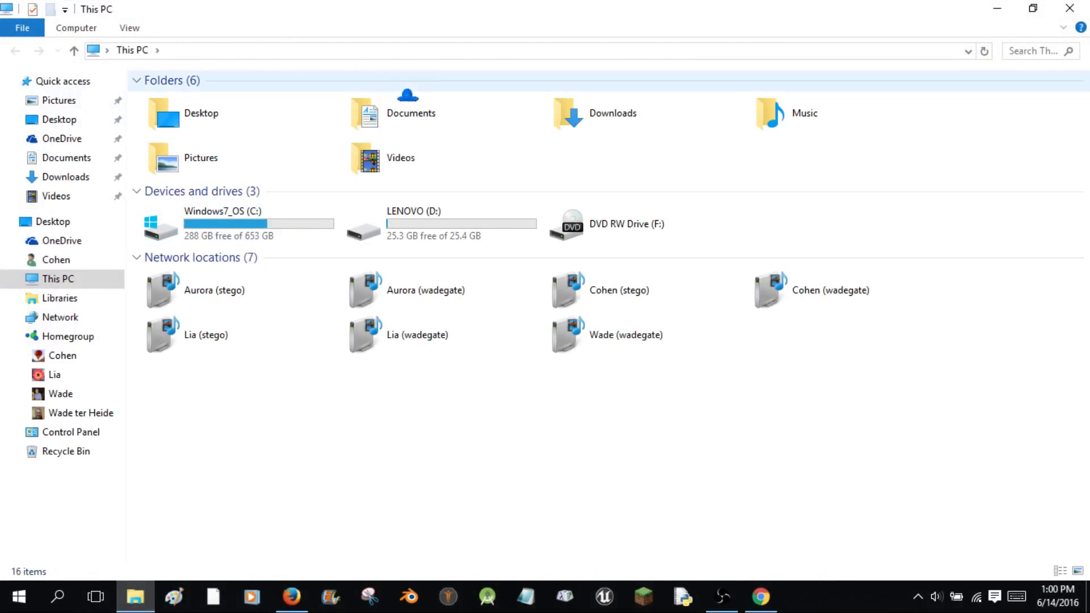
pyautogui.doubleClick(410, 113)
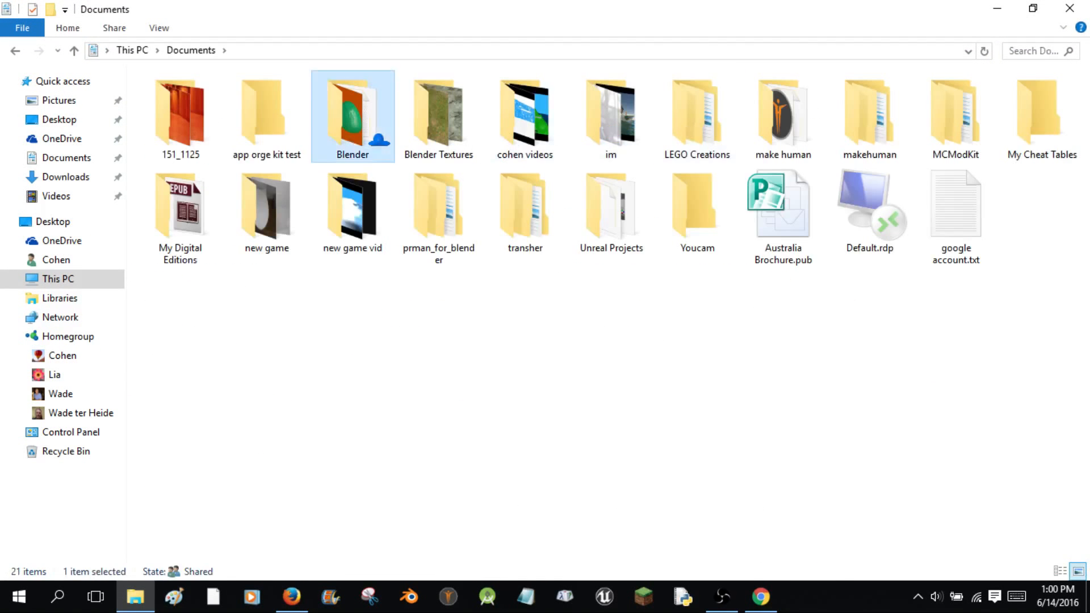
pyautogui.doubleClick(352, 115)
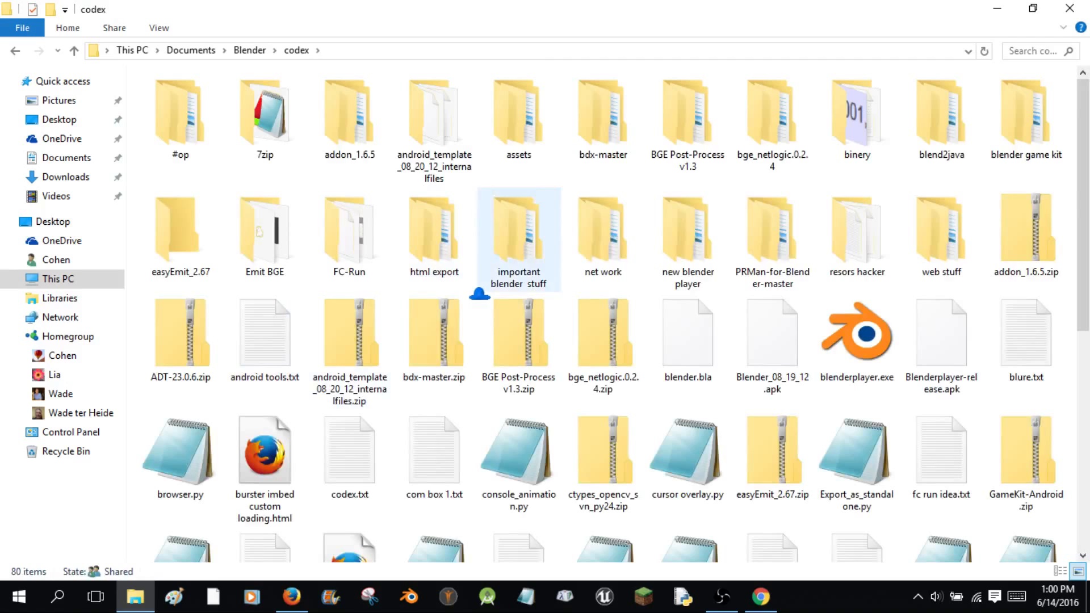
pyautogui.doubleClick(941, 230)
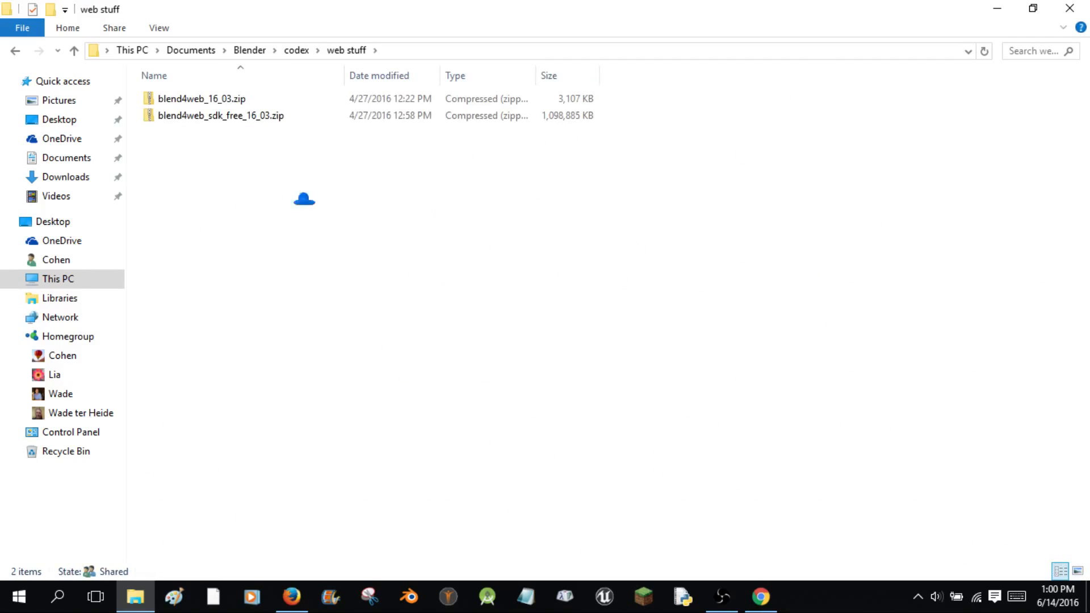
# Extract blend4web_16_03.zip into the suggested blend4web_16_03 folder.
pyautogui.click(202, 98)
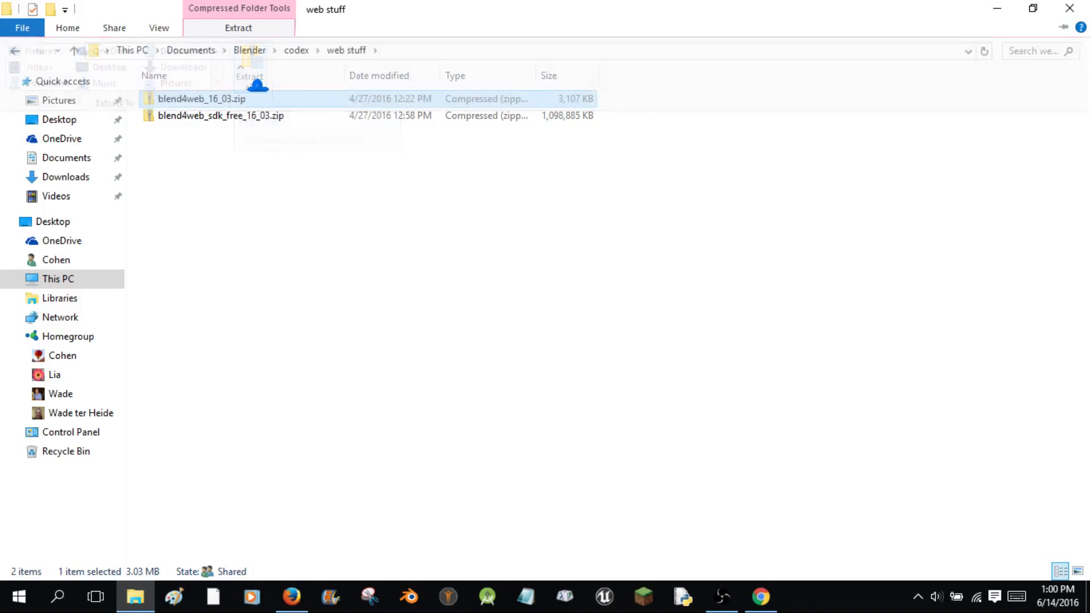
pyautogui.click(249, 76)
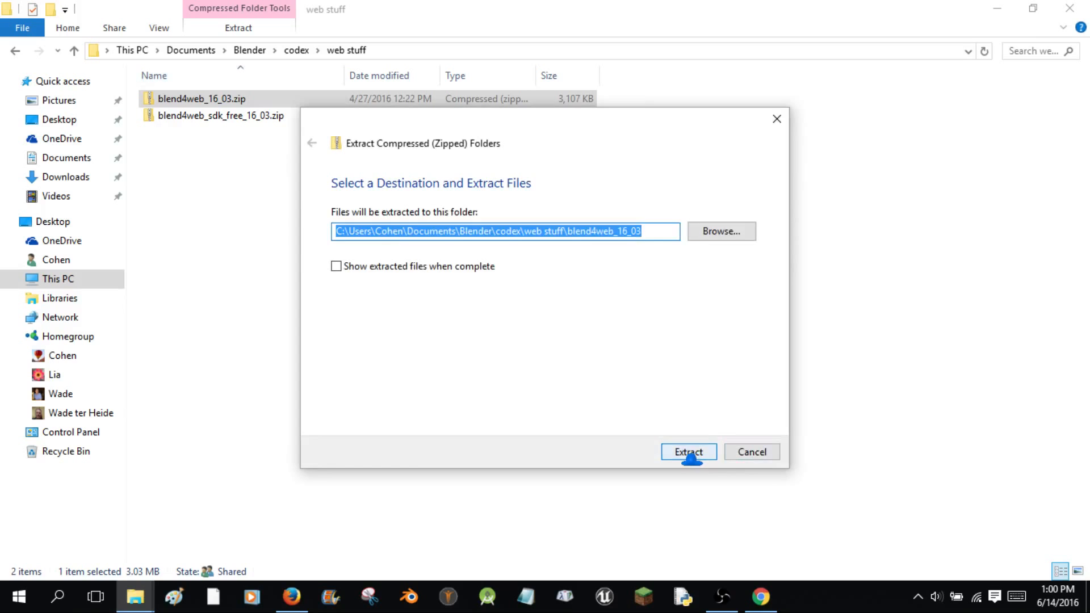
pyautogui.click(687, 452)
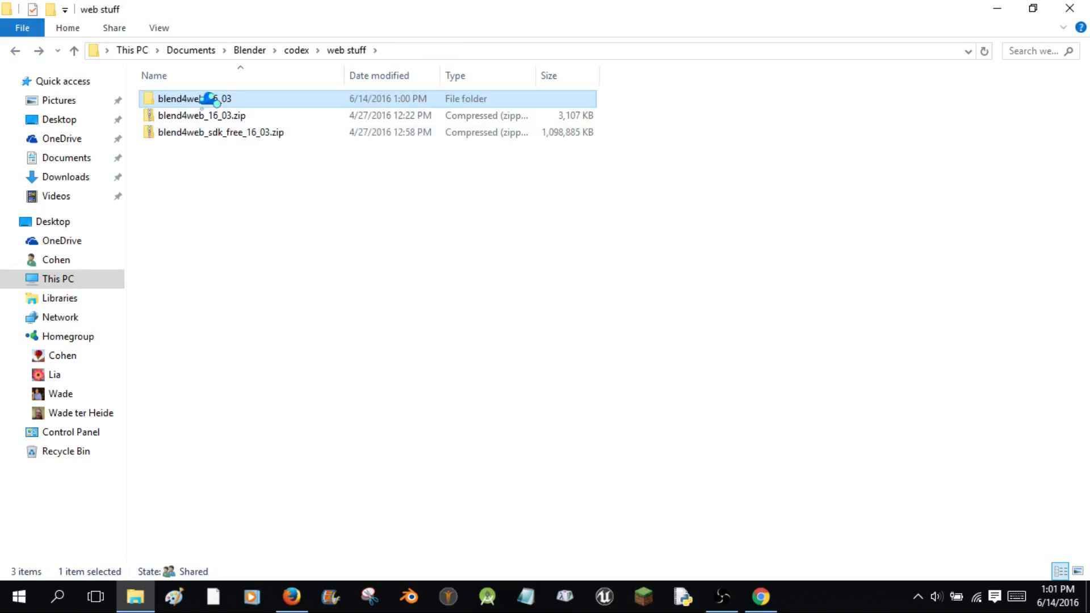
# Copy the blend4web folder and browse to C:\Program Files\Blender Foundation\Blender\2.77.
pyautogui.rightClick(202, 99)
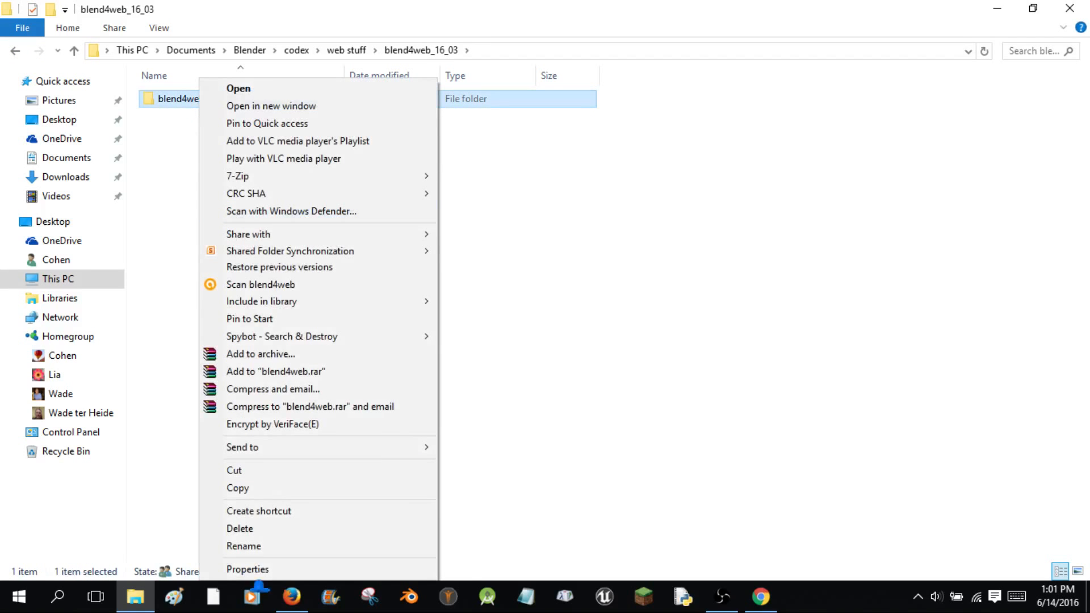
pyautogui.click(237, 488)
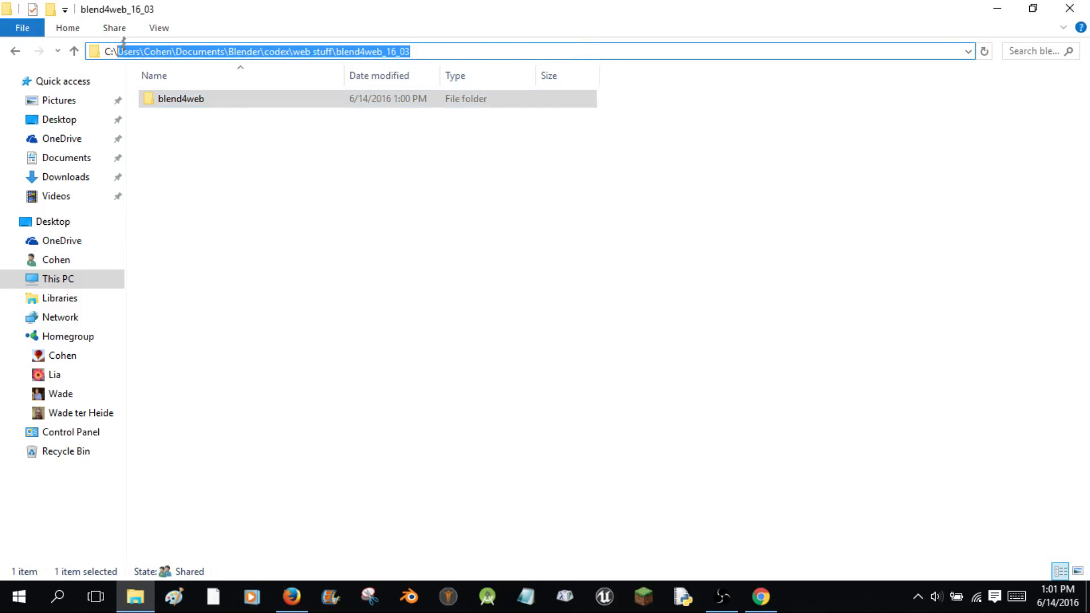
pyautogui.write('C:) > Program Files')
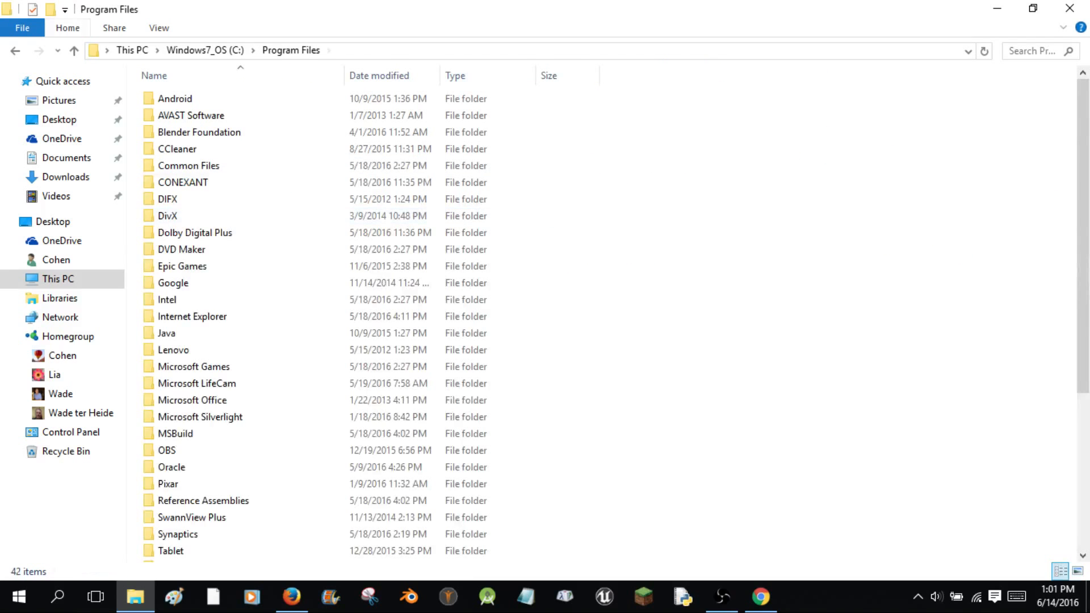
pyautogui.click(74, 50)
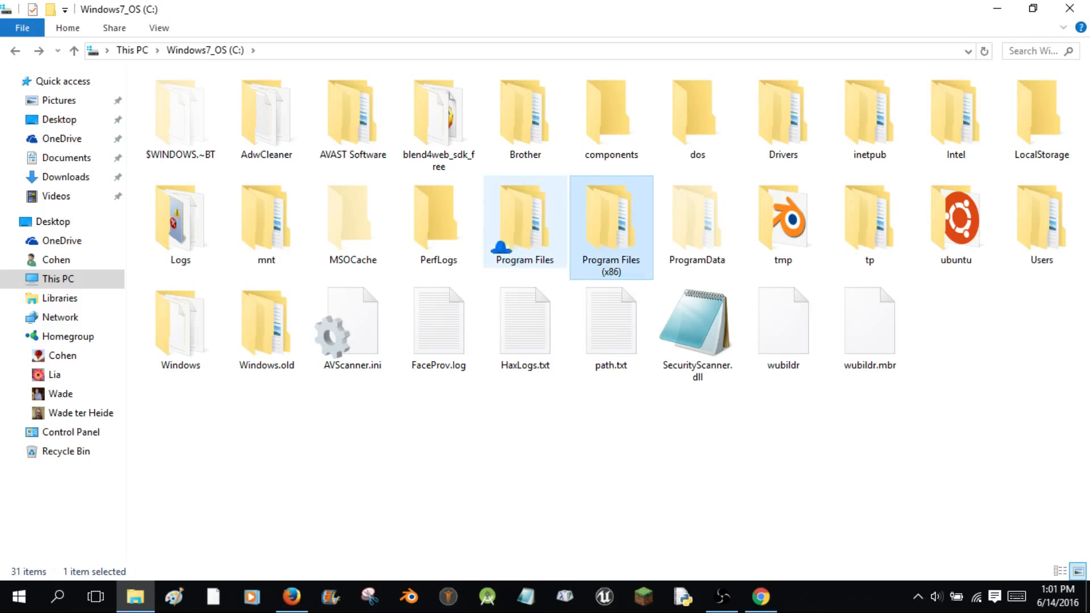
pyautogui.doubleClick(523, 216)
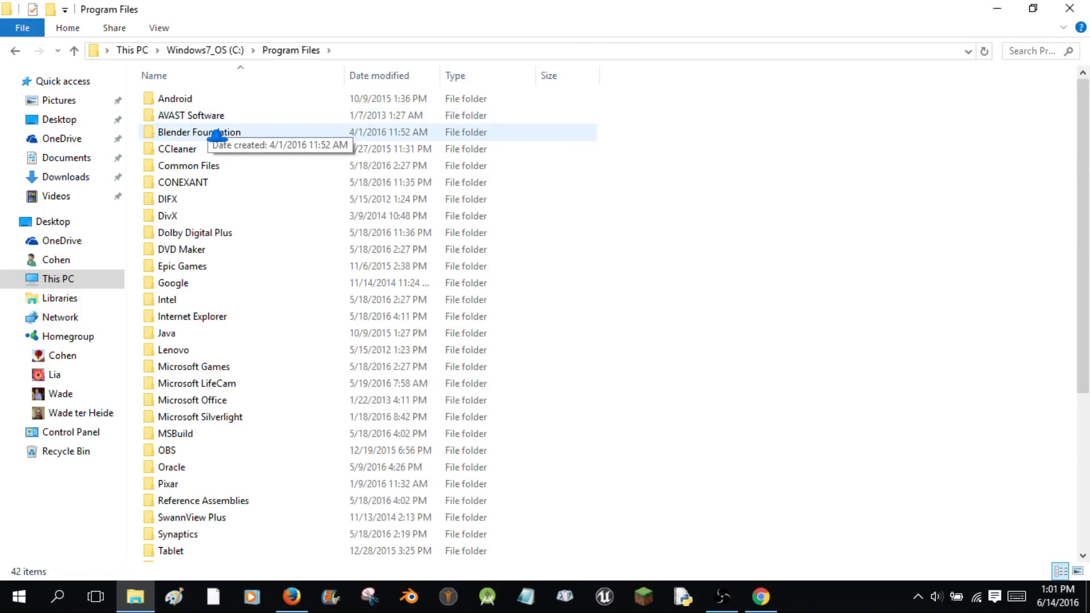
pyautogui.doubleClick(200, 133)
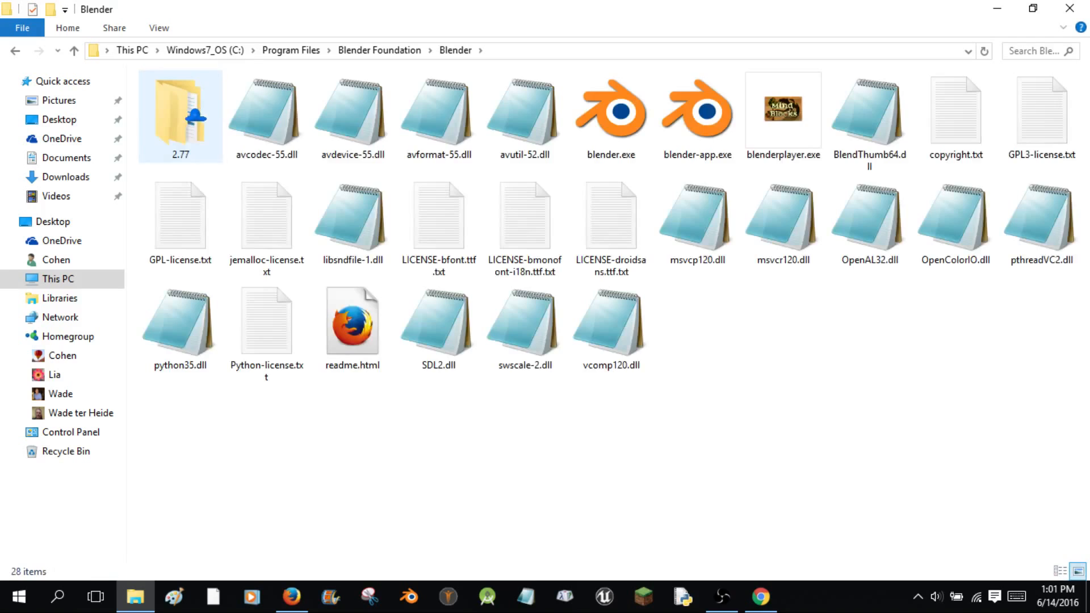
pyautogui.doubleClick(180, 115)
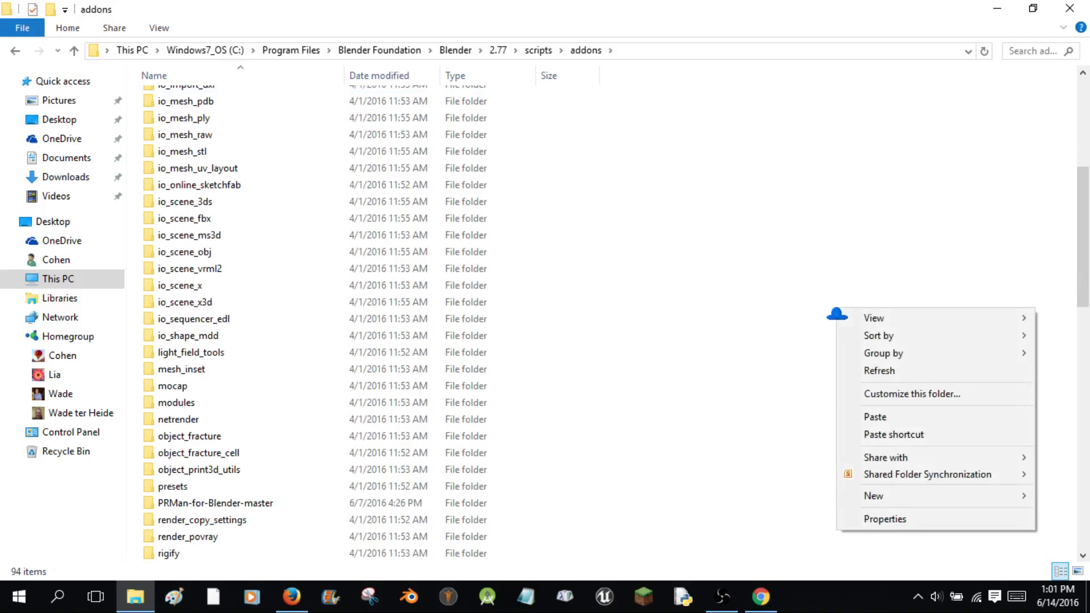
pyautogui.moveTo(363, 304)
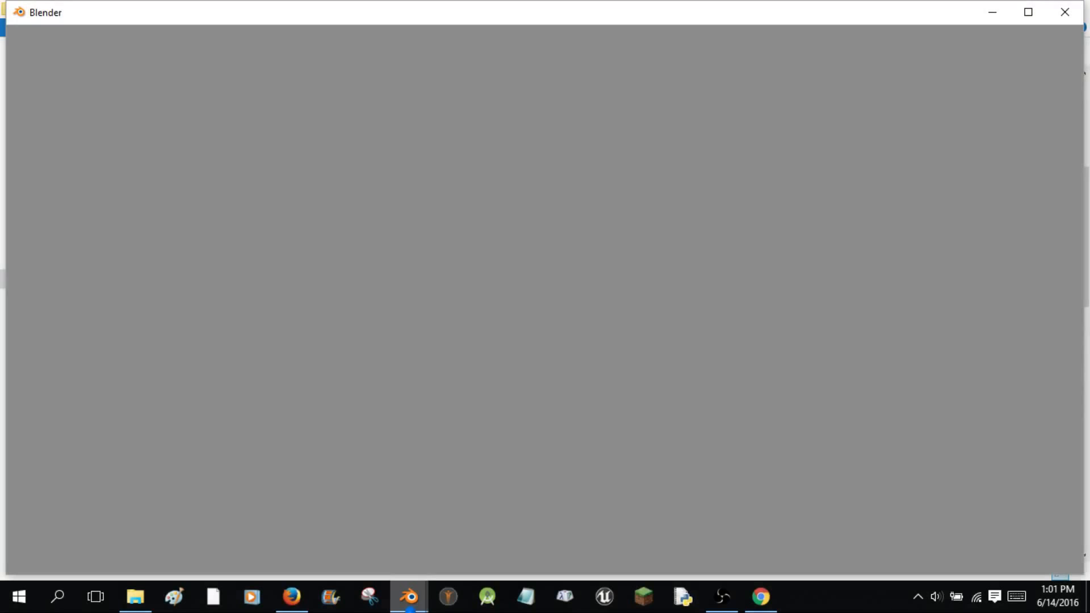
# Enable the Blend4Web add-on under the Import-Export add-ons in User Preferences.
pyautogui.click(409, 597)
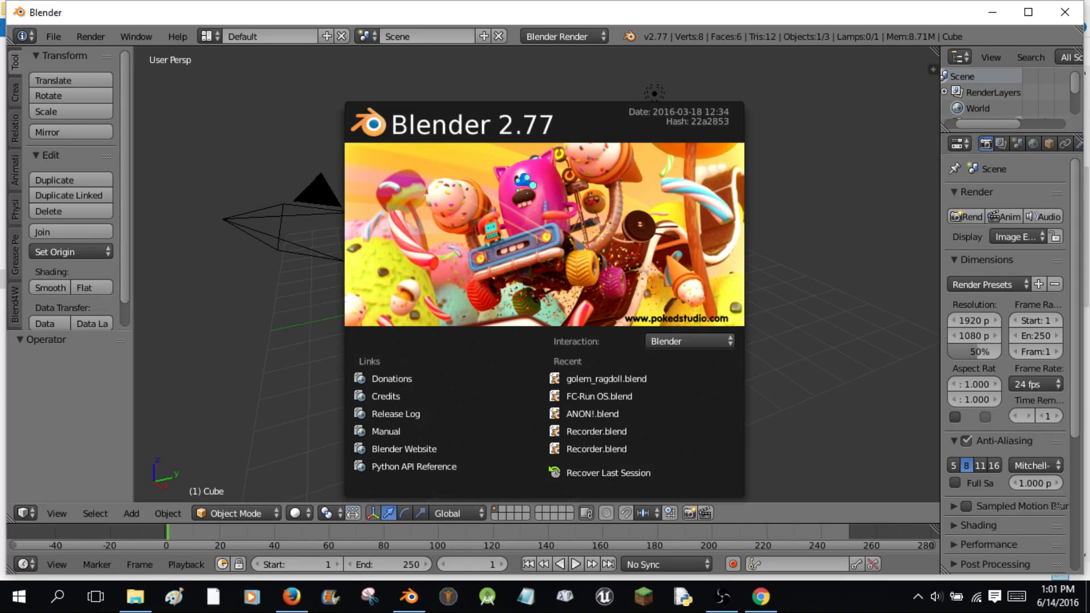
pyautogui.moveTo(440, 337)
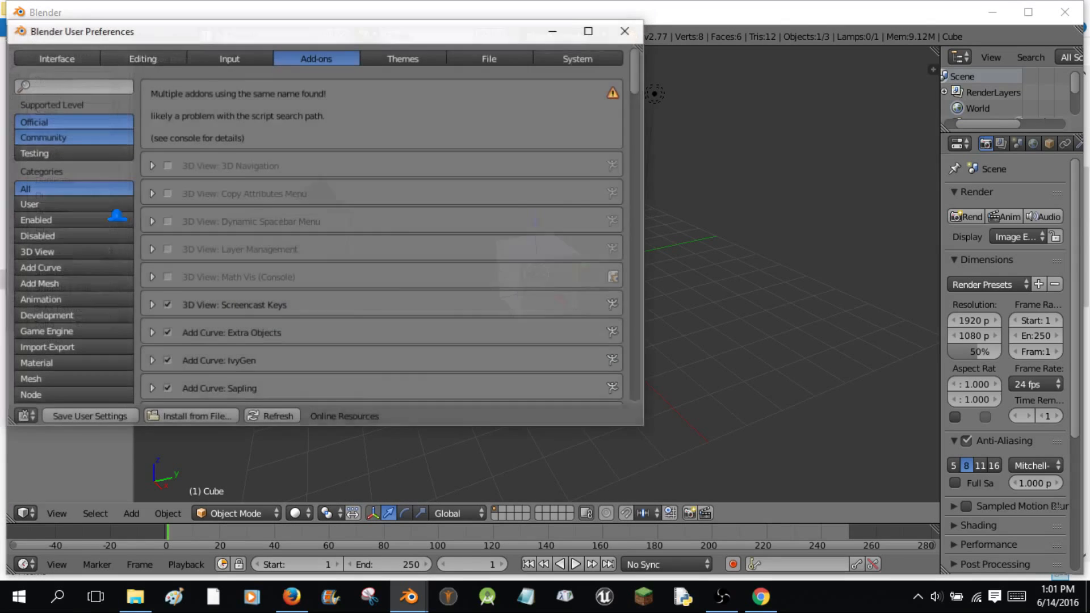
pyautogui.click(45, 331)
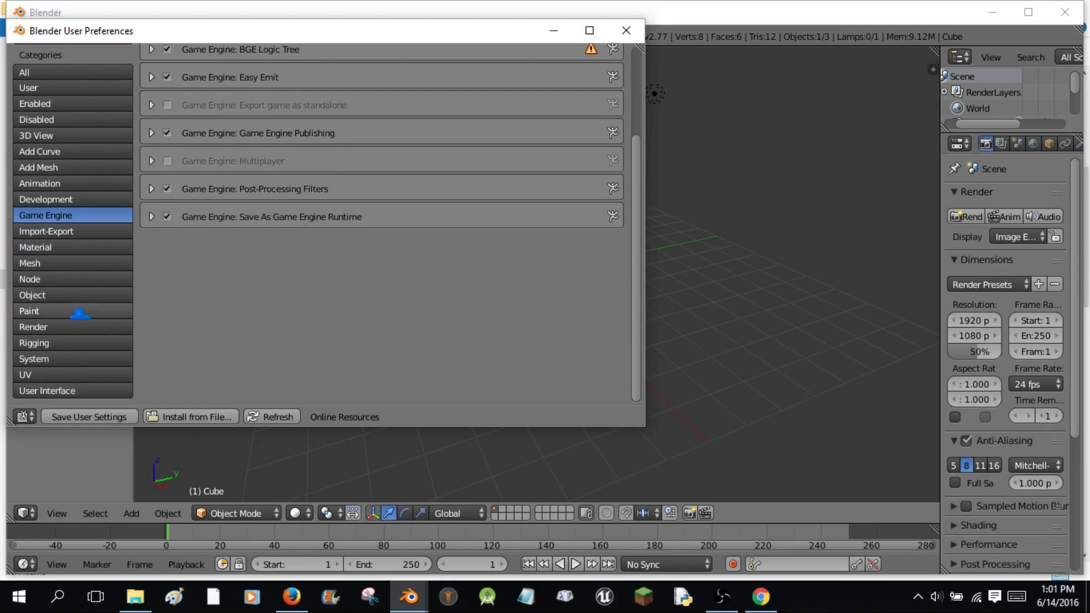
pyautogui.click(46, 231)
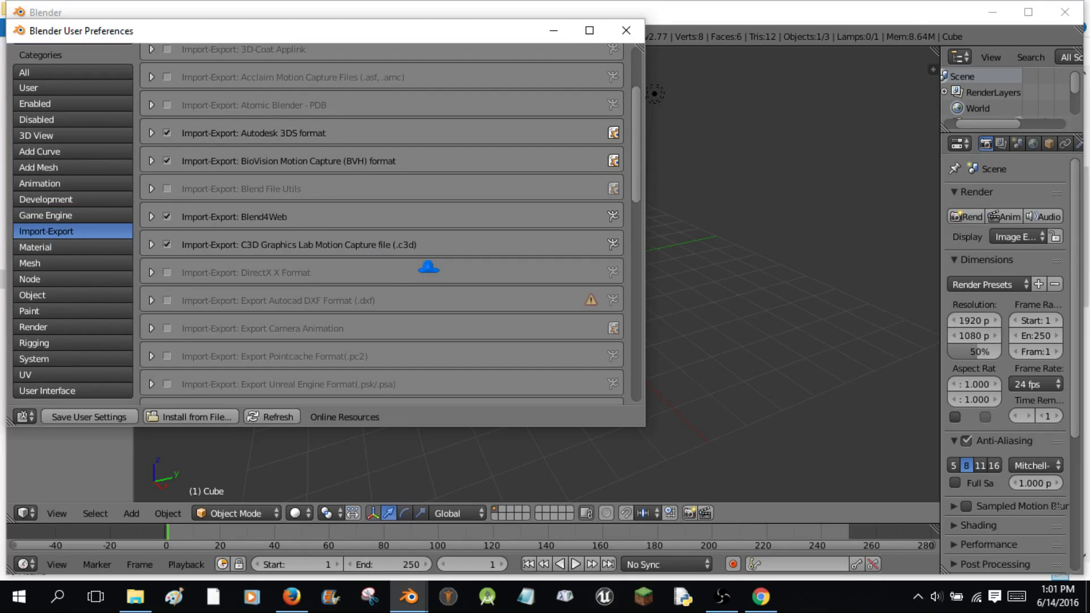
pyautogui.scroll(-3)
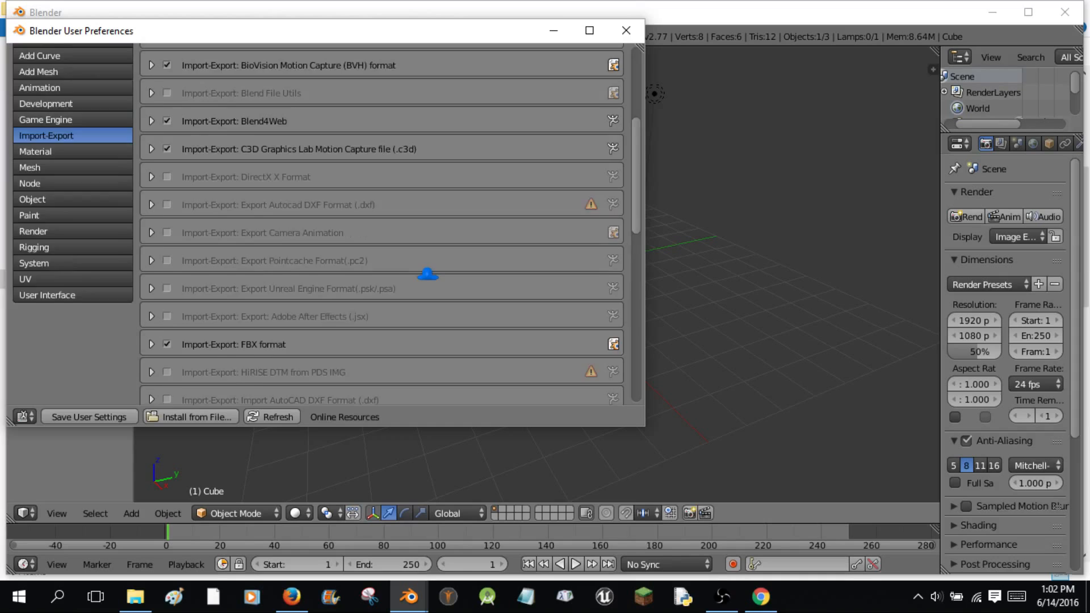
pyautogui.scroll(-3)
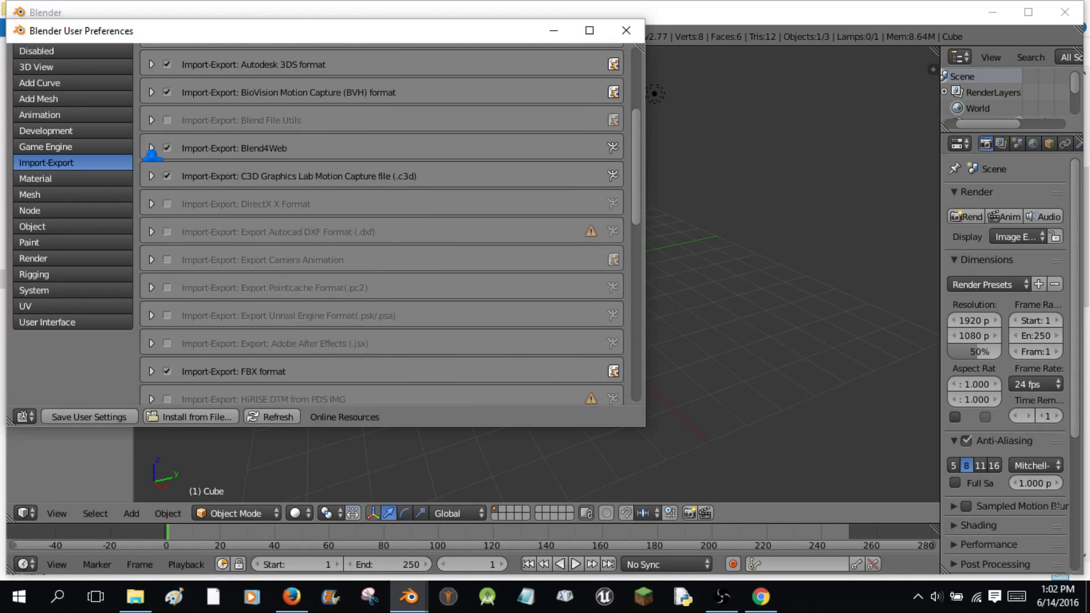
pyautogui.click(151, 148)
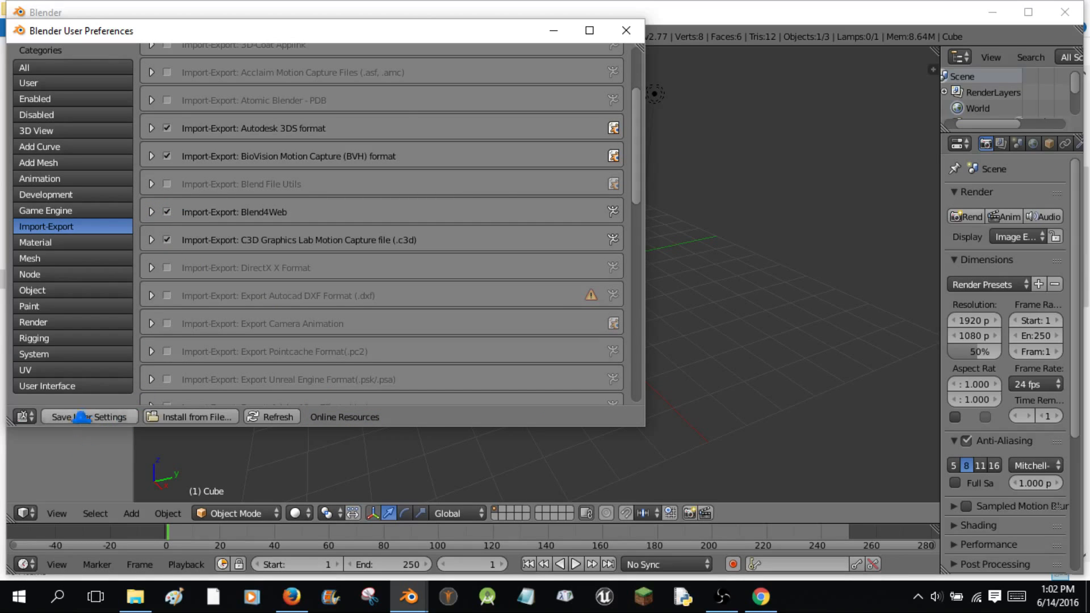
# Save the user settings and switch the scene's render engine to Blend4Web.
pyautogui.click(624, 30)
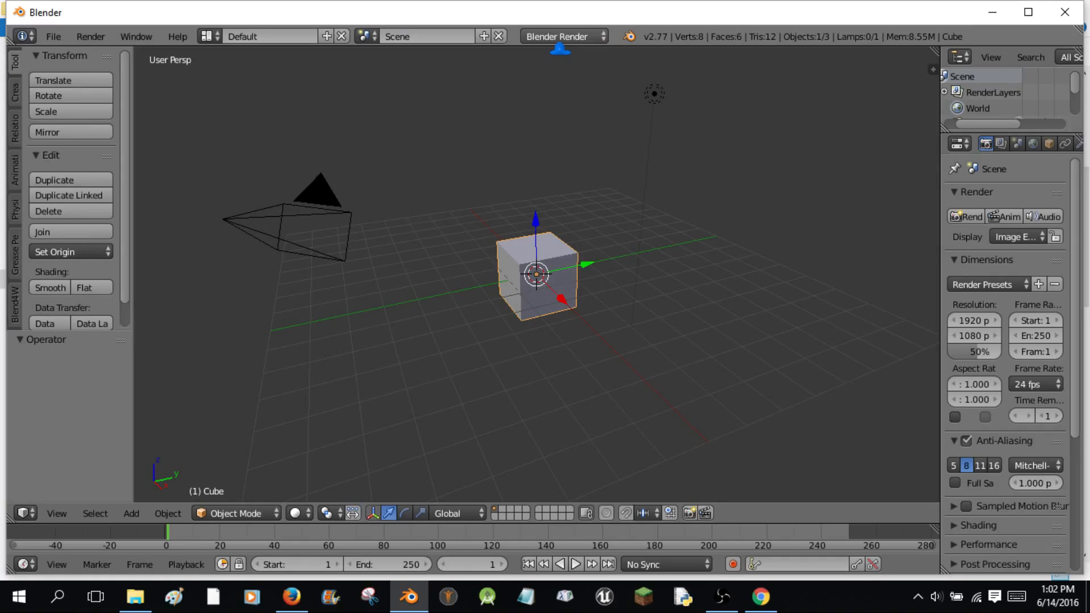
pyautogui.click(560, 37)
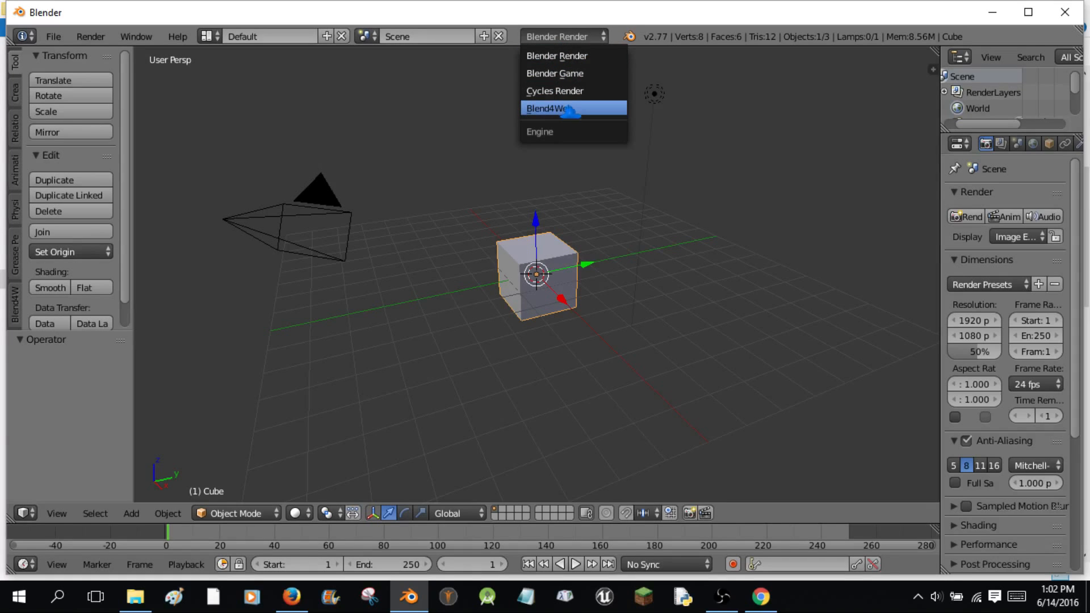
pyautogui.click(548, 108)
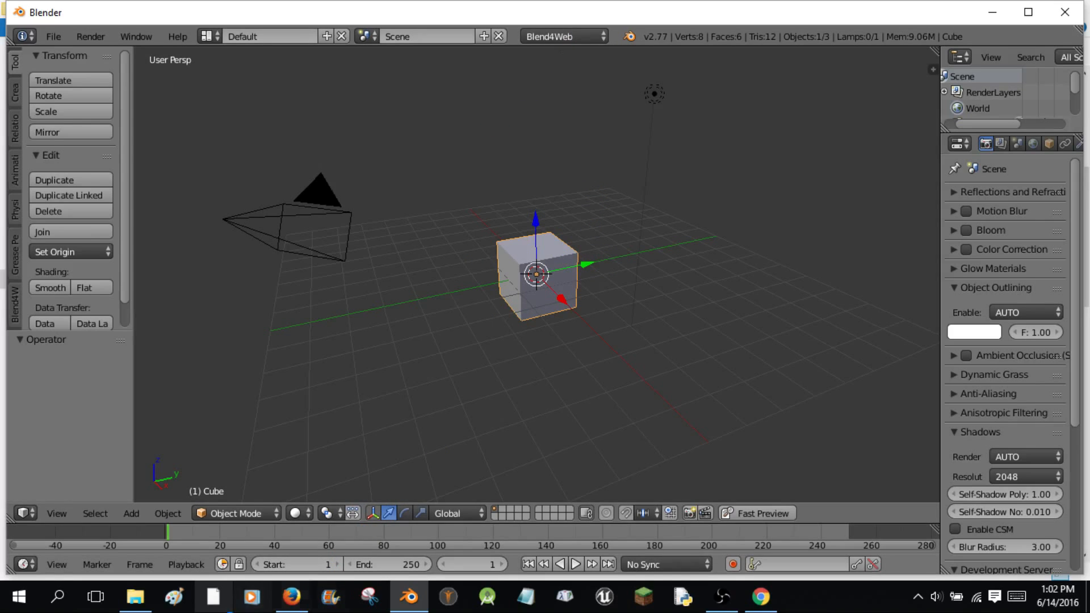
# Review the Blend4Web downloads page's free SDK (16.05, 1.1 GiB) and add-on links.
pyautogui.click(291, 597)
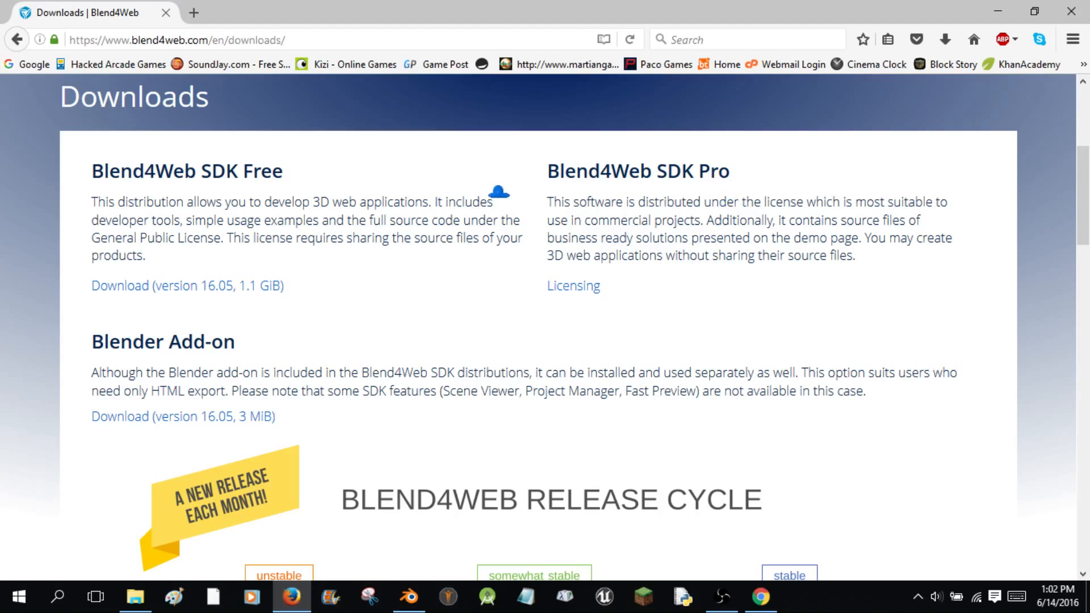
pyautogui.moveTo(723, 202)
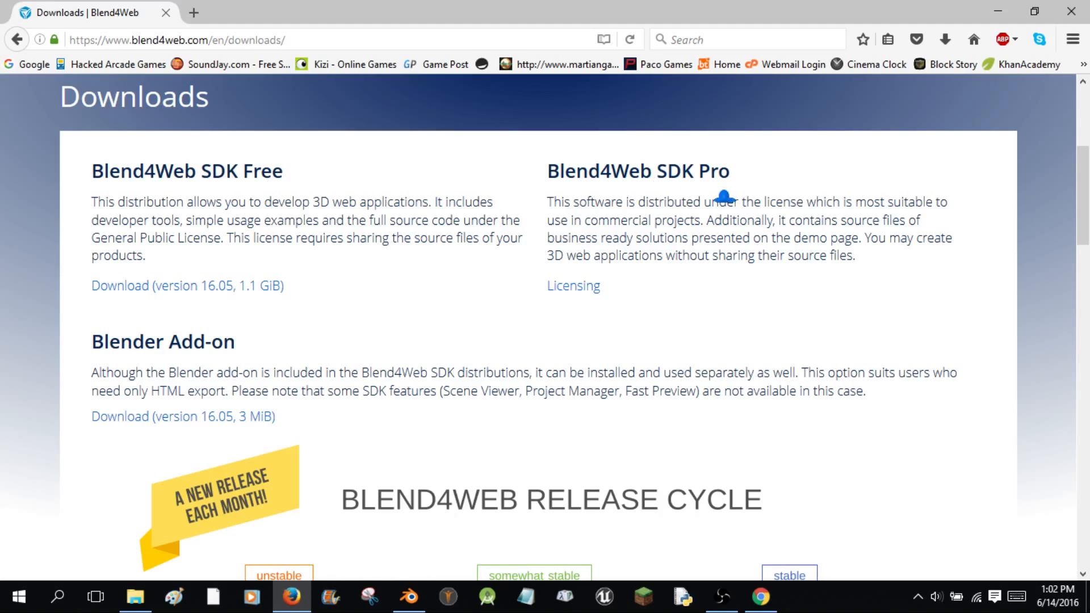
pyautogui.moveTo(584, 202)
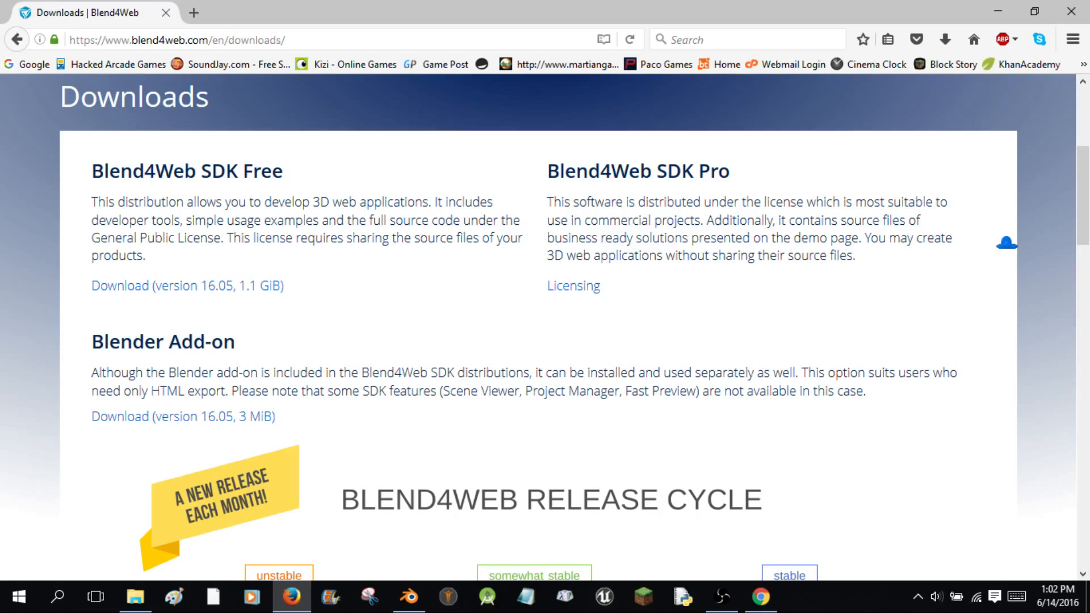
pyautogui.scroll(3)
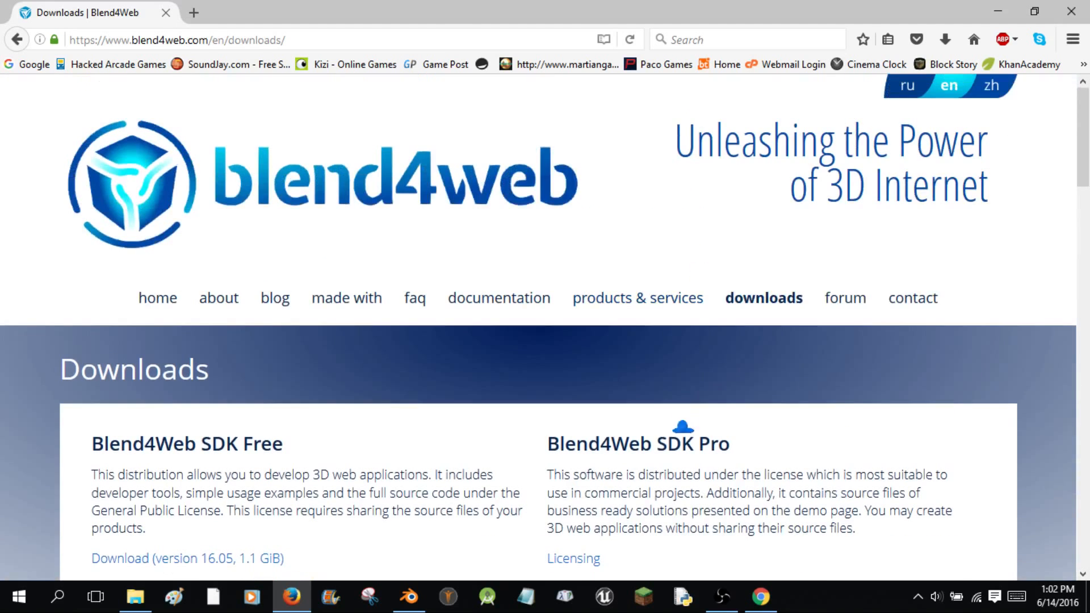
pyautogui.scroll(-3)
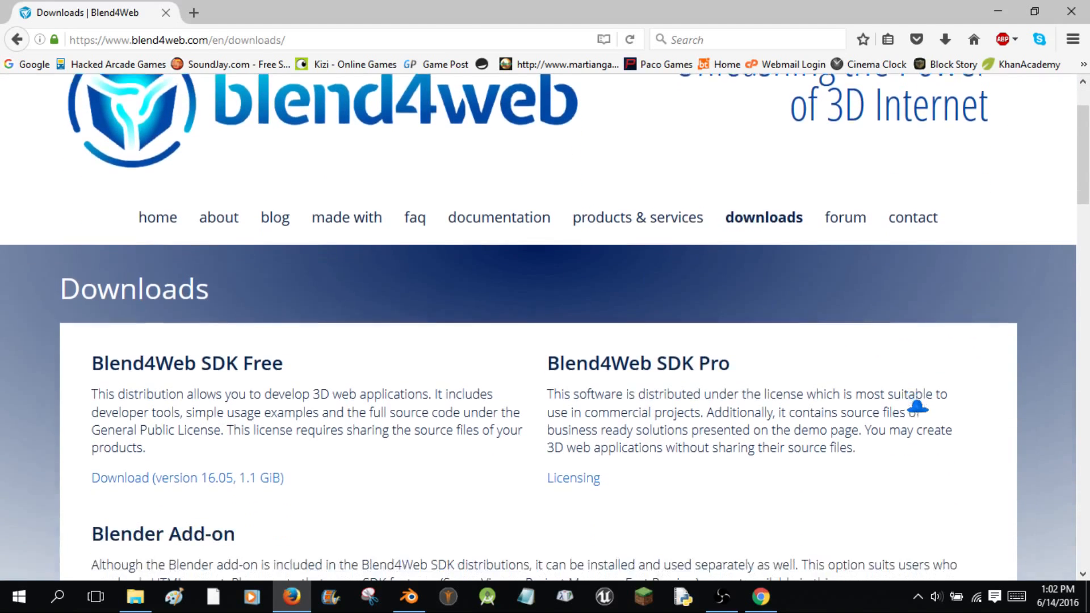
pyautogui.scroll(-3)
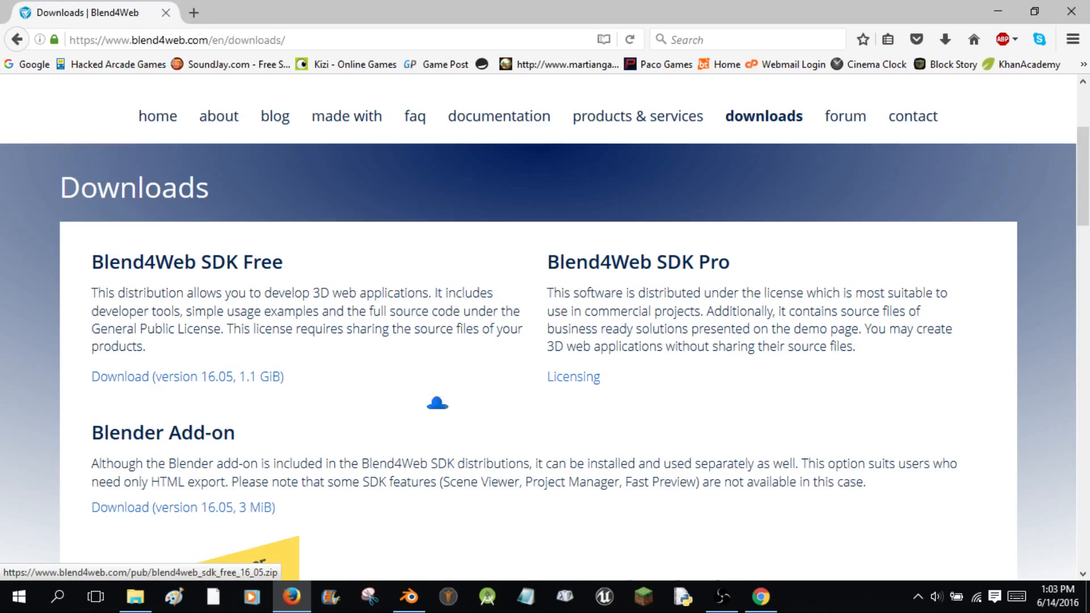
pyautogui.moveTo(188, 376)
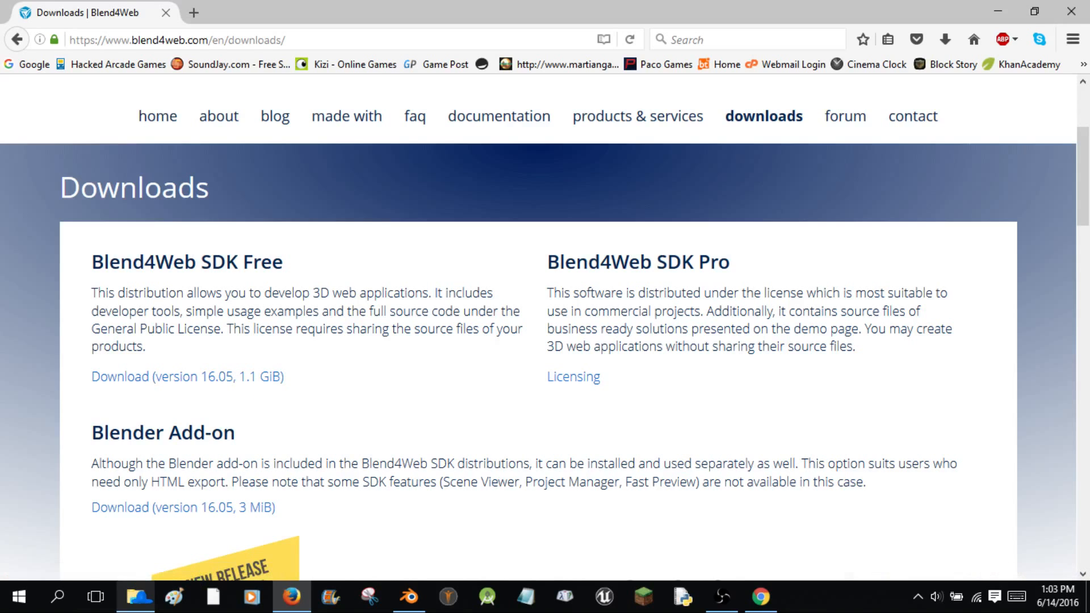
# Return to web stuff, start Extract All on the SDK zip, then cancel it.
pyautogui.click(137, 597)
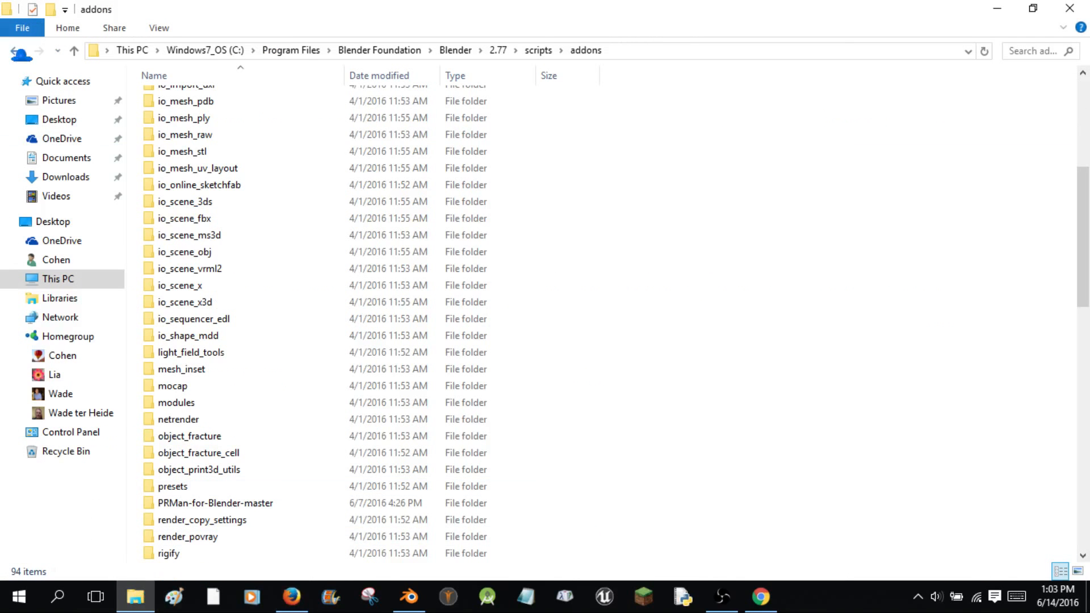
pyautogui.click(455, 50)
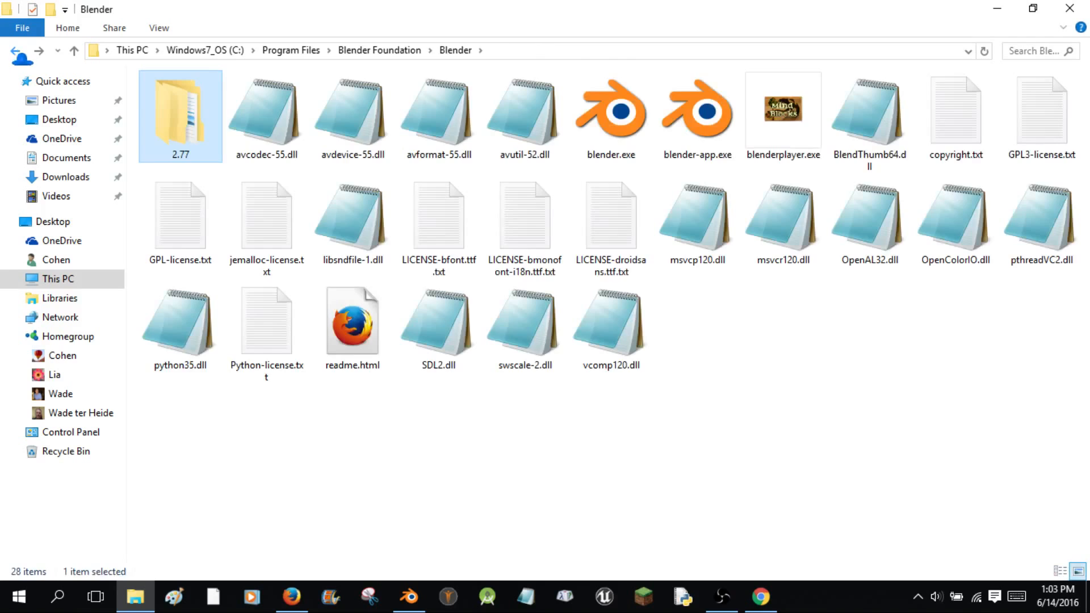
pyautogui.click(205, 50)
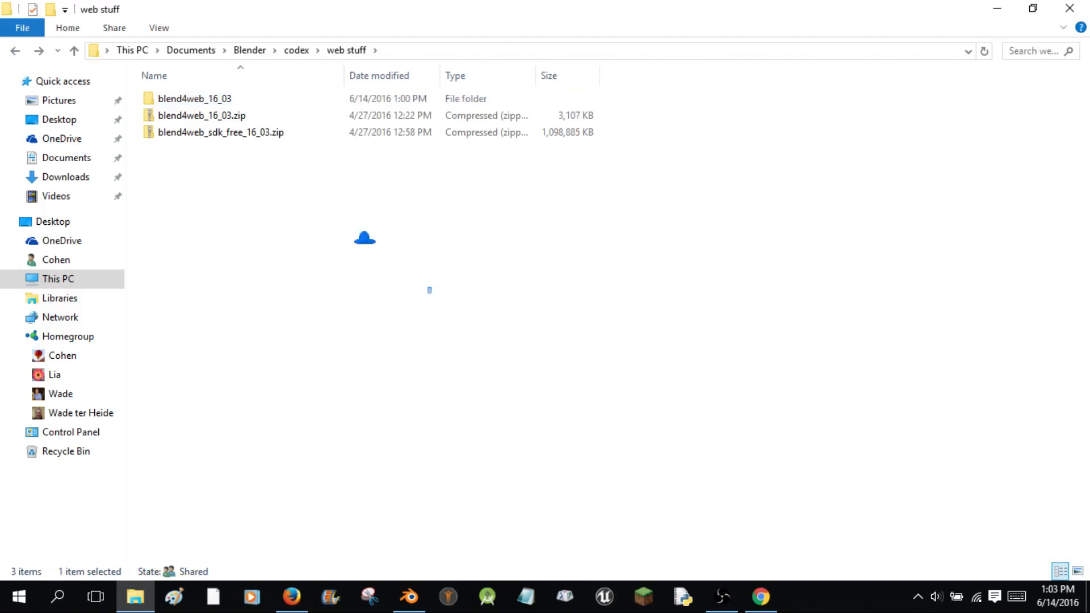
pyautogui.rightClick(221, 132)
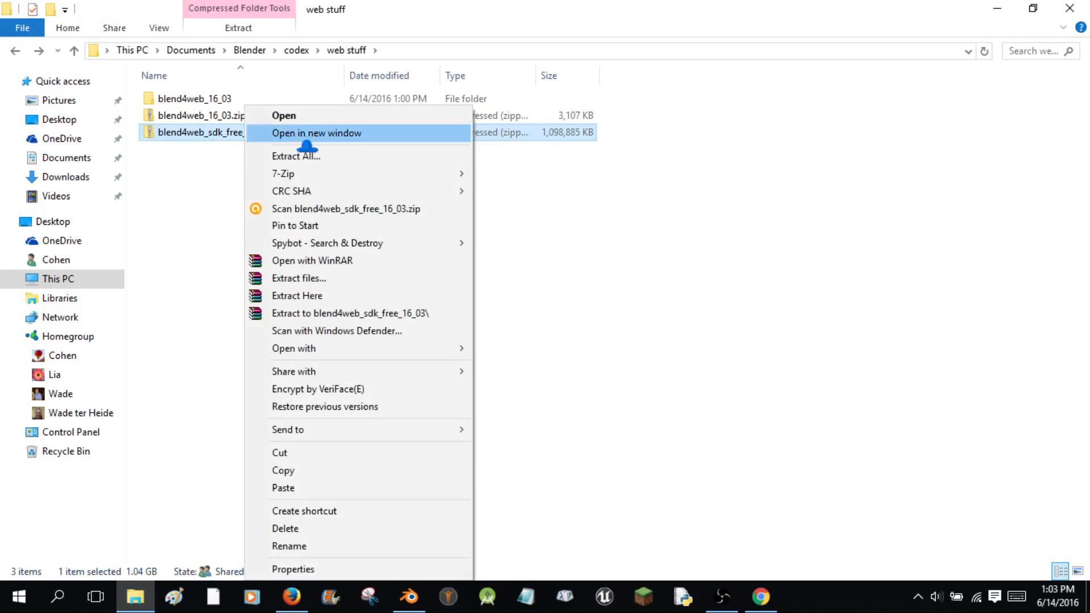
pyautogui.click(296, 156)
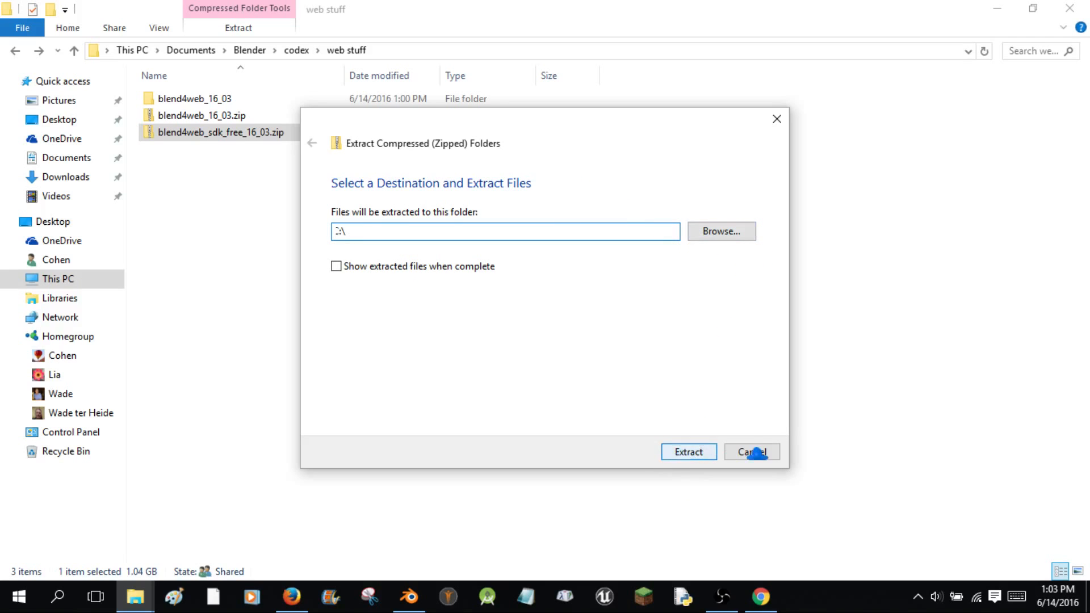
pyautogui.click(750, 452)
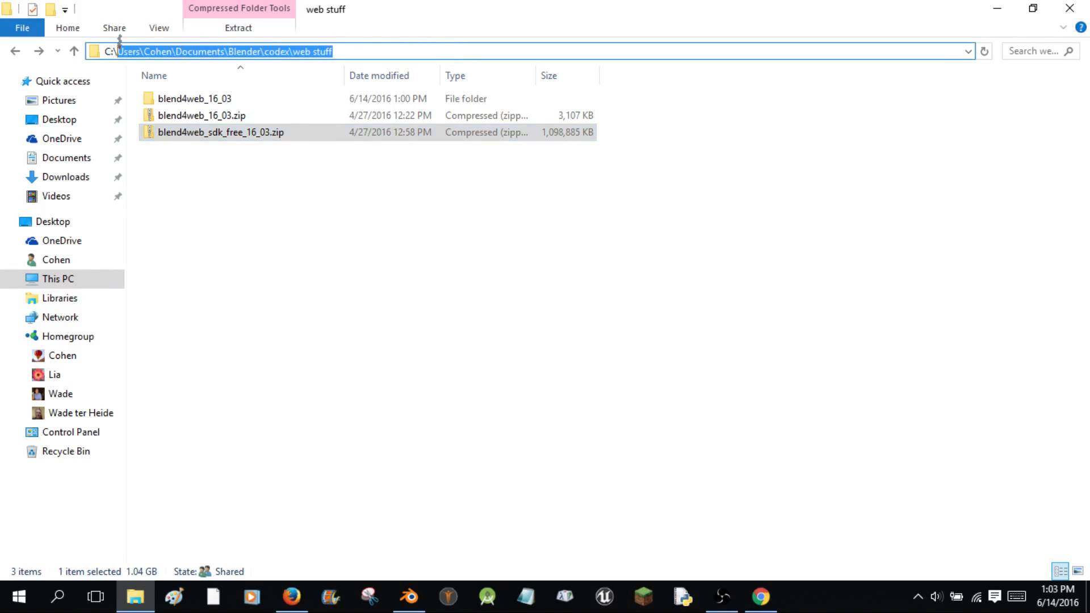
# Go to C:\, look inside blend4web_sdk_free, and return to the drive root.
pyautogui.write('C:\\')
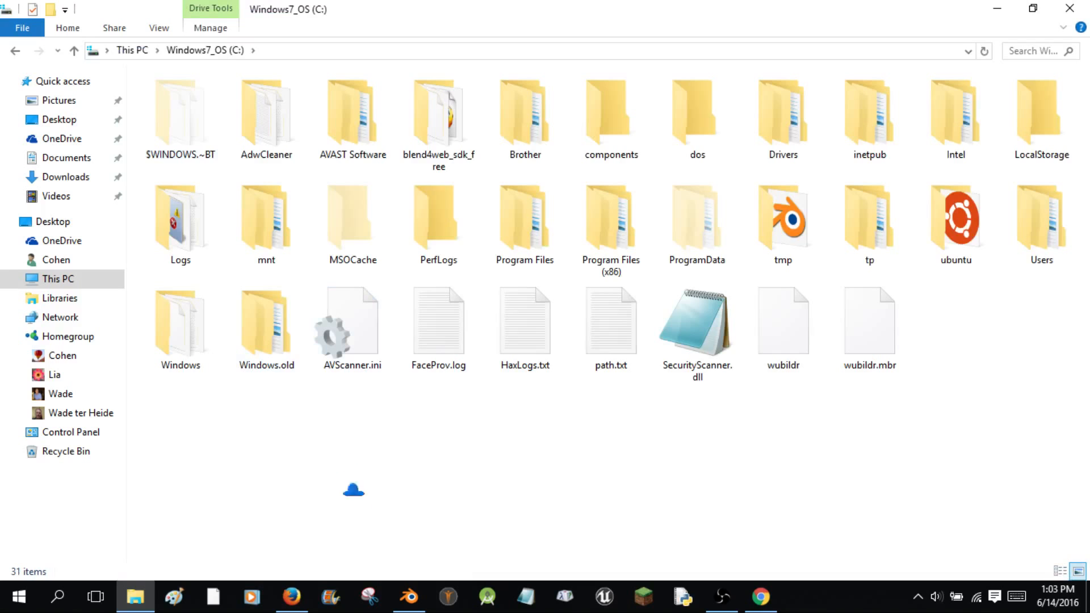
pyautogui.click(439, 115)
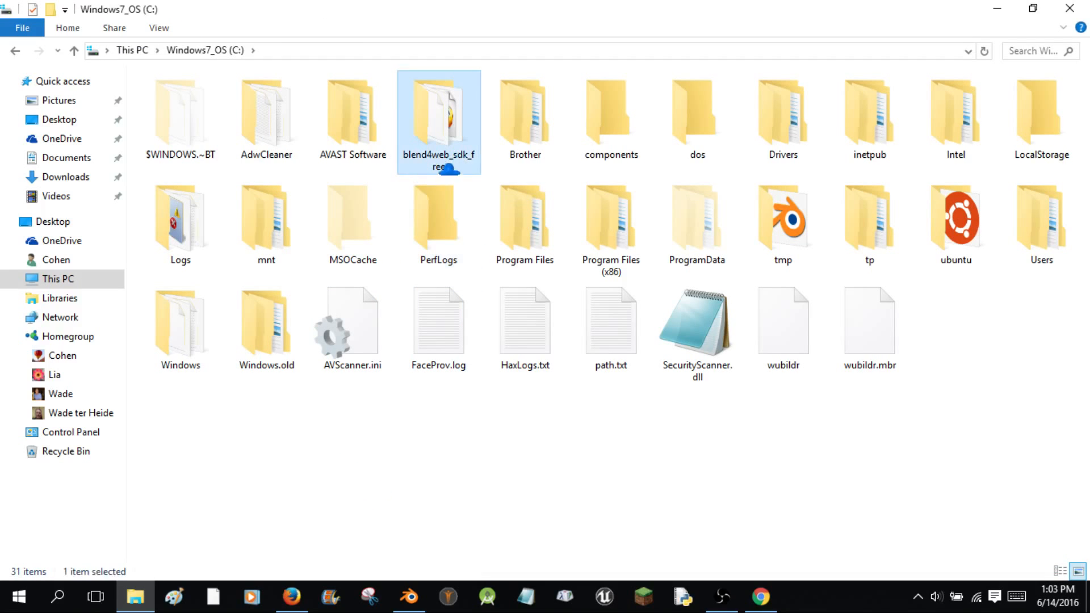
pyautogui.doubleClick(439, 115)
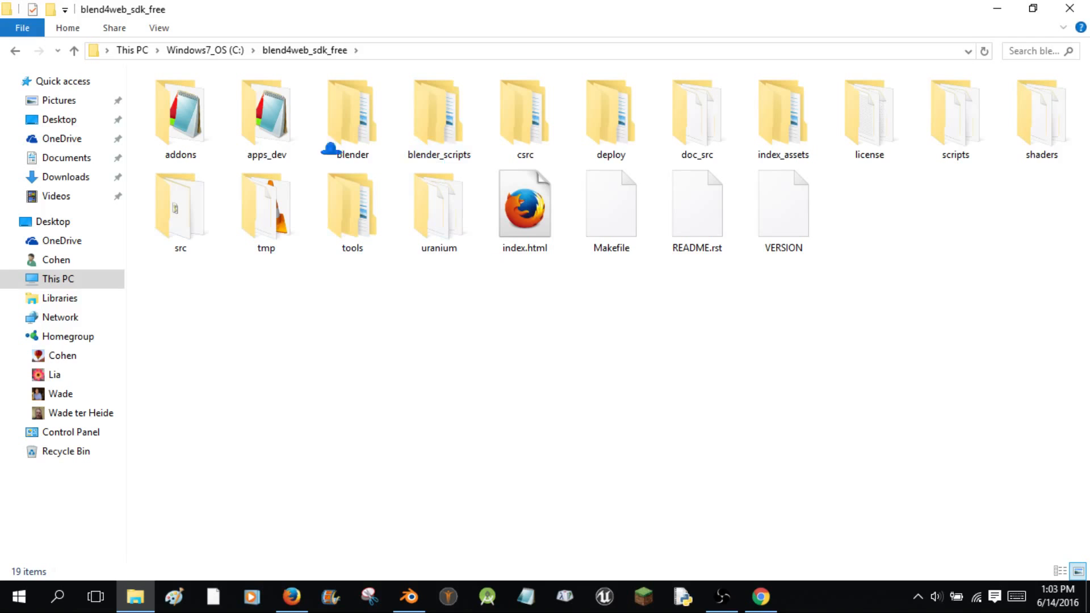
pyautogui.click(73, 49)
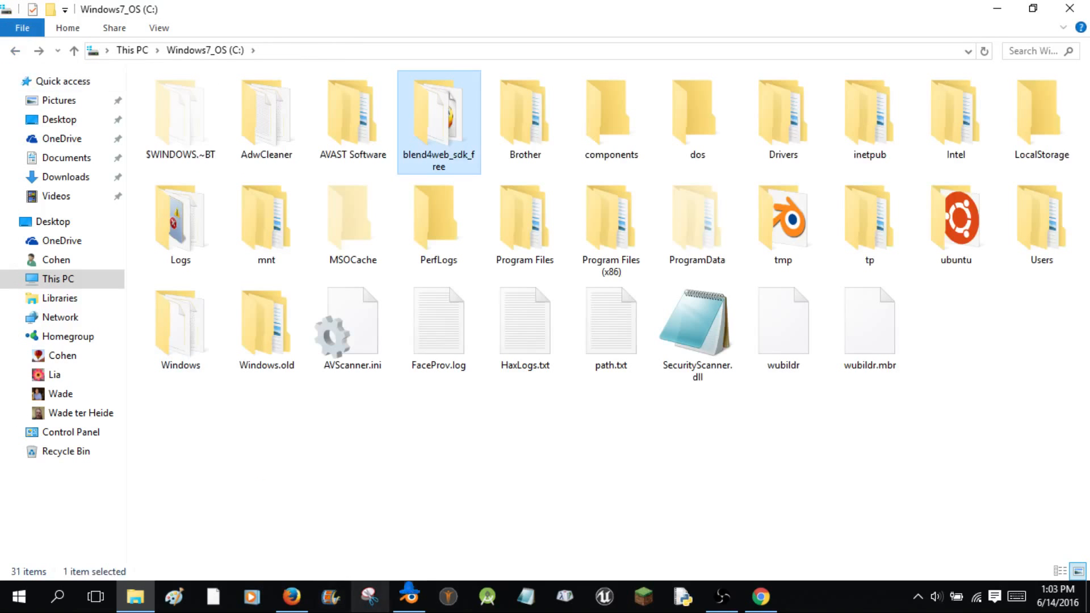
# Bring up Blender's User Preferences on the File paths settings.
pyautogui.click(409, 596)
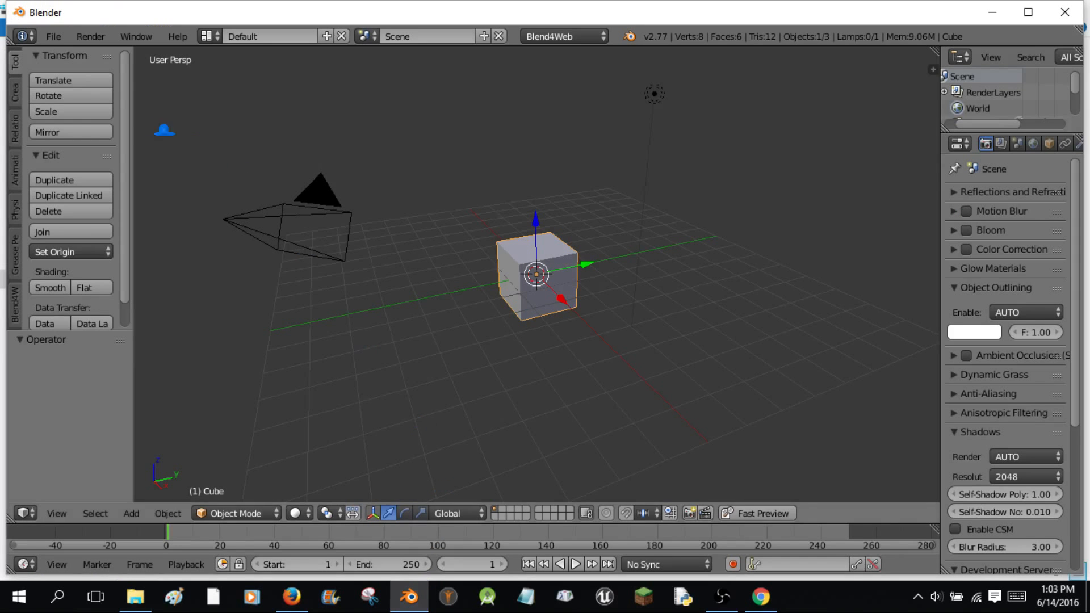
pyautogui.click(52, 37)
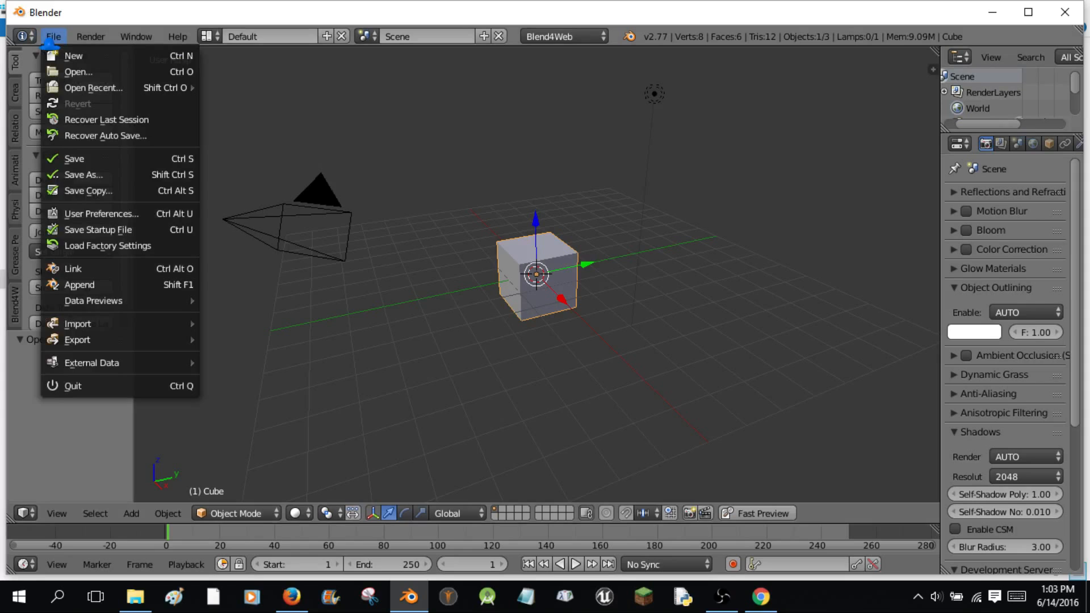
pyautogui.click(101, 213)
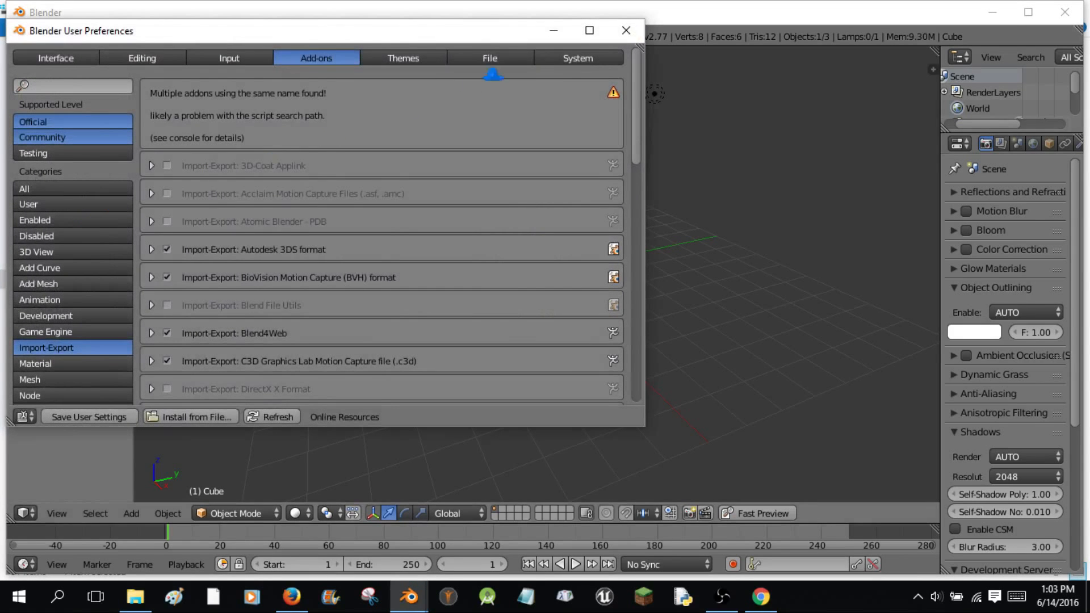
pyautogui.click(577, 57)
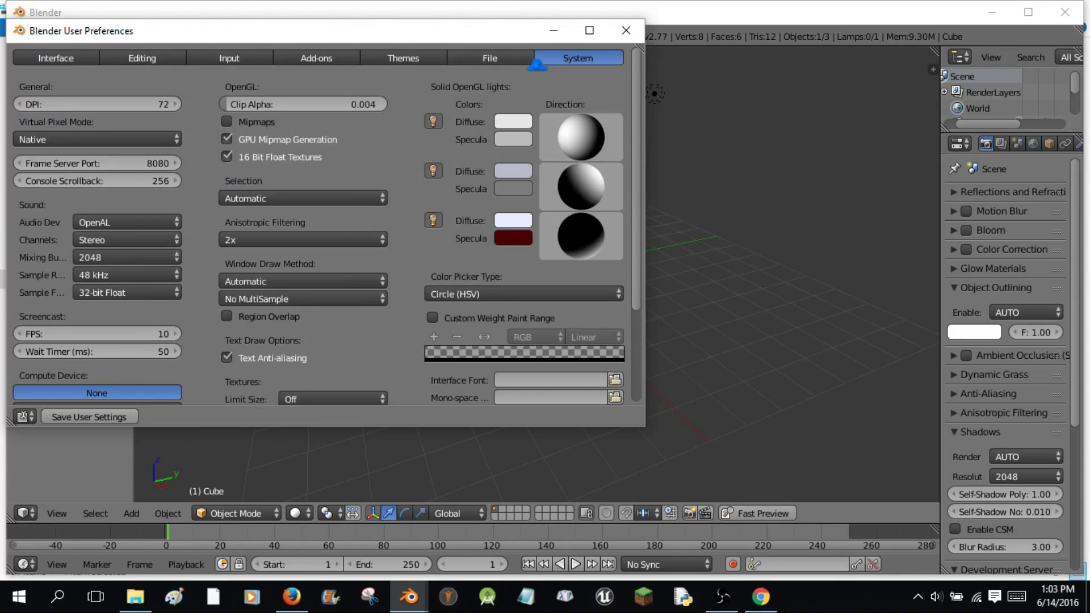
pyautogui.click(489, 58)
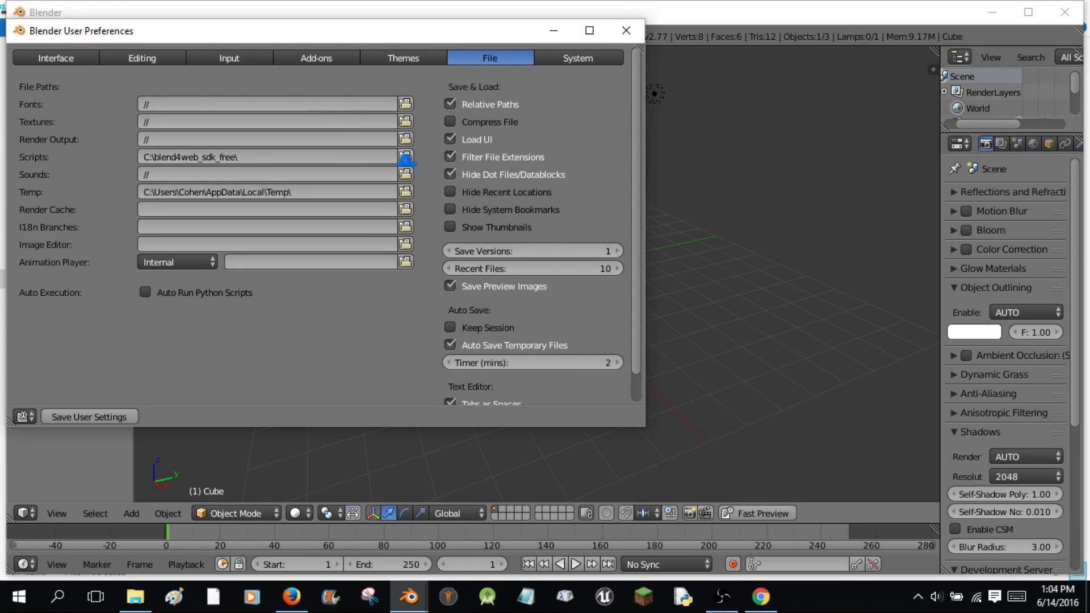
# Set the Scripts folder to C:\blend4web_sdk_free.
pyautogui.click(405, 157)
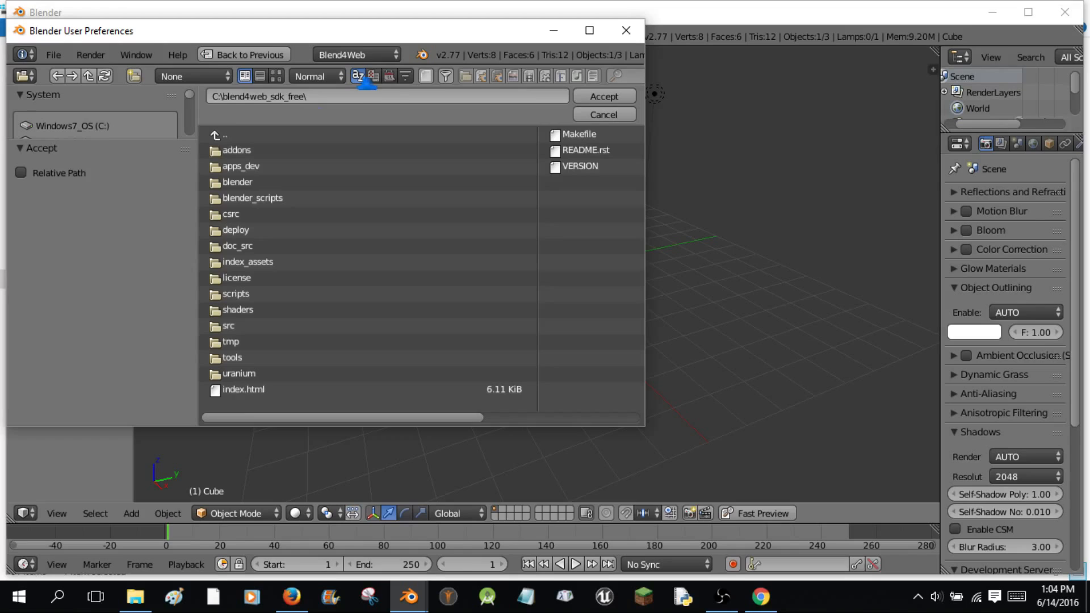
pyautogui.click(387, 96)
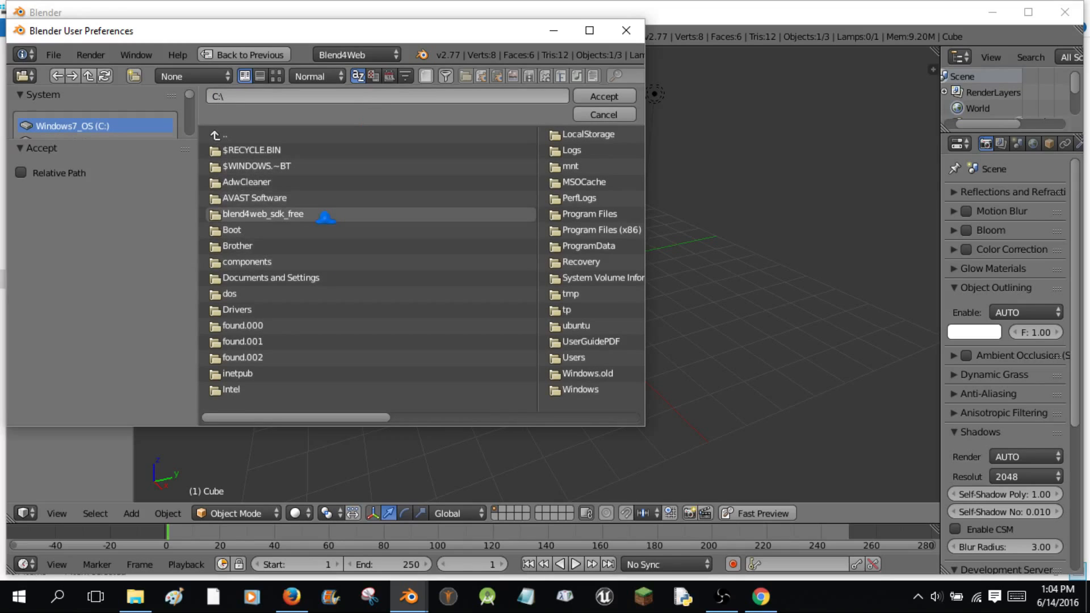
pyautogui.doubleClick(263, 214)
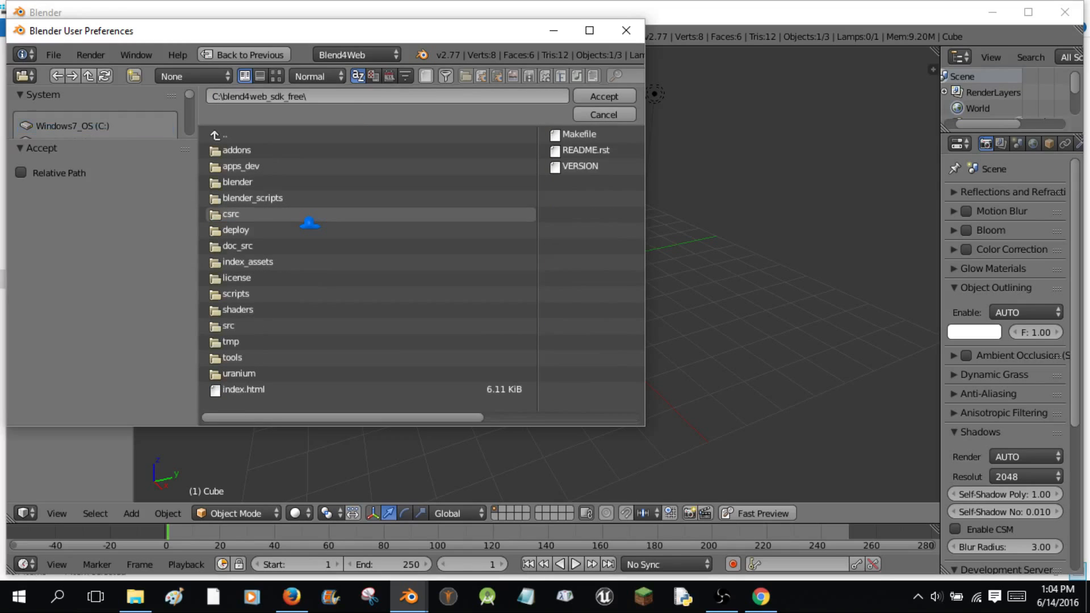
pyautogui.click(604, 96)
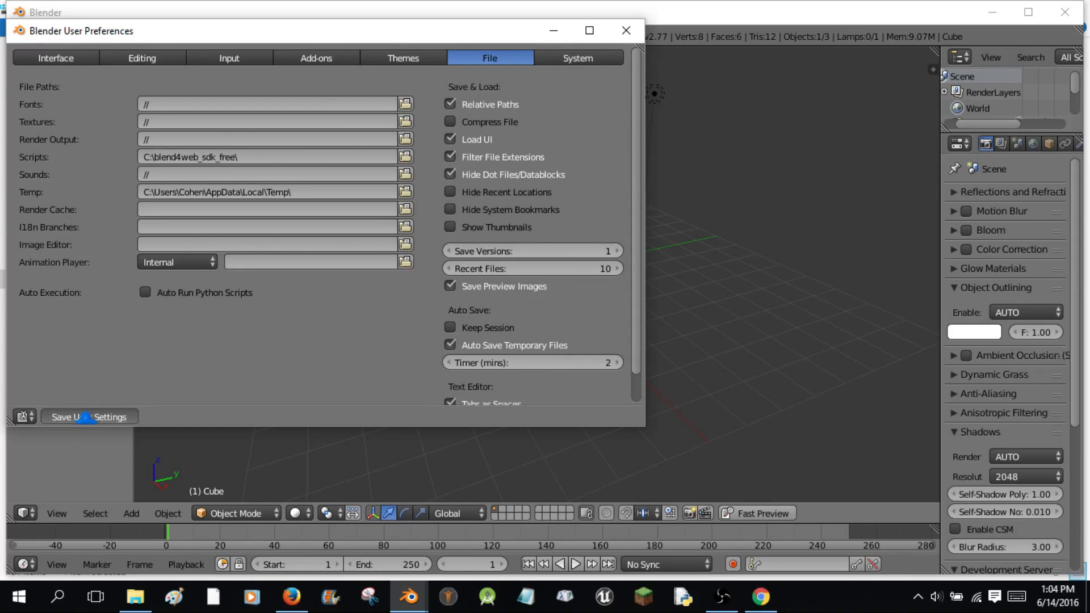
# Save the settings, check Blend4Web's SDK directory is C:\blend4web_sdk_free, and close preferences.
pyautogui.click(316, 58)
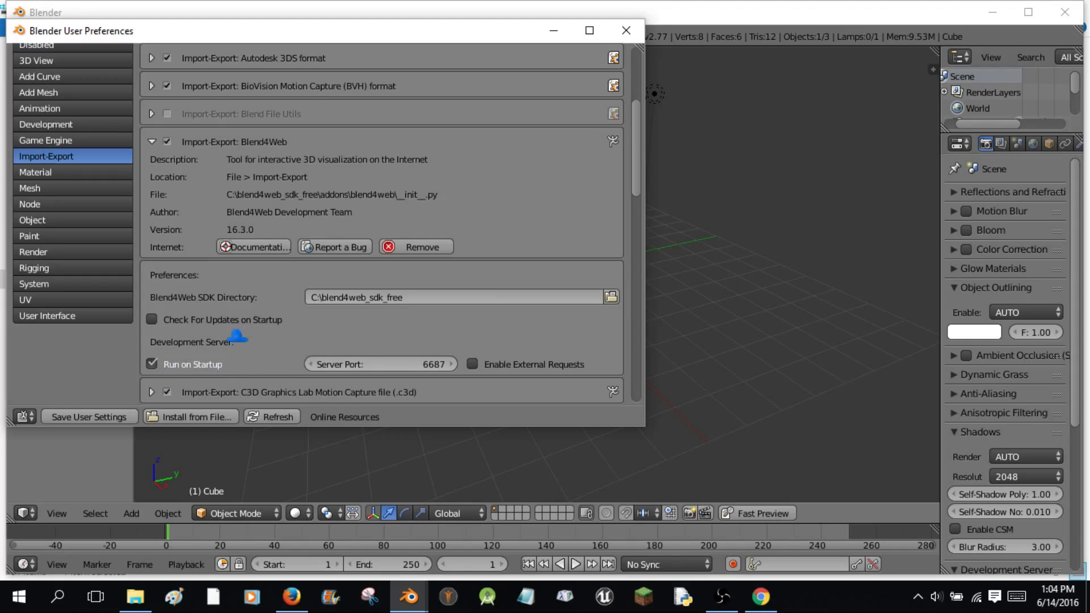
pyautogui.moveTo(383, 381)
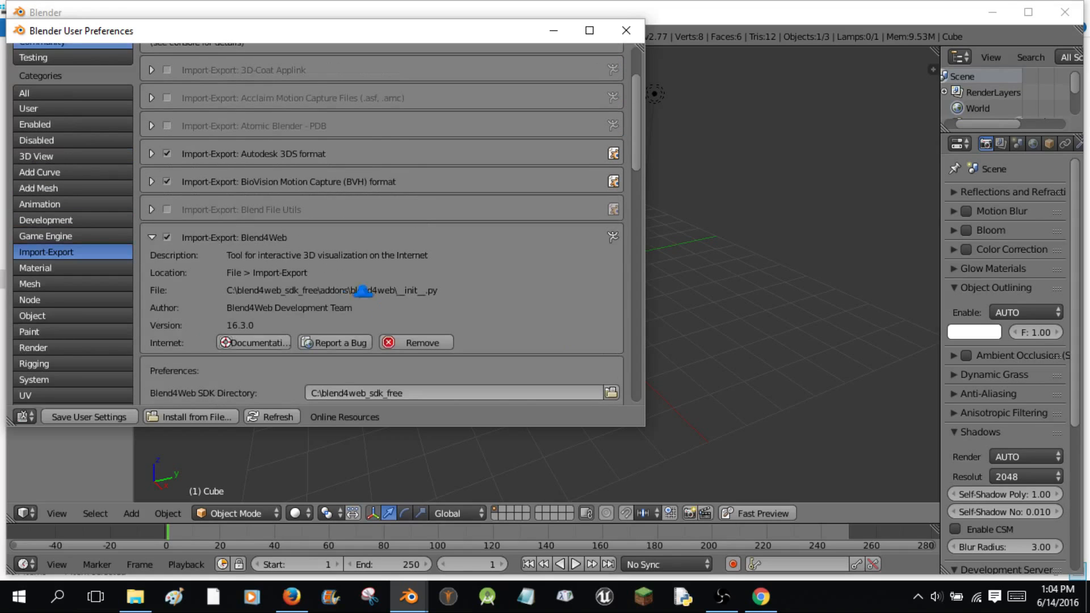
pyautogui.scroll(-3)
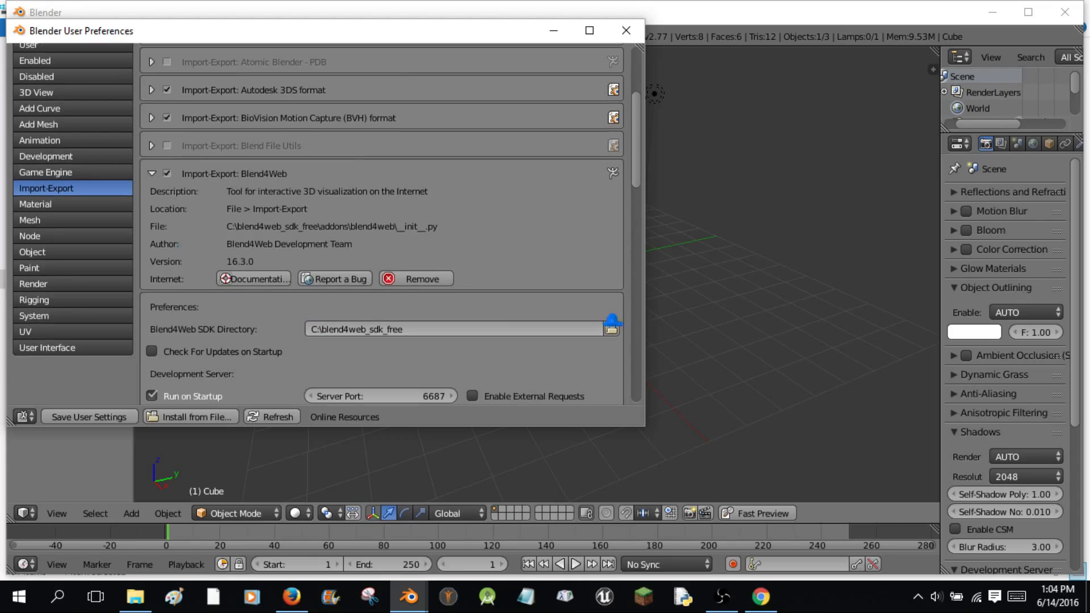
pyautogui.scroll(-3)
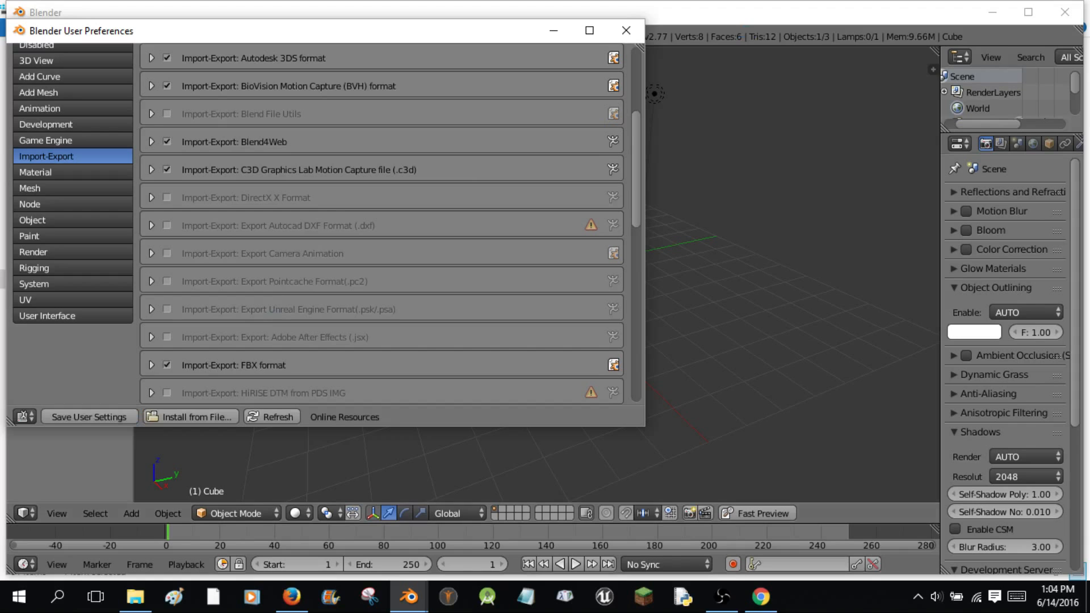
pyautogui.click(624, 30)
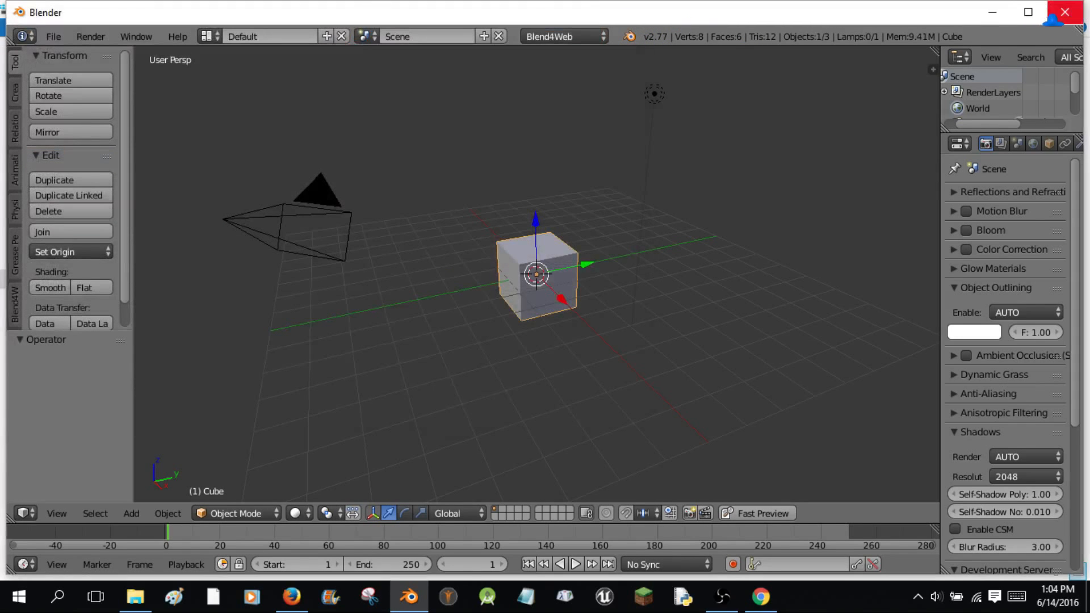
# Restart Blender and set the scene's render engine to Blend4Web.
pyautogui.click(136, 596)
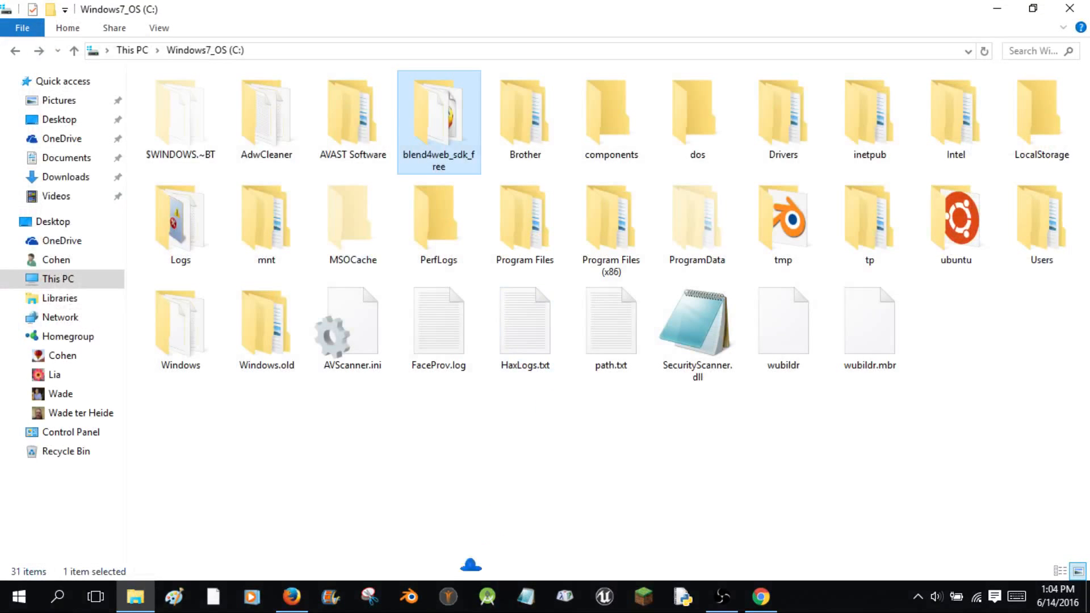
pyautogui.click(409, 598)
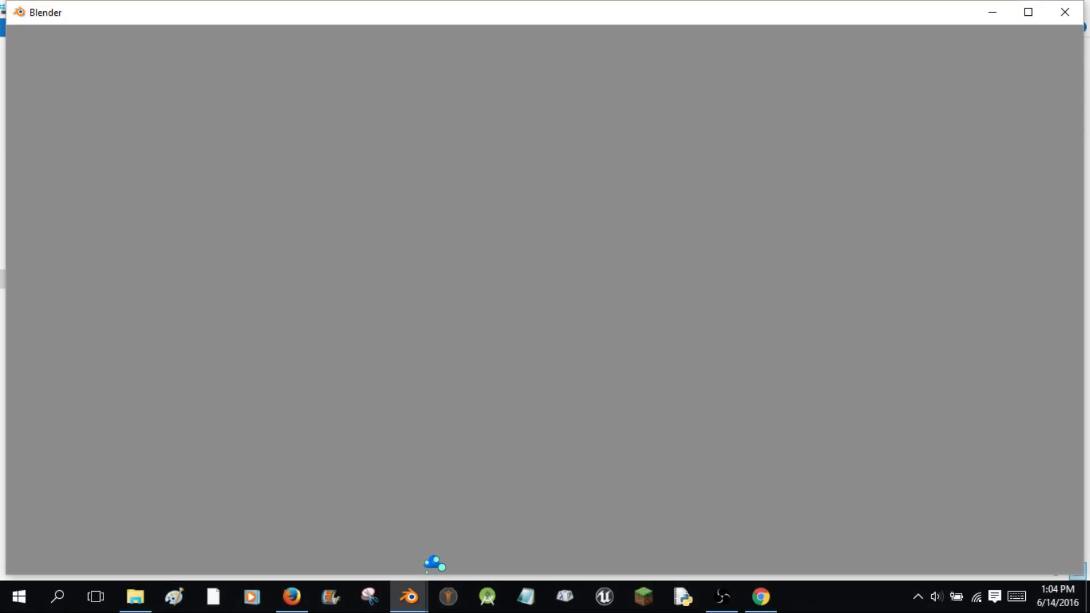
pyautogui.click(409, 596)
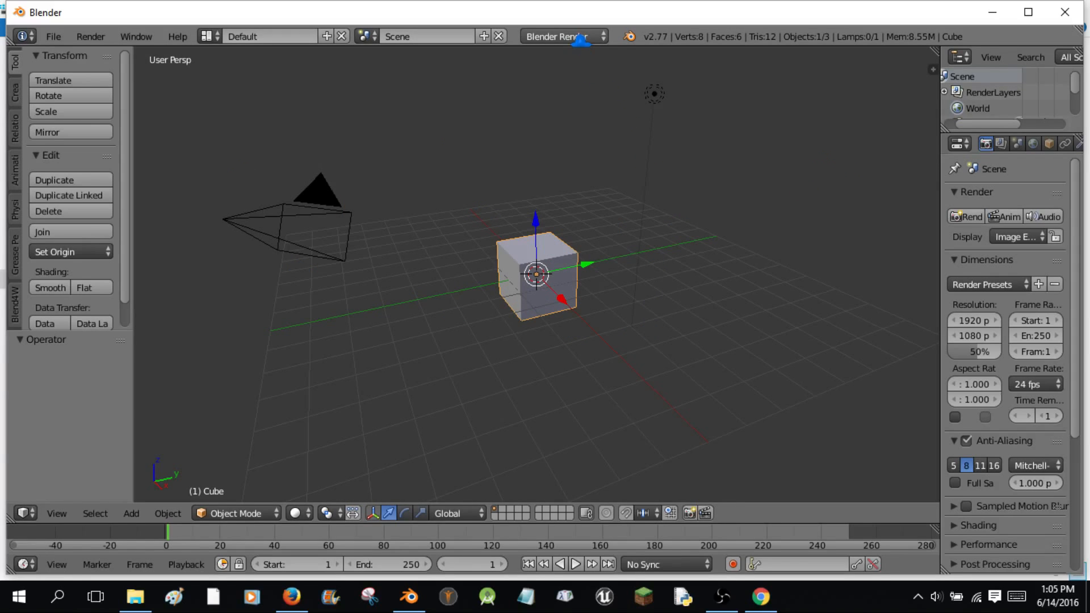
pyautogui.click(560, 36)
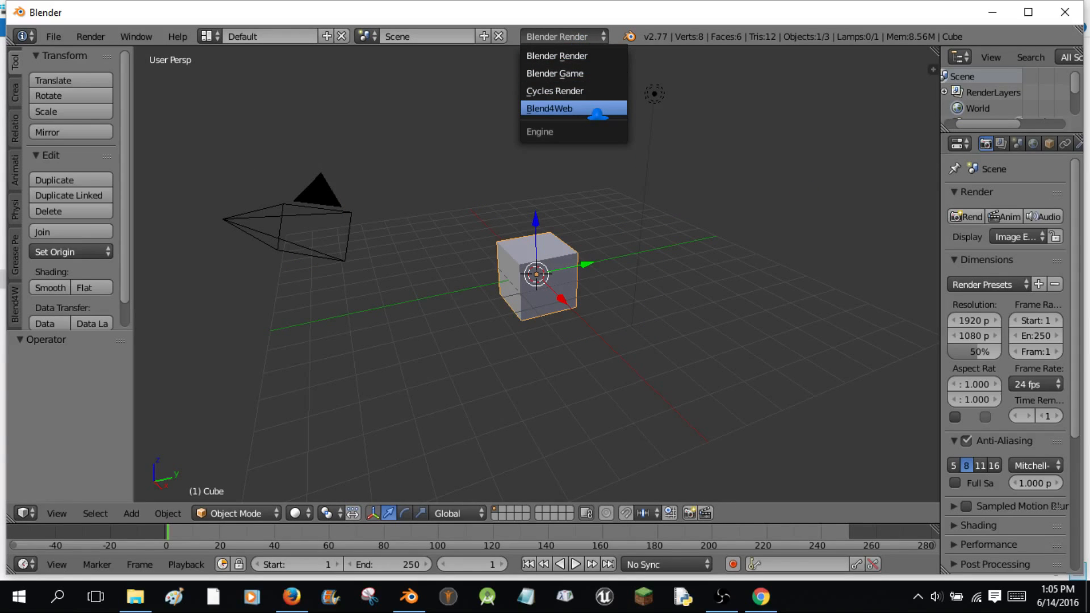
pyautogui.click(549, 108)
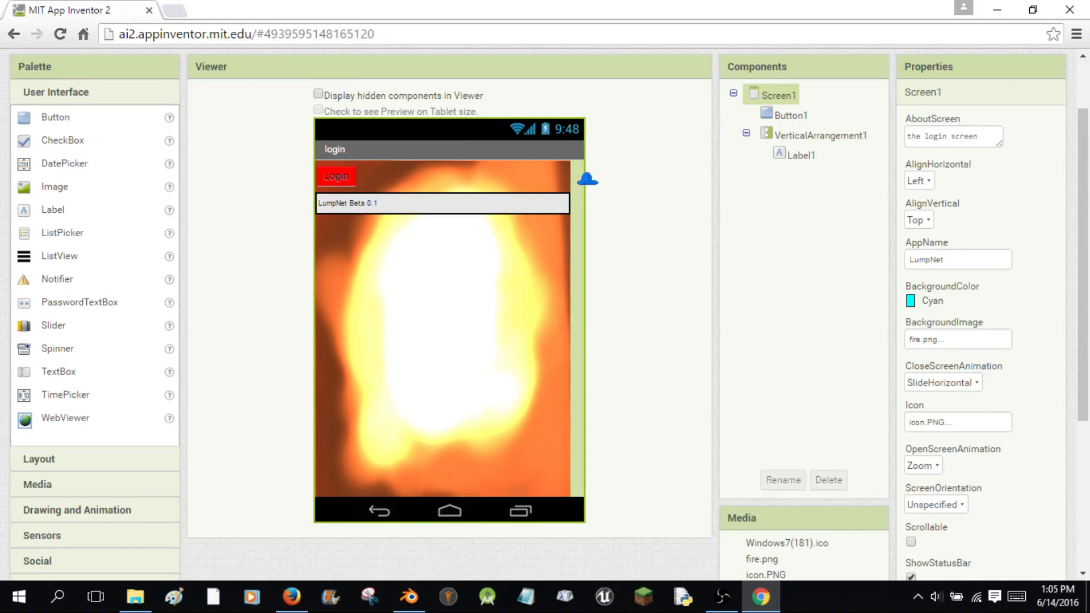
pyautogui.moveTo(414, 214)
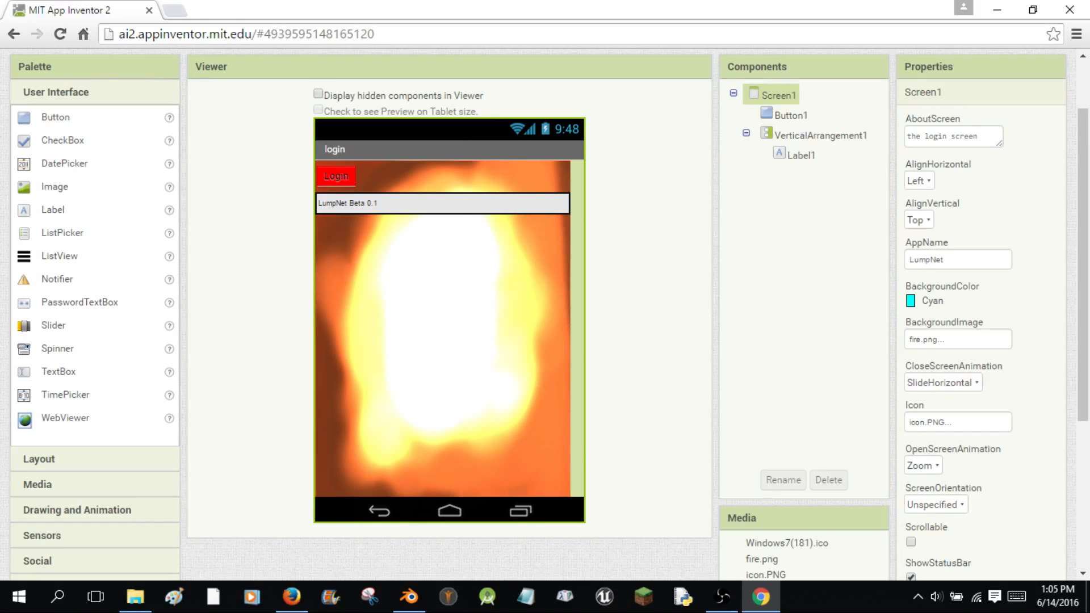
pyautogui.moveTo(640, 396)
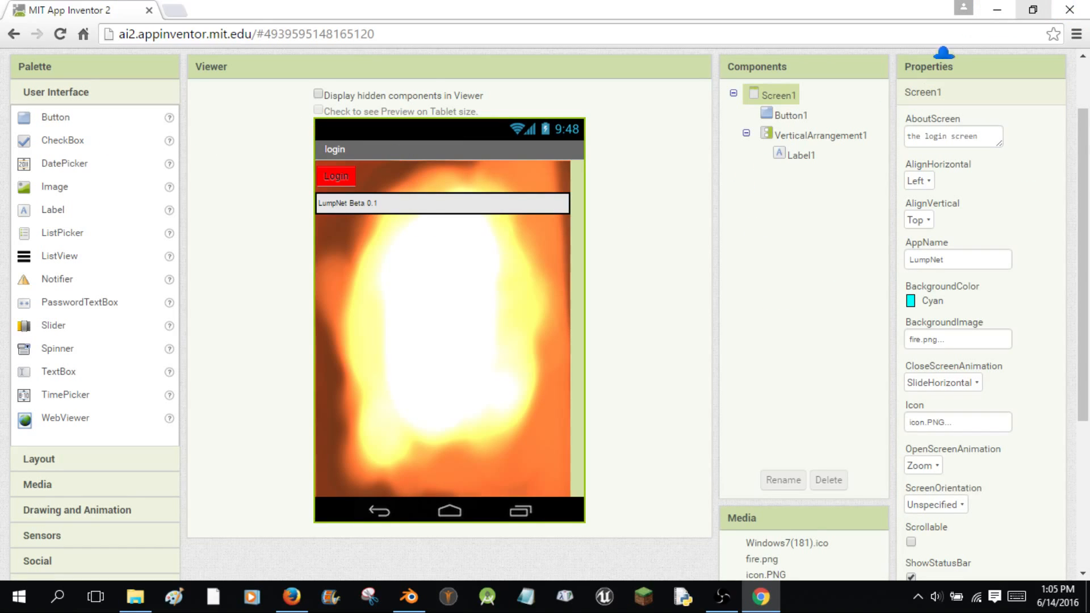
pyautogui.click(409, 597)
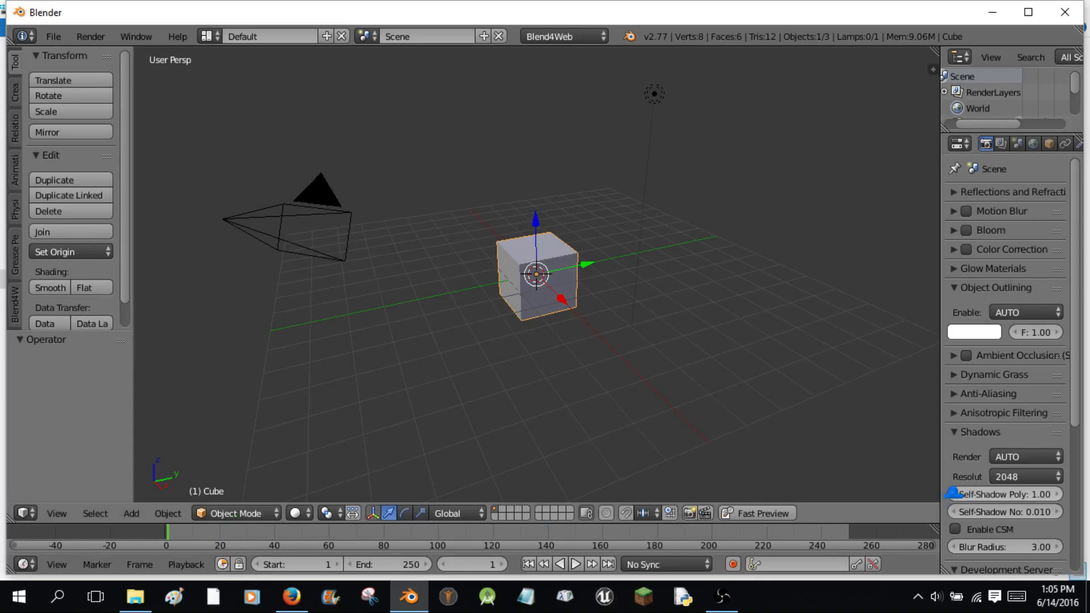
# Scroll the Blend4Web scene settings down to the running Development Server panel.
pyautogui.scroll(-3)
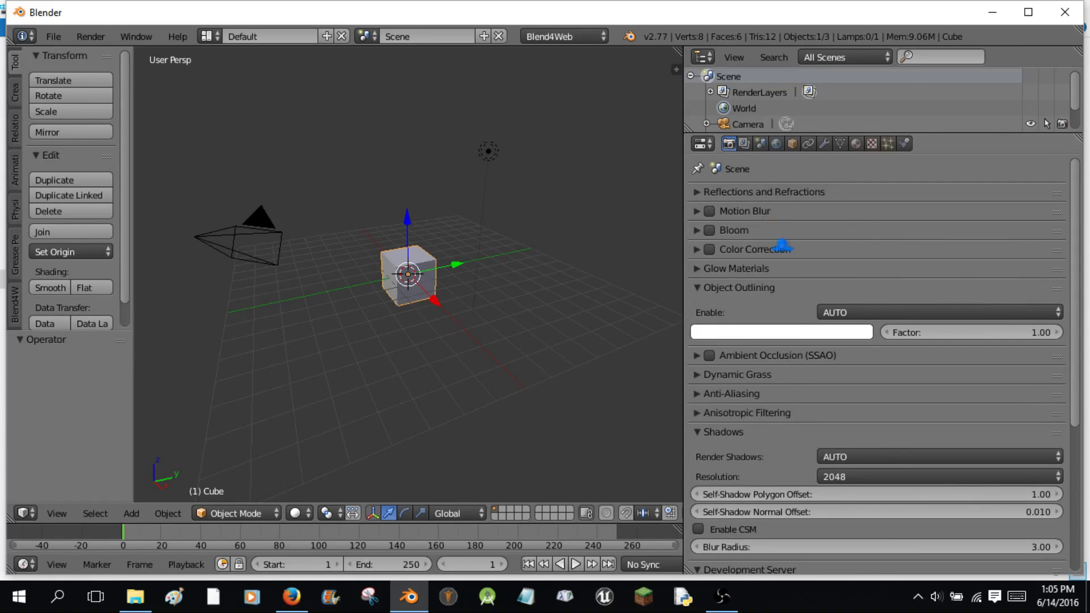
pyautogui.scroll(-3)
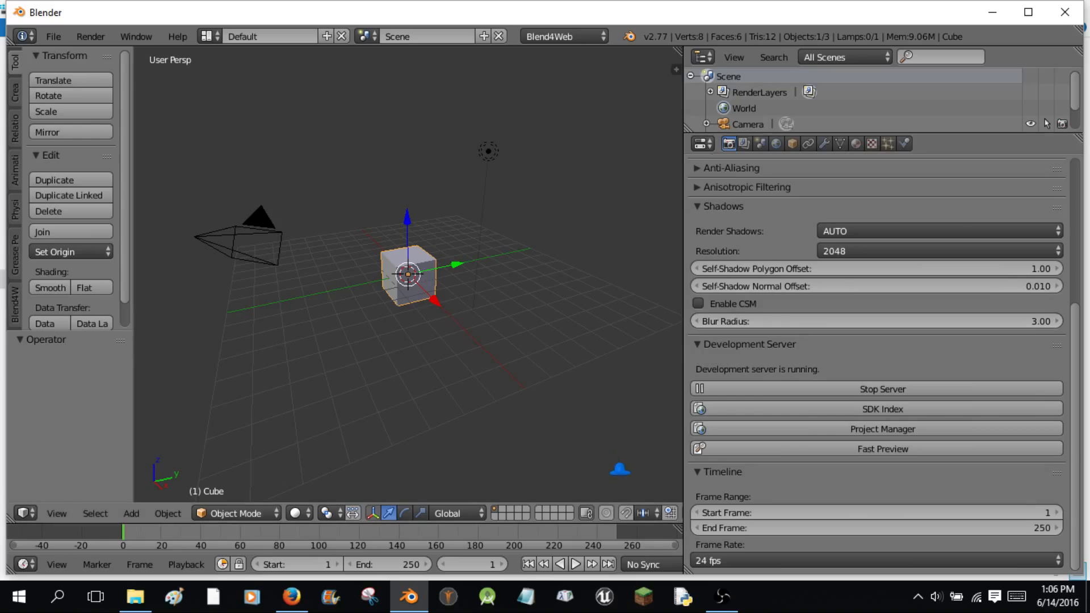
pyautogui.click(875, 560)
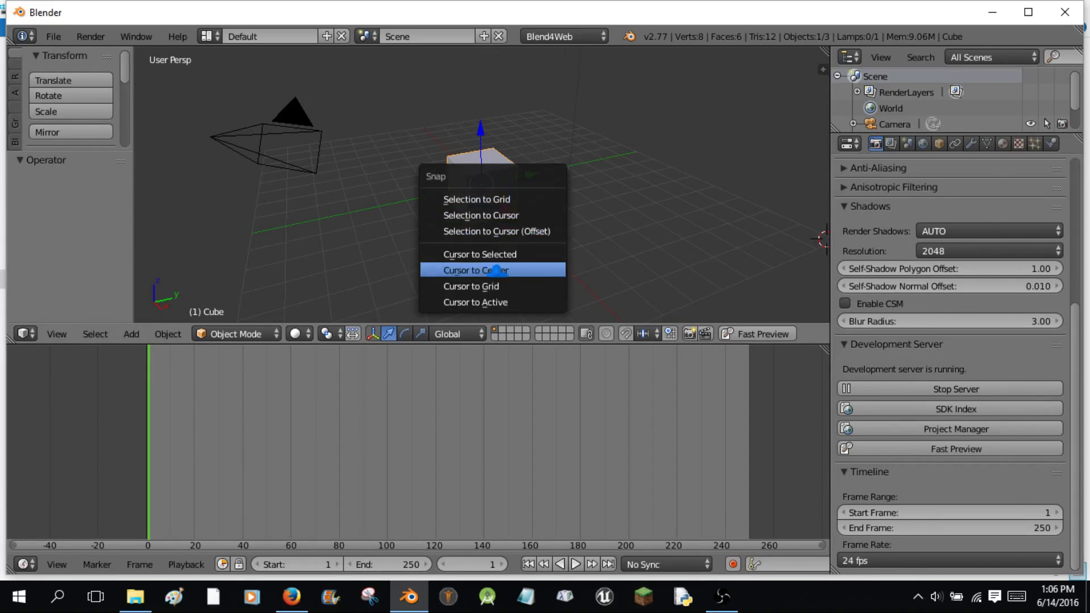
# Snap the 3D cursor to center, select the Cube, and make the lower area a Node Editor.
pyautogui.click(476, 270)
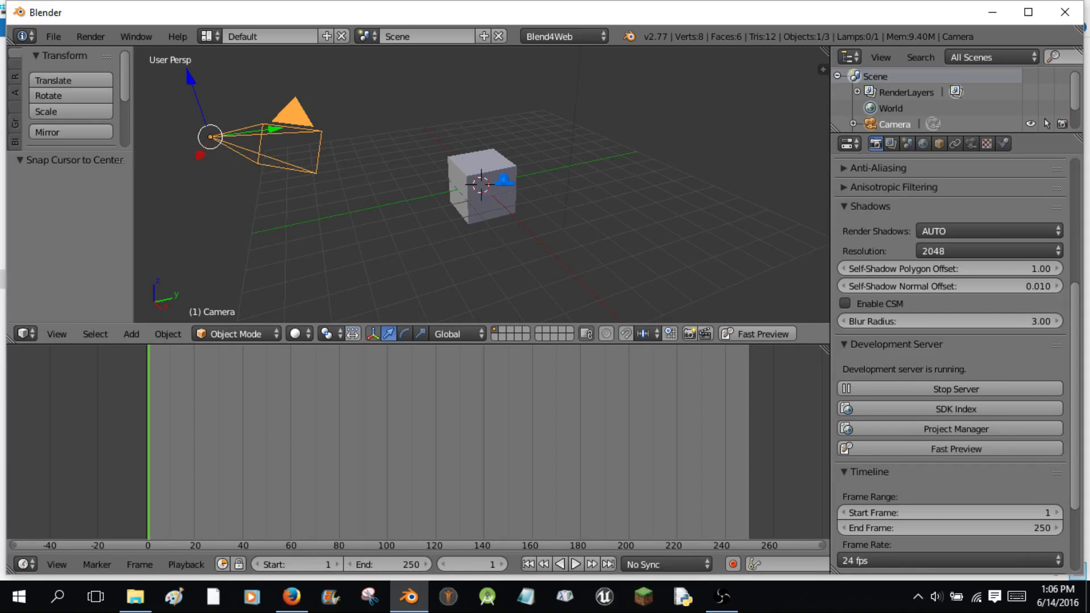
pyautogui.click(480, 184)
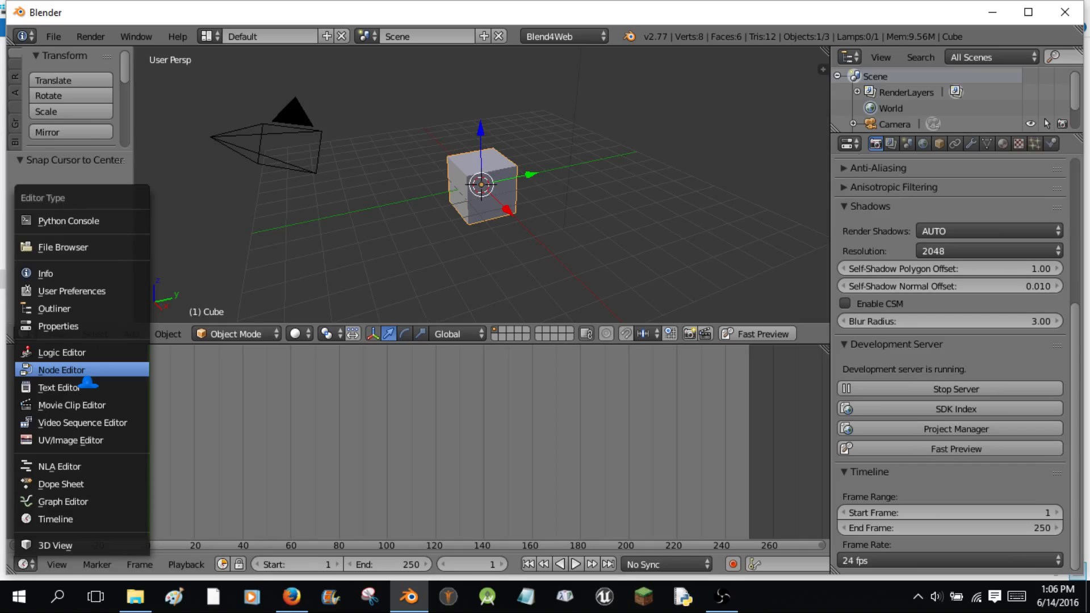
pyautogui.click(61, 369)
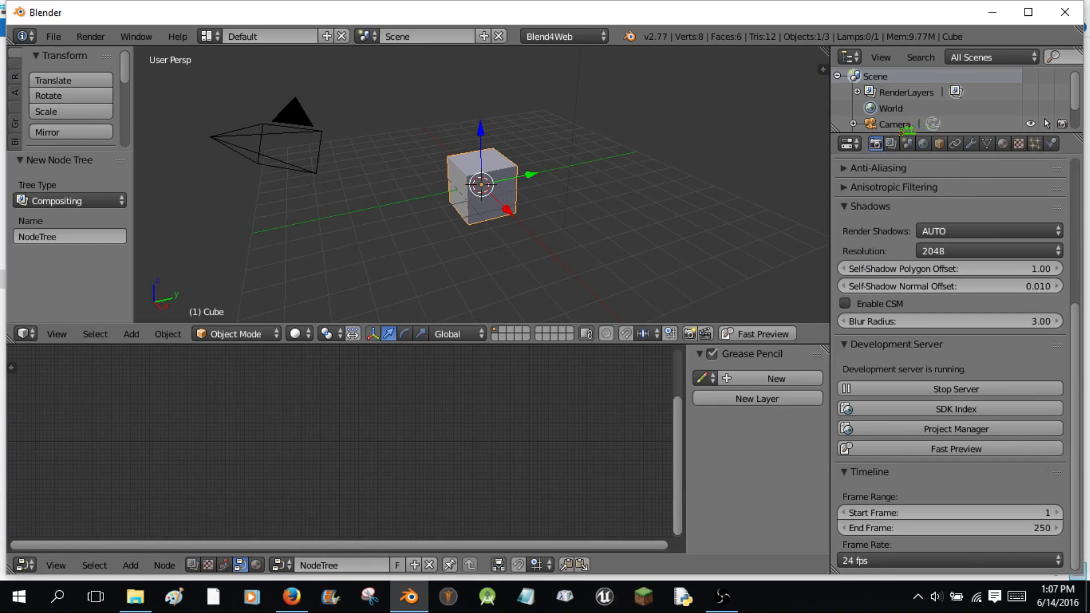
# Enable the Logic Editor in the scene's properties so it uses B4WLogicNodeTree.
pyautogui.click(907, 143)
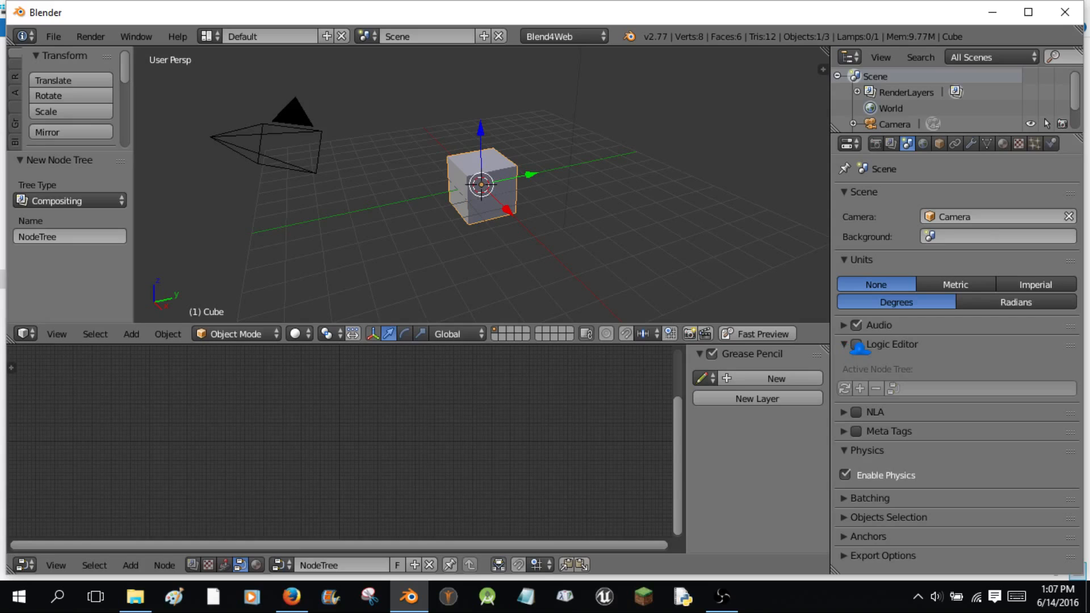
pyautogui.click(861, 389)
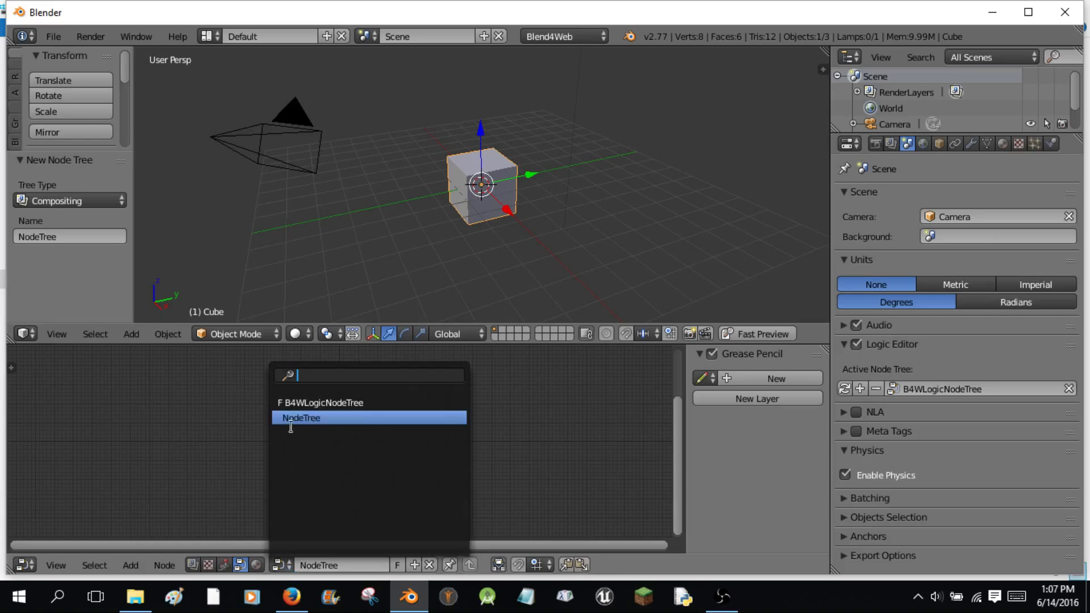
# Show B4WLogicNodeTree, nudge its Entry Point node, and add a Select (Deprecated) node.
pyautogui.click(320, 403)
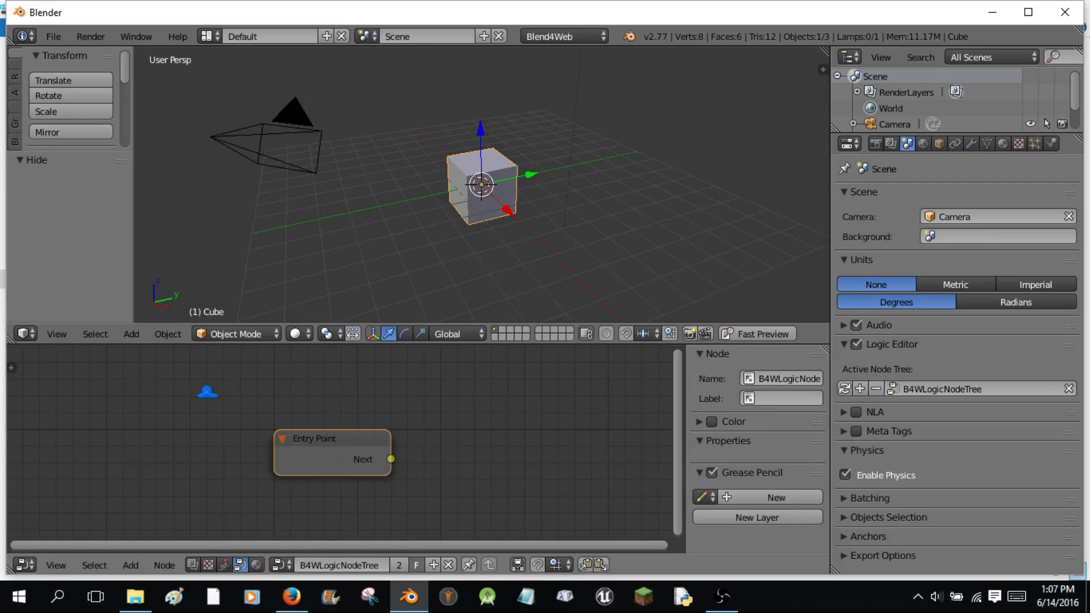
pyautogui.moveTo(332, 448); pyautogui.dragTo(313, 431)
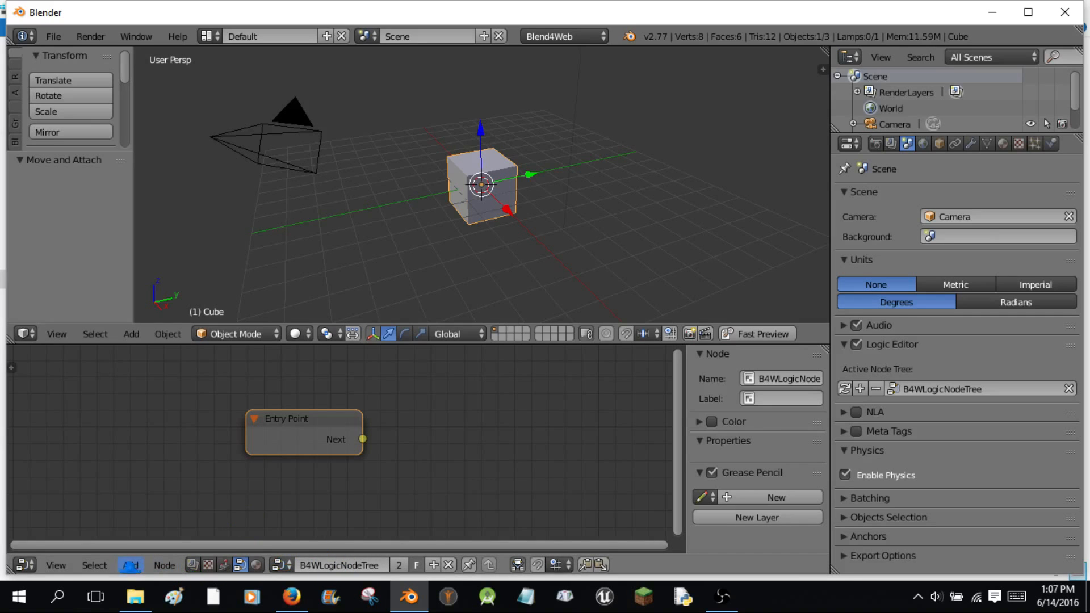
pyautogui.click(129, 565)
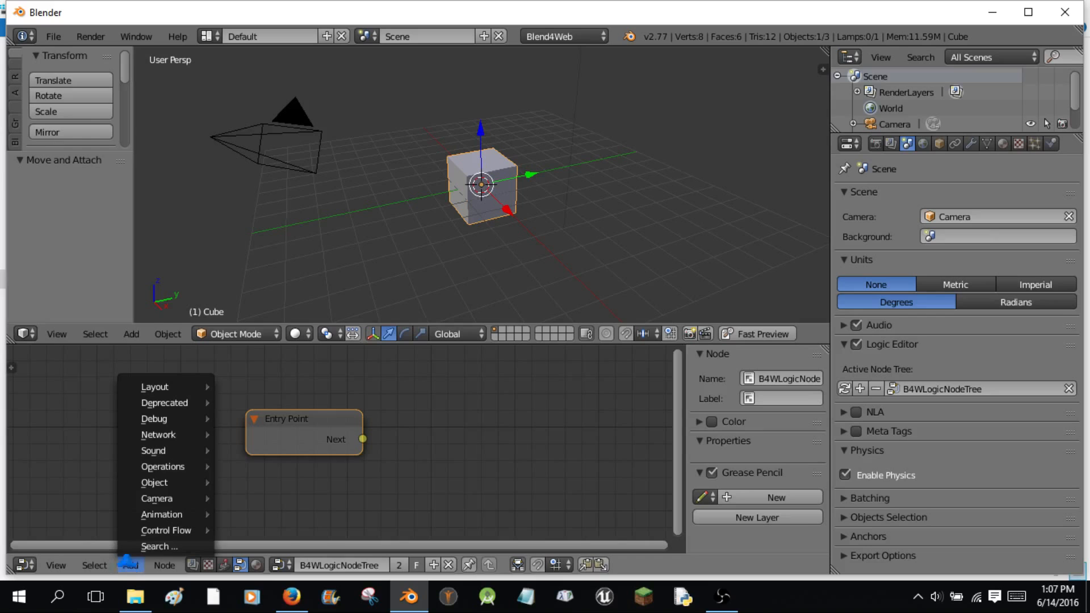
pyautogui.moveTo(161, 515)
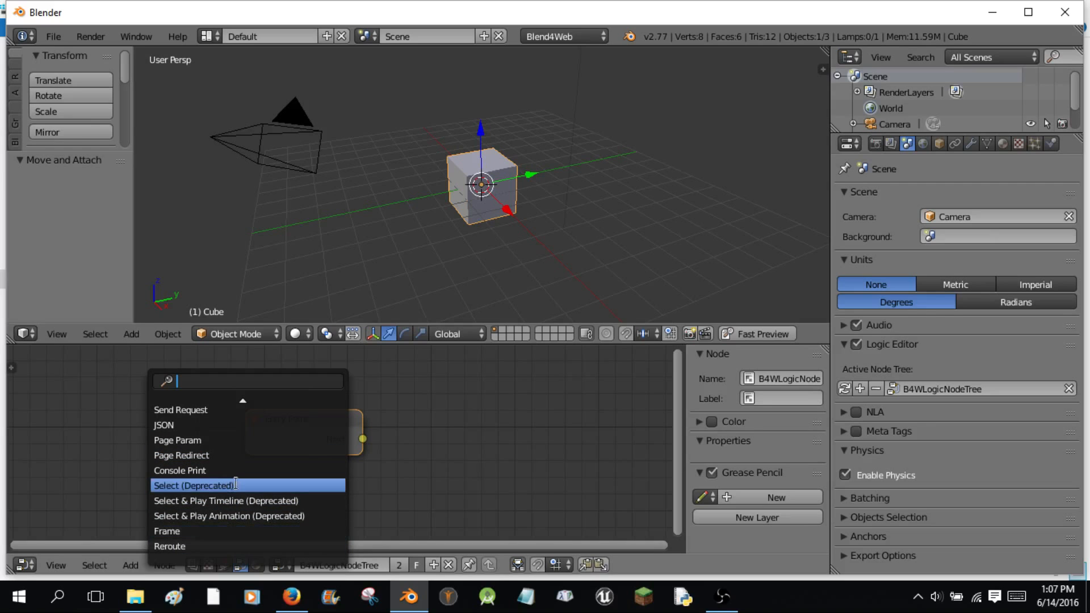
pyautogui.click(194, 486)
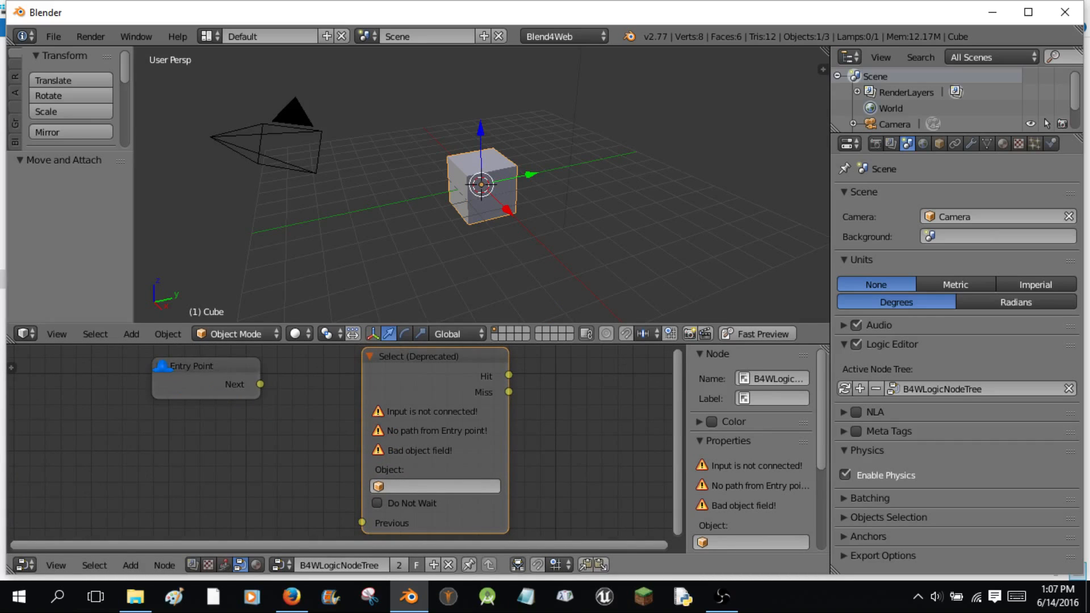
# Place the Select node, link Entry Point's Next to its Previous socket, and target the Cube.
pyautogui.click(191, 365)
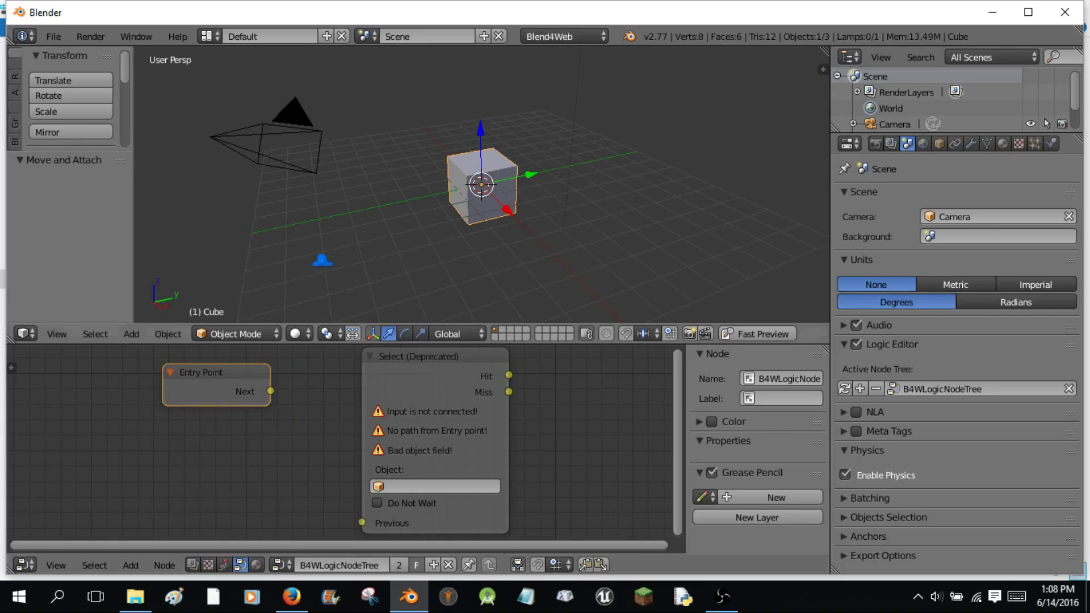
pyautogui.moveTo(322, 259); pyautogui.dragTo(328, 150)
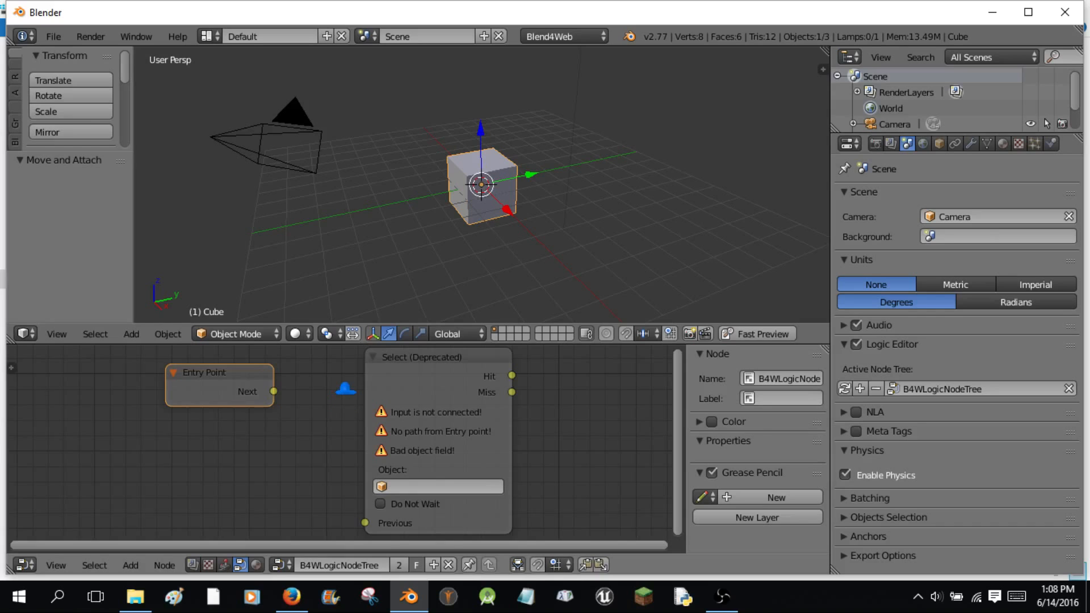
pyautogui.click(130, 566)
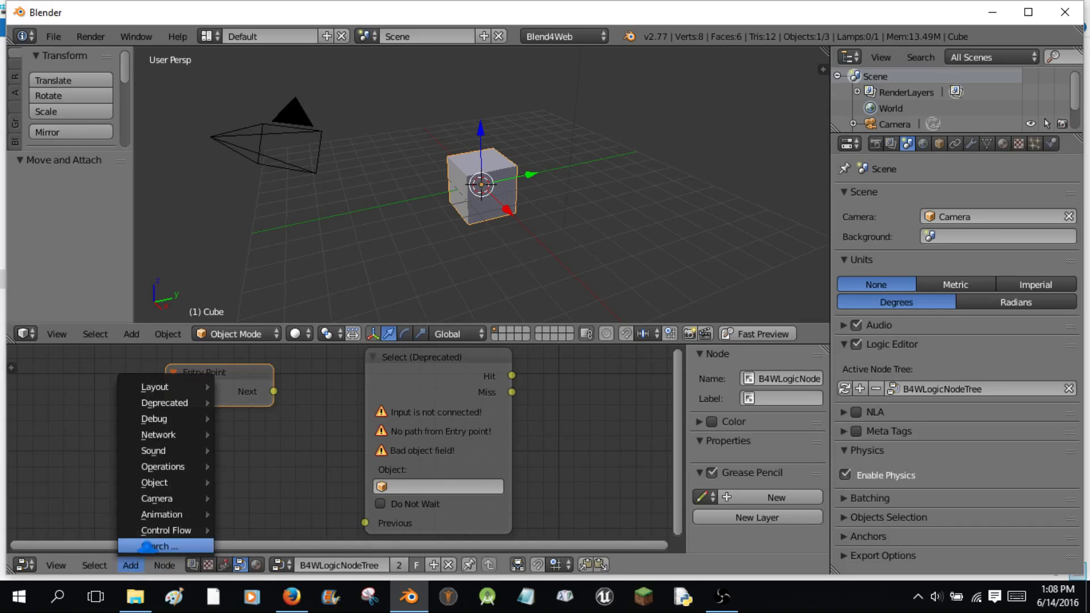
pyautogui.moveTo(161, 514)
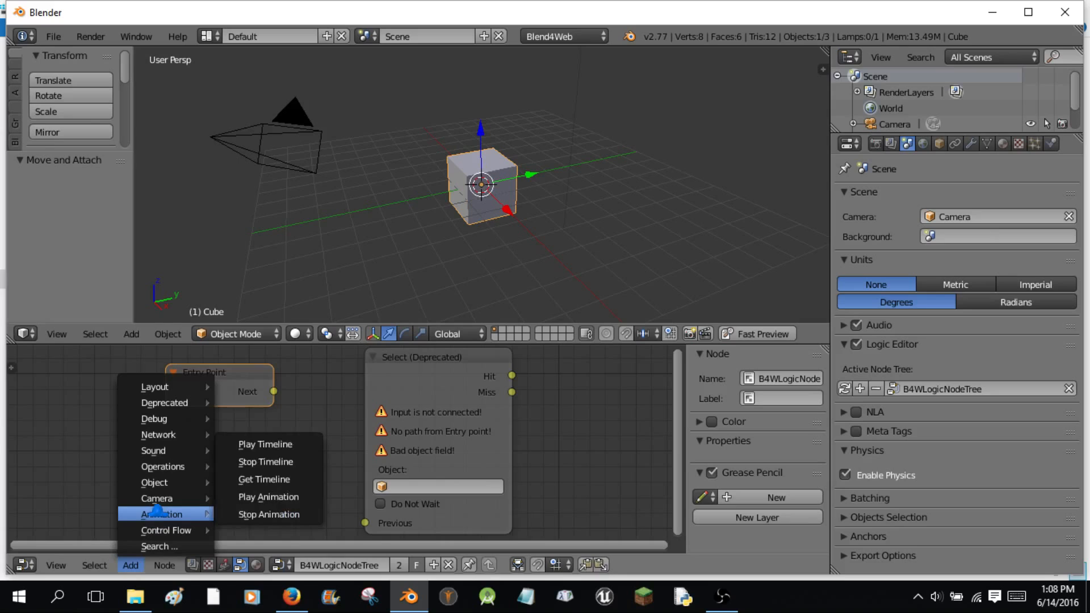
pyautogui.moveTo(154, 482)
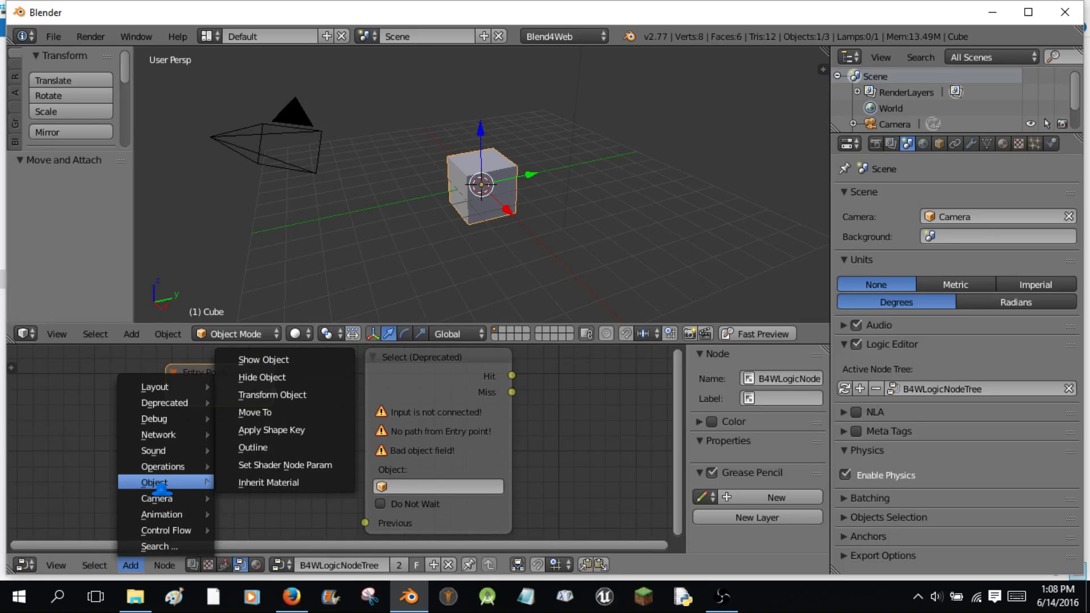
pyautogui.moveTo(164, 465)
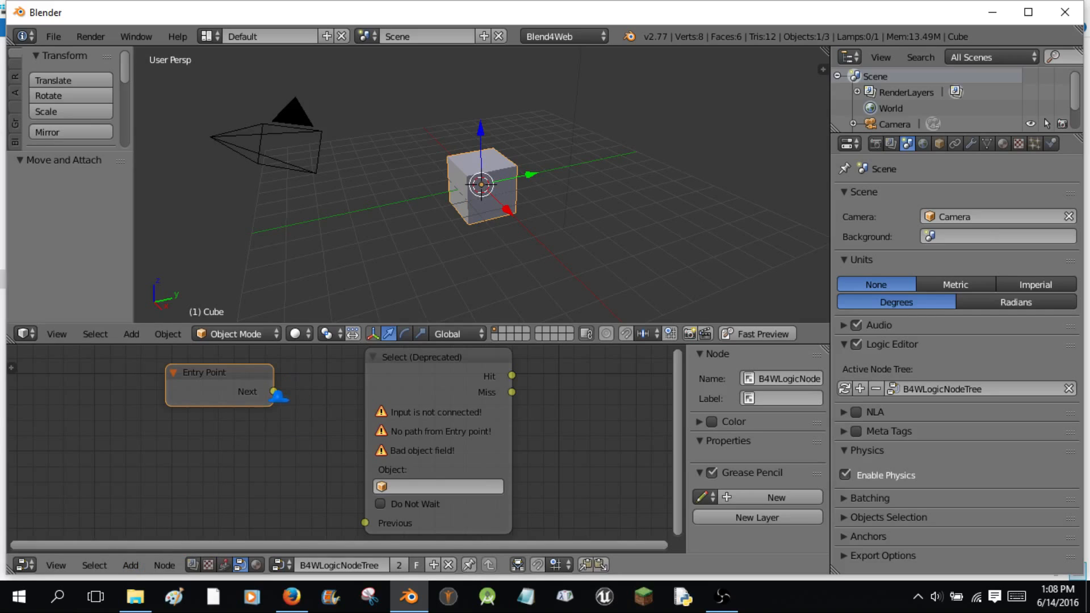
pyautogui.moveTo(275, 391); pyautogui.dragTo(366, 521)
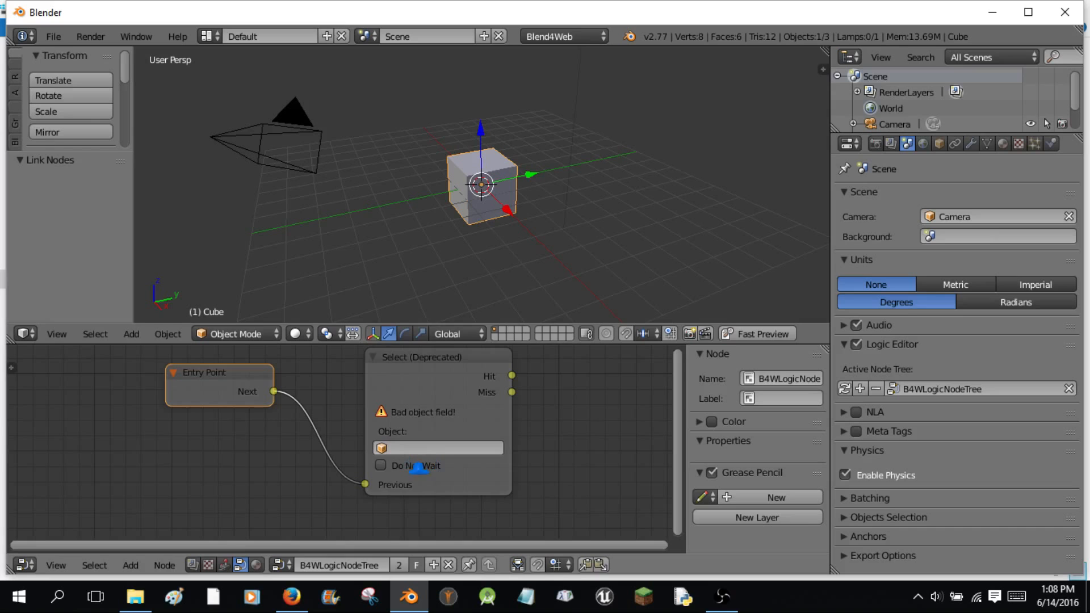
pyautogui.click(438, 448)
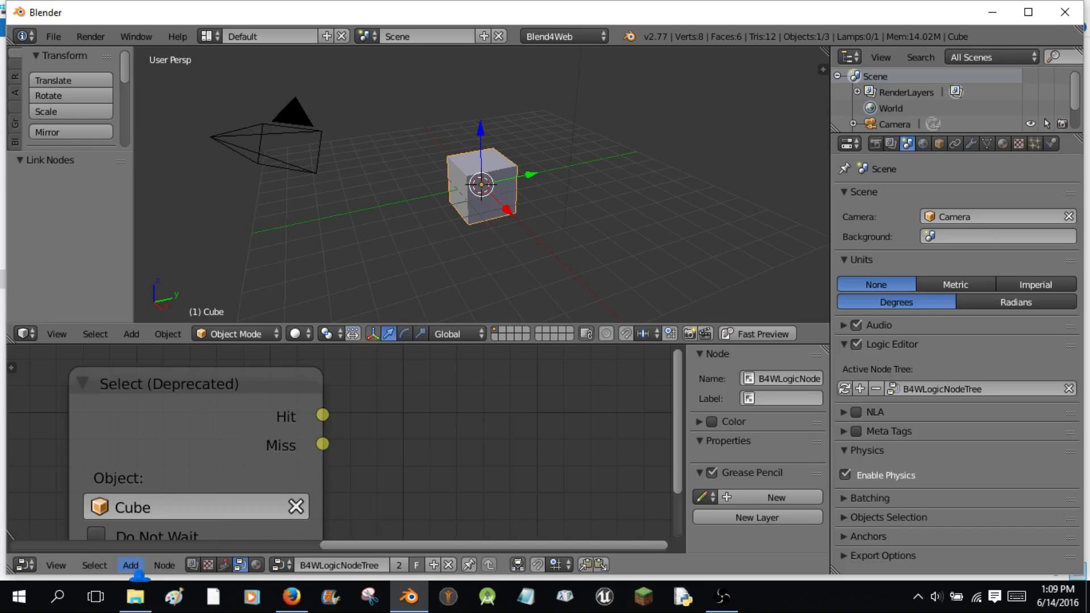
# Add a Play Animation node and split off a Graph Editor for the Cube's location curves.
pyautogui.click(131, 565)
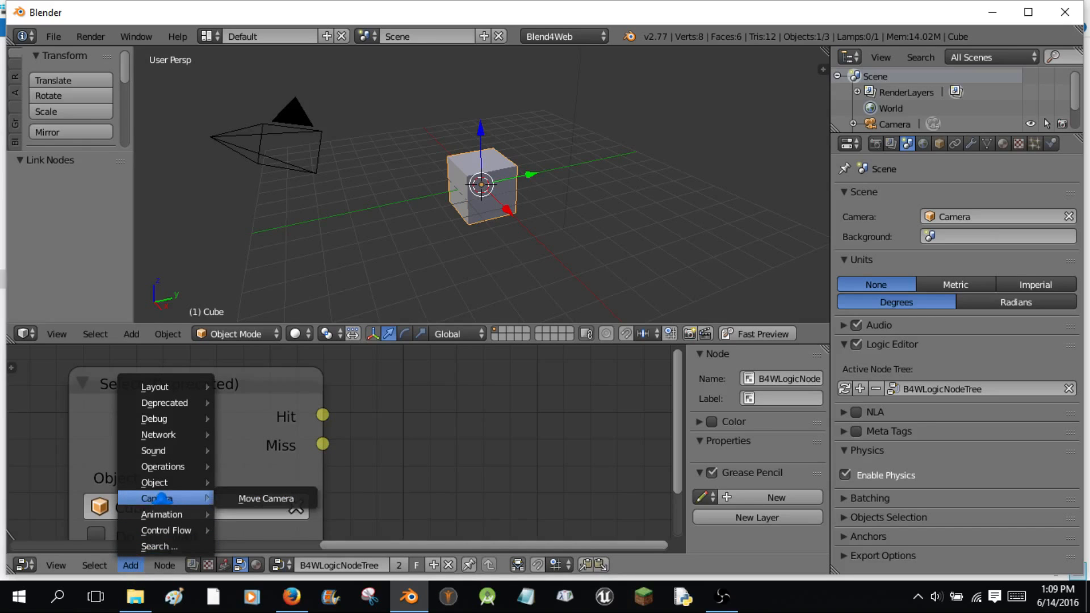
pyautogui.moveTo(154, 482)
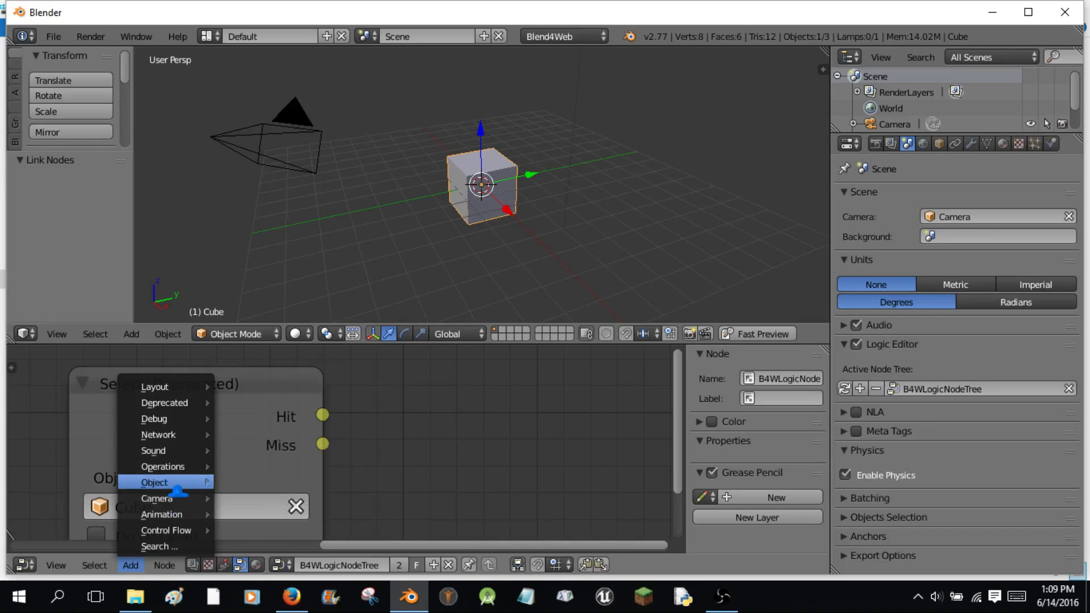
pyautogui.moveTo(163, 467)
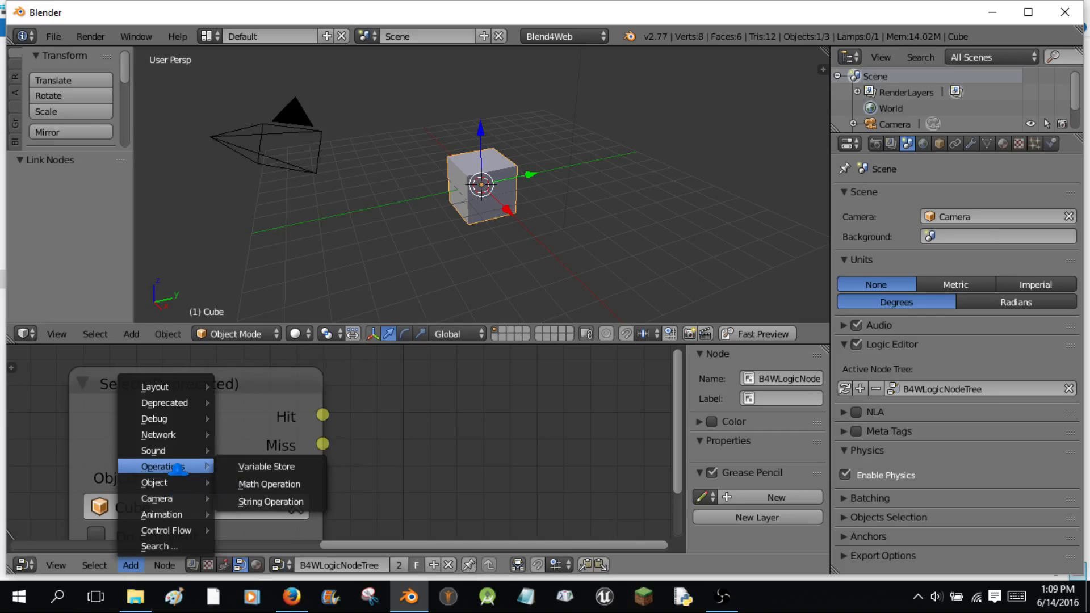
pyautogui.moveTo(153, 450)
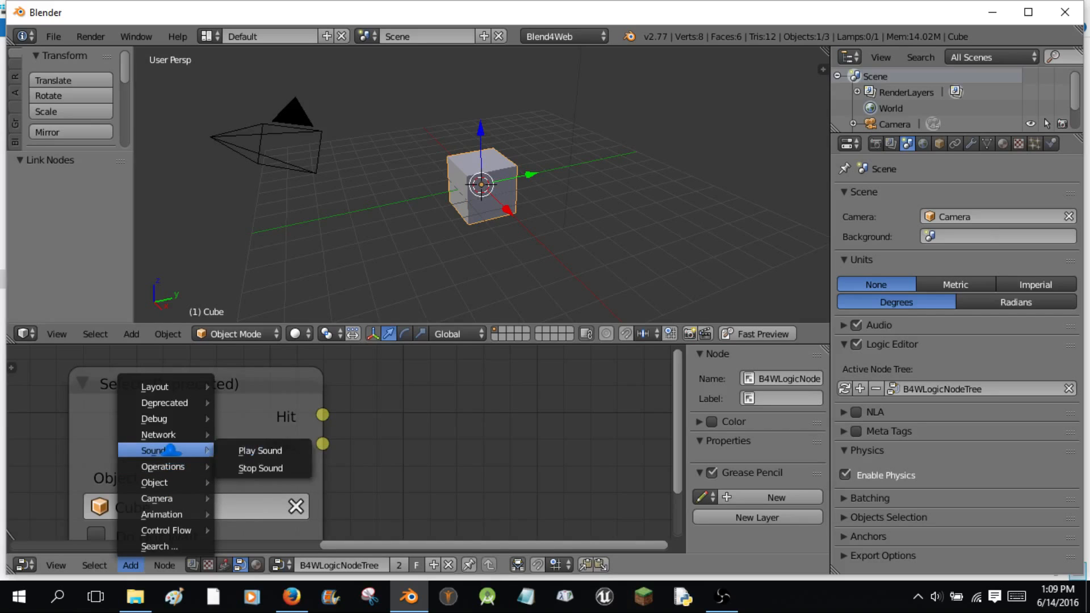
pyautogui.moveTo(162, 515)
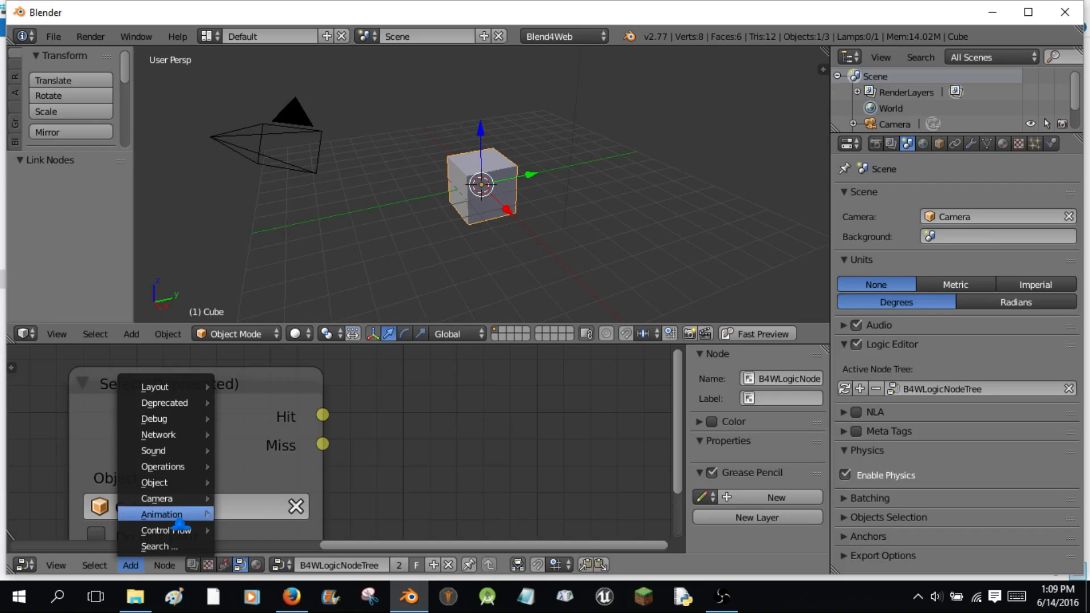
pyautogui.moveTo(161, 514)
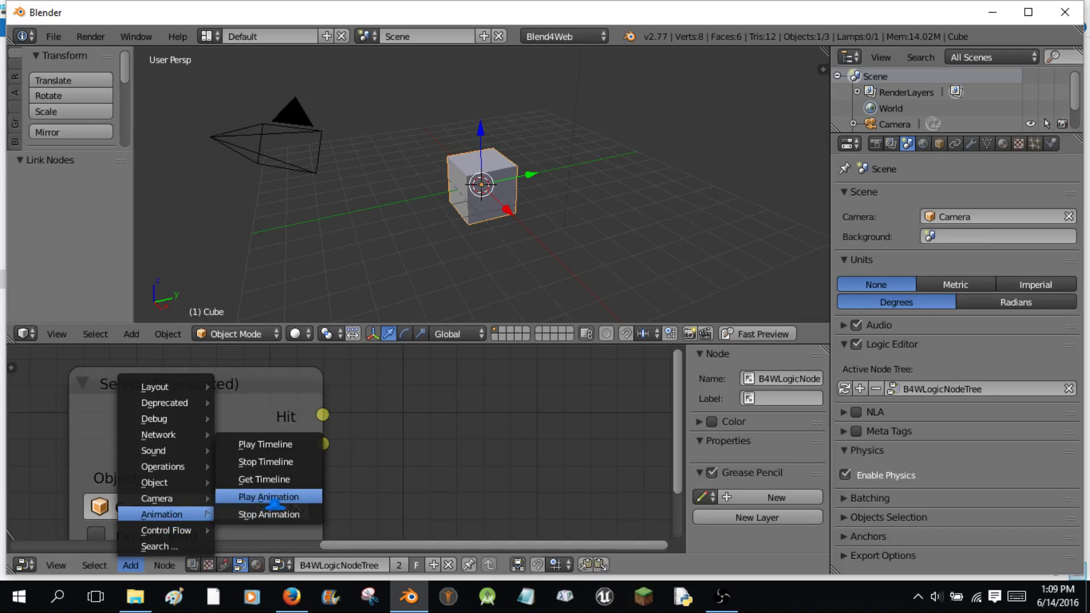
pyautogui.click(268, 496)
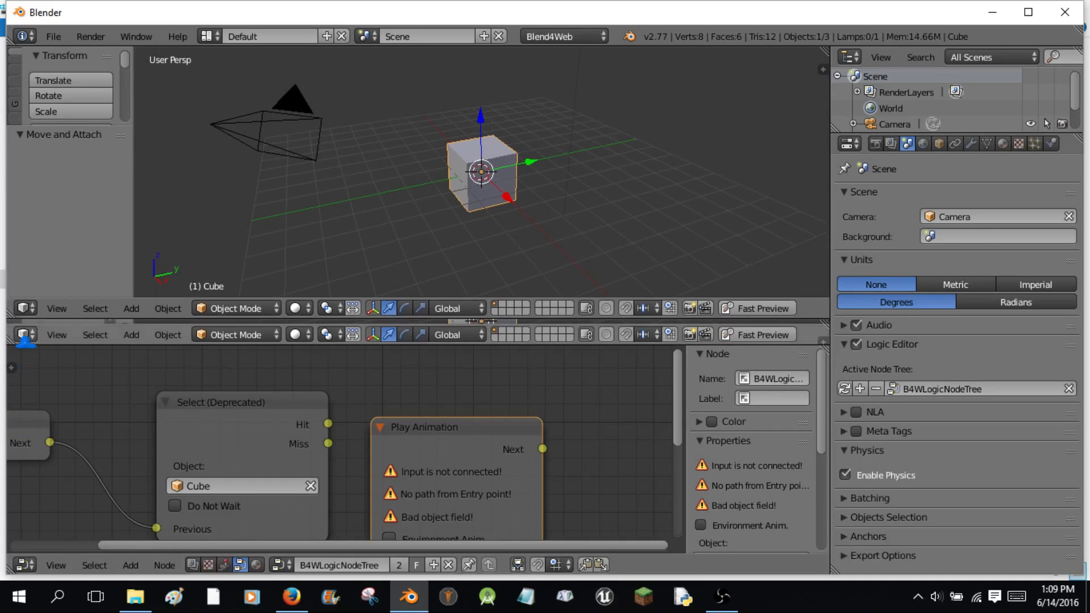
pyautogui.click(23, 334)
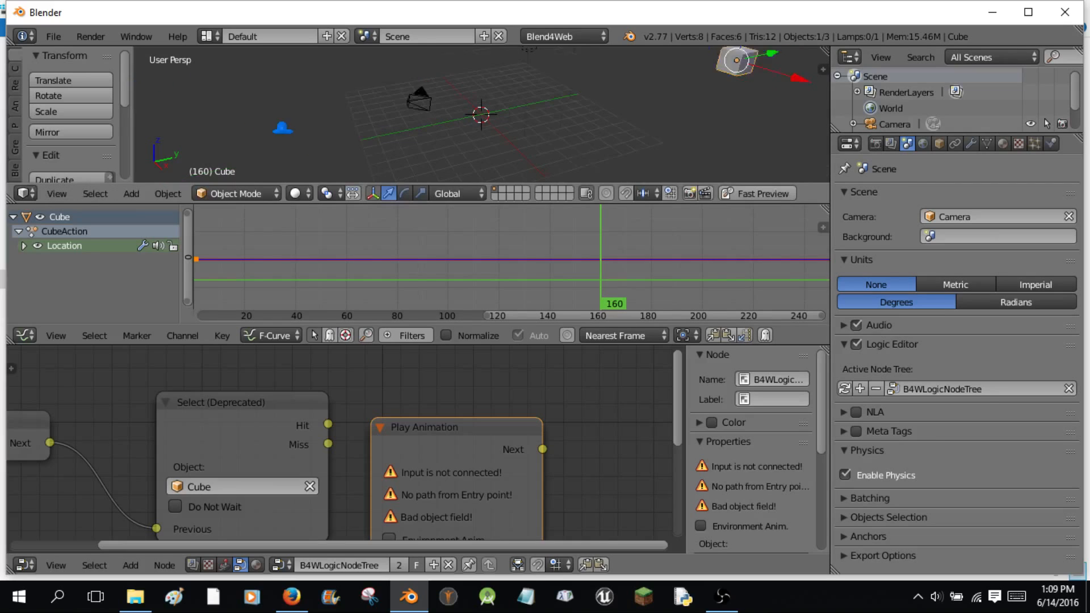
# Keyframe the Cube's location at frame 160 with Bezier easing and set Play Animation's object to Cube.
pyautogui.press('i')
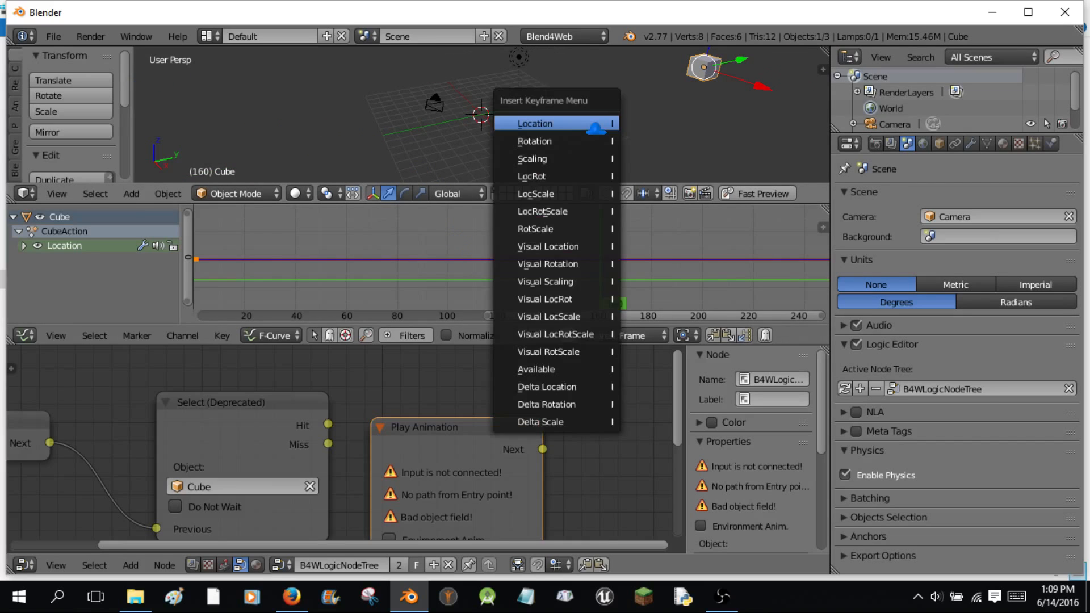
pyautogui.click(534, 124)
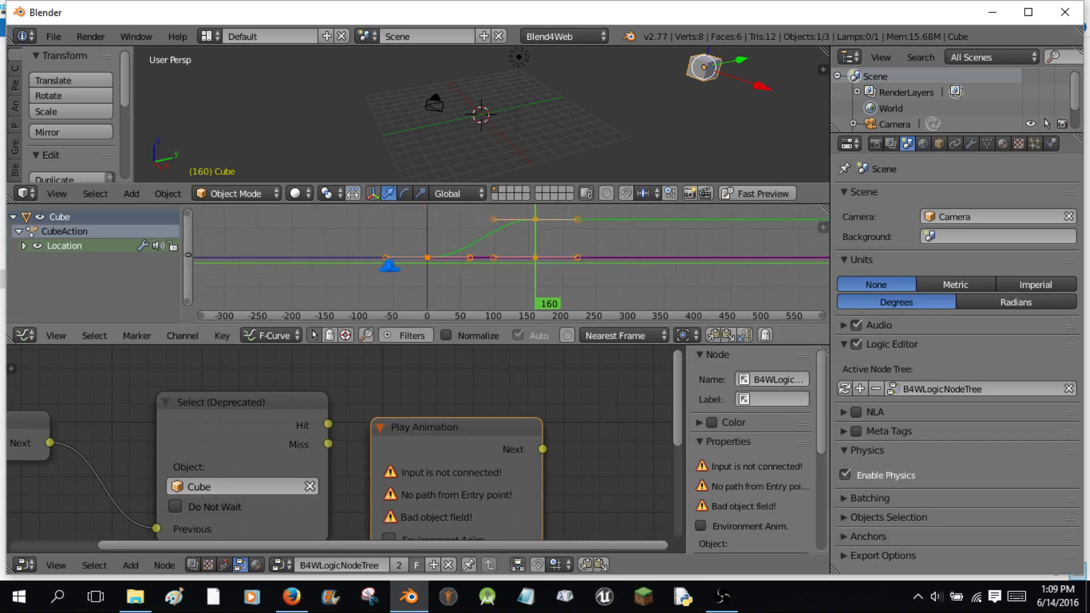
pyautogui.scroll(-3)
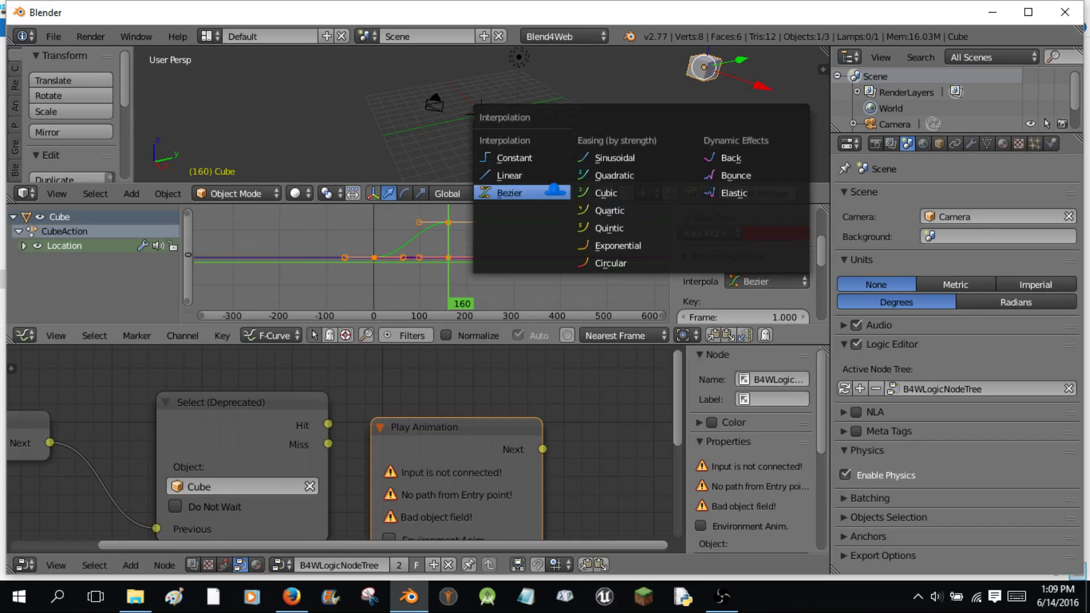
pyautogui.click(510, 176)
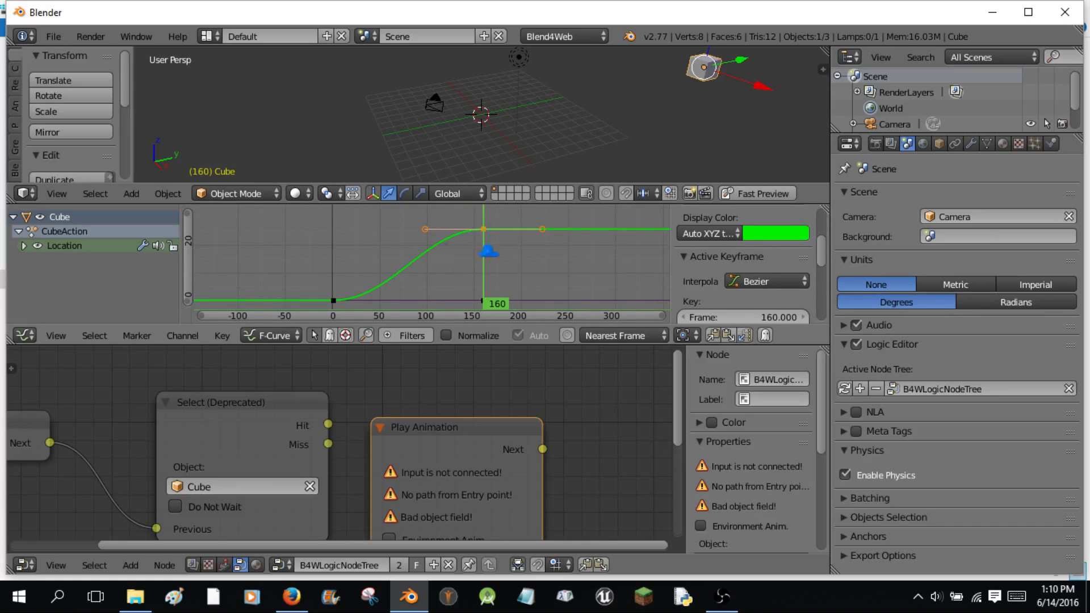
pyautogui.click(765, 281)
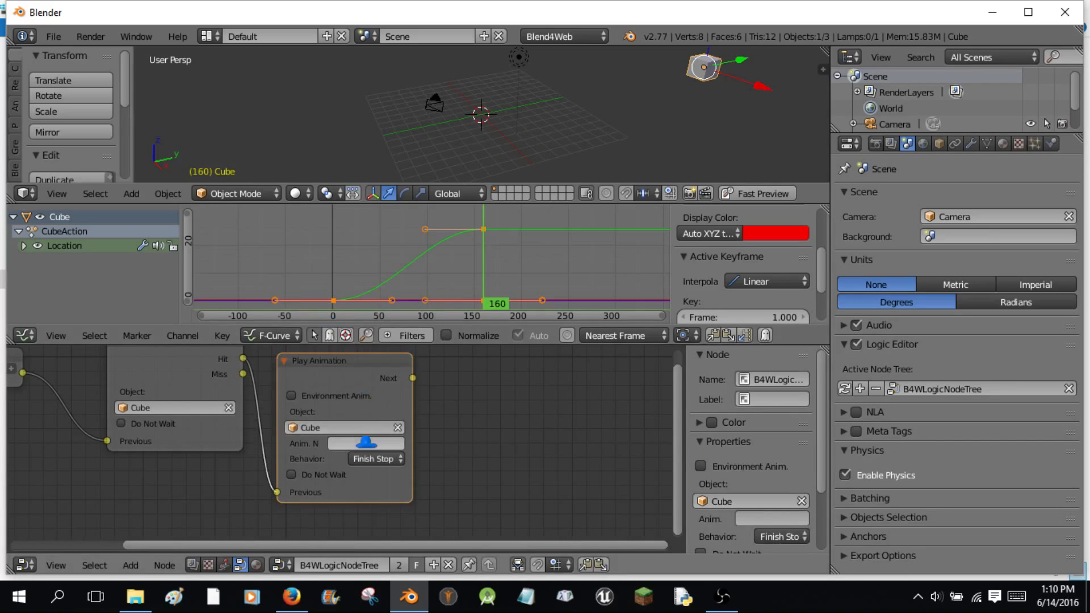
# Set Play Animation's Anim. Name to CubeAction with Finish Reset behavior.
pyautogui.click(365, 443)
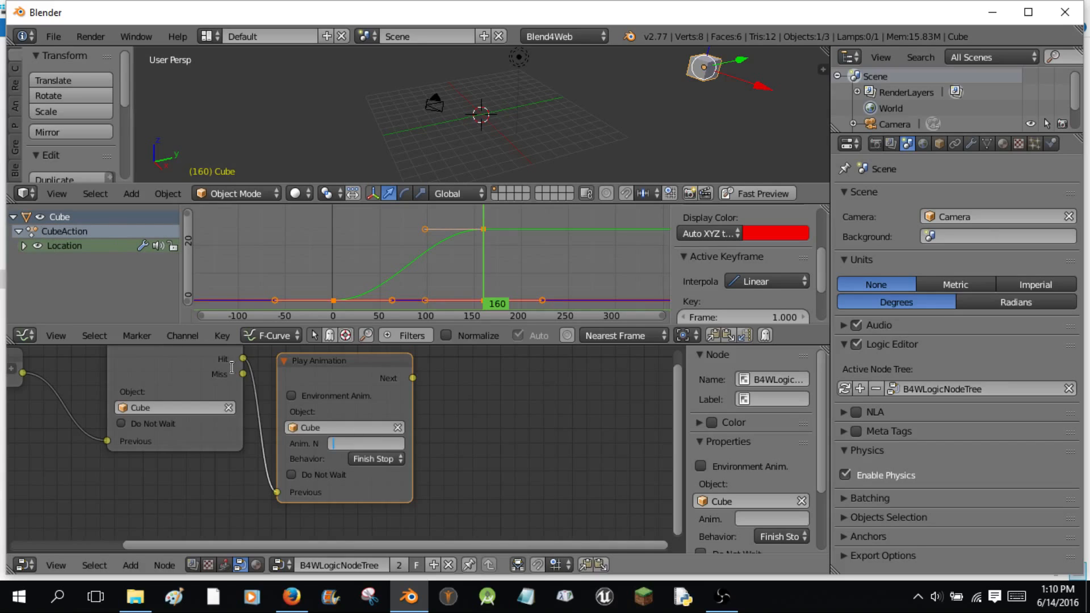
pyautogui.click(365, 443)
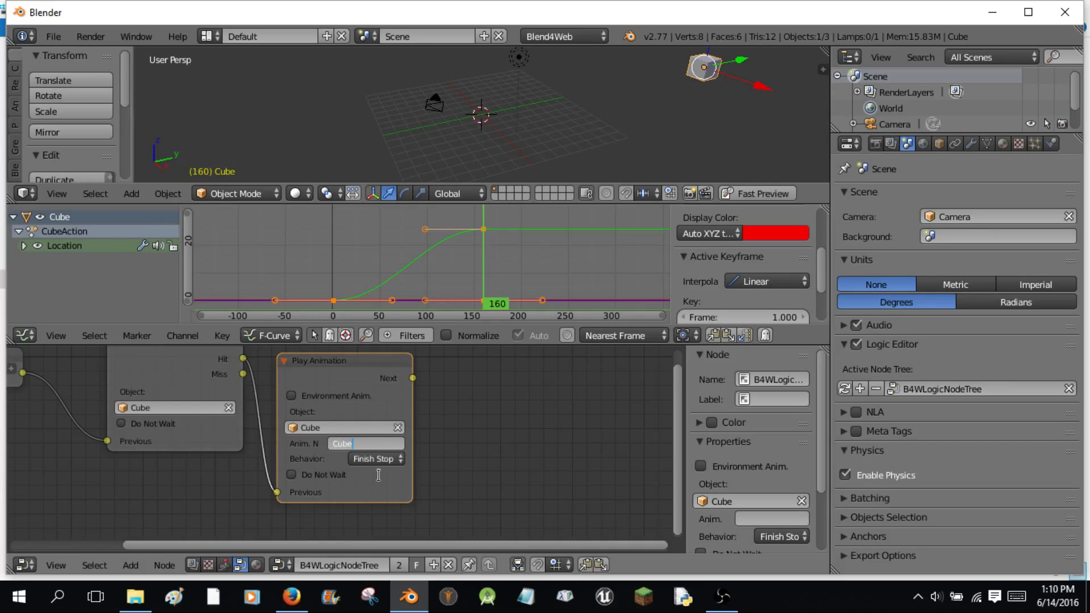
pyautogui.write('A')
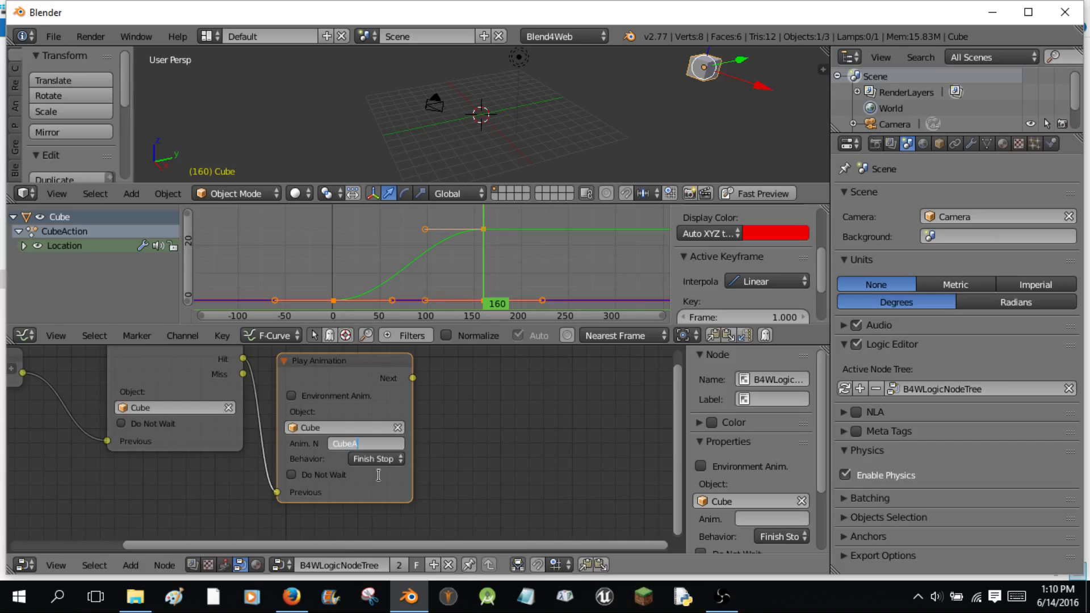
pyautogui.write('CubeAction')
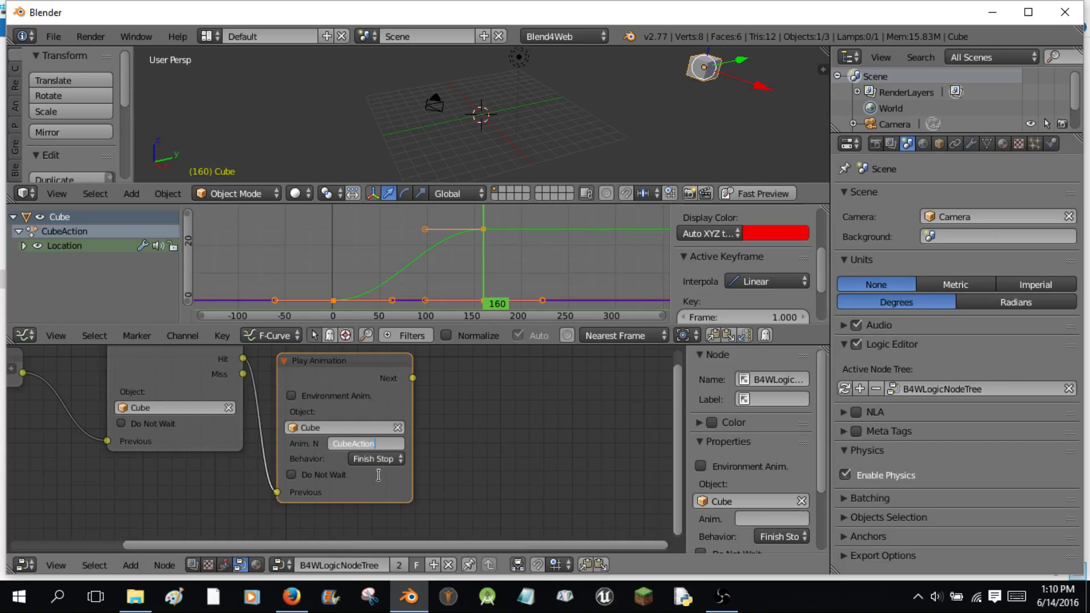
pyautogui.click(376, 458)
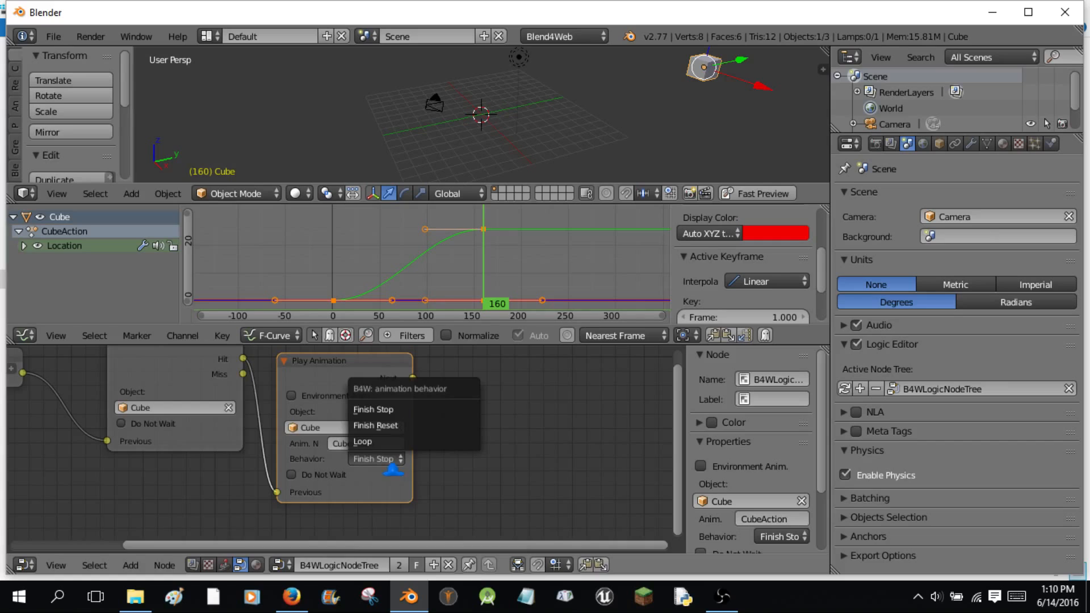
pyautogui.click(376, 425)
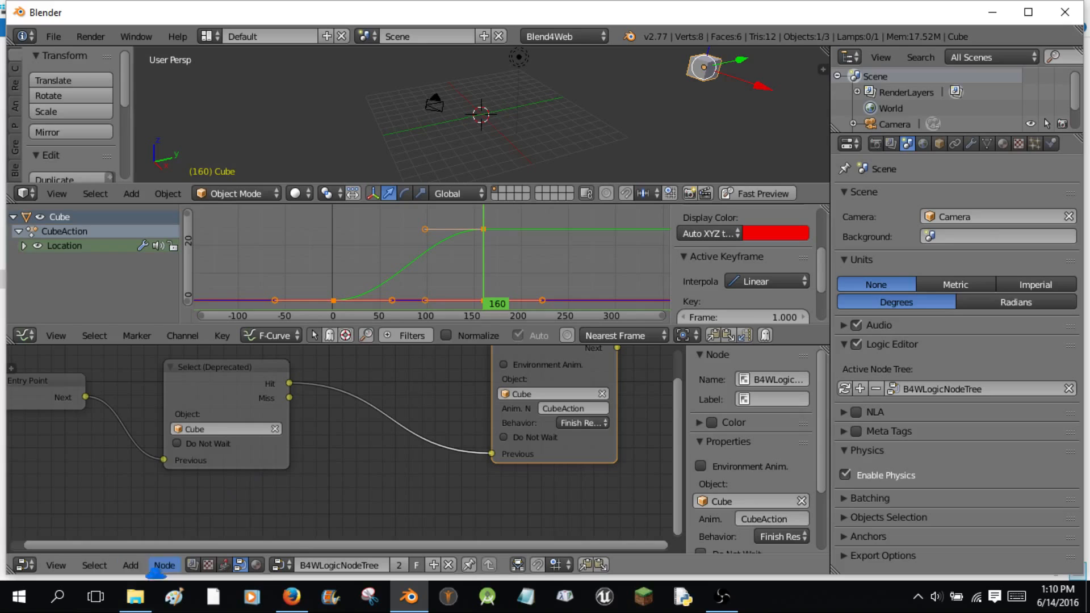
# Add reroute points and loop the Select node's Miss output back into its Previous input.
pyautogui.click(131, 565)
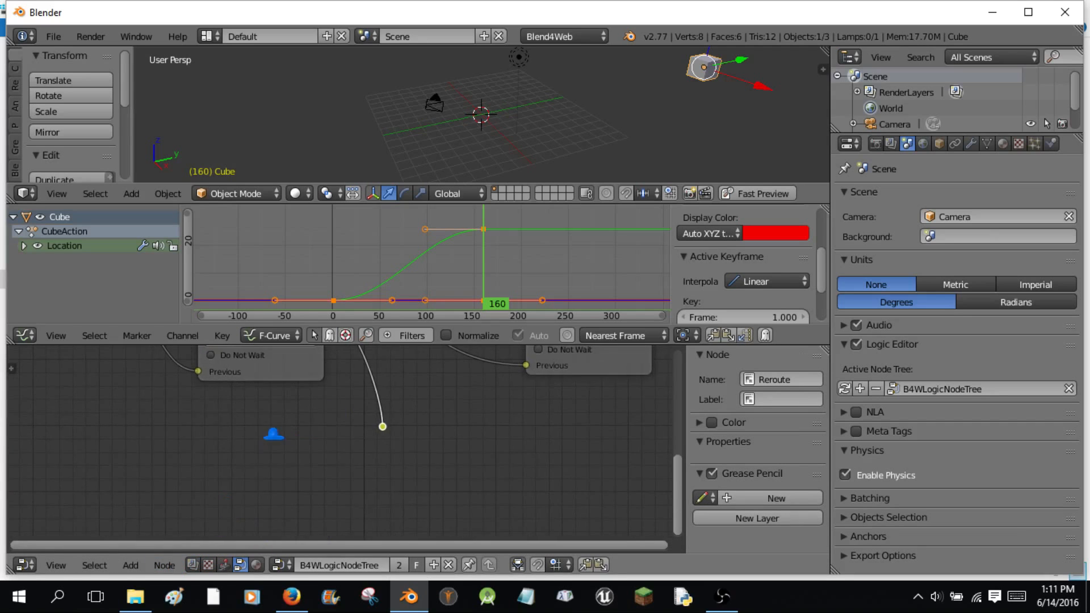
pyautogui.click(131, 566)
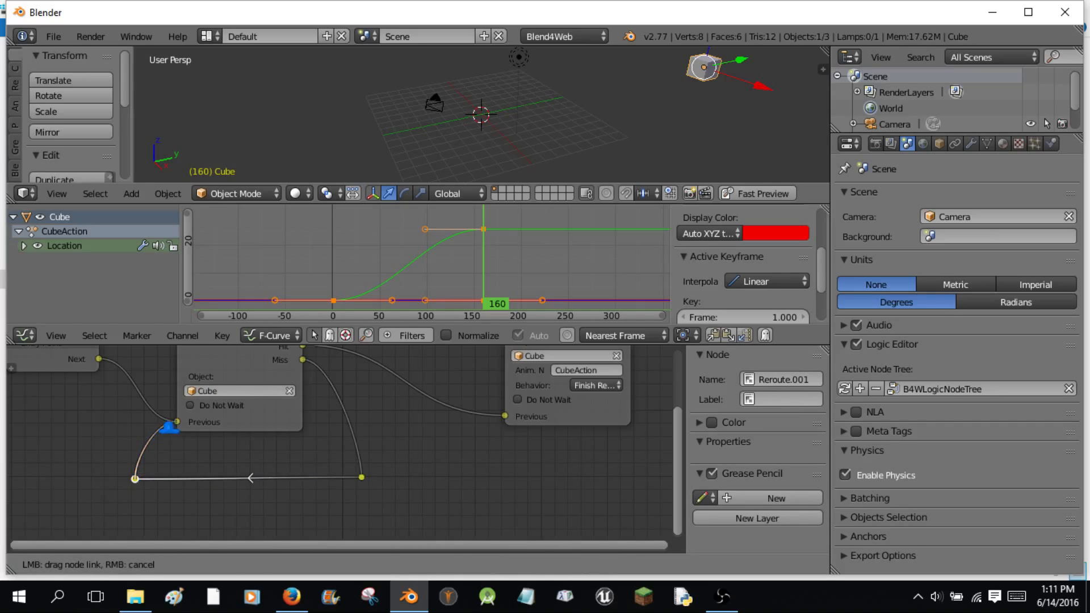
pyautogui.moveTo(167, 427); pyautogui.dragTo(255, 512)
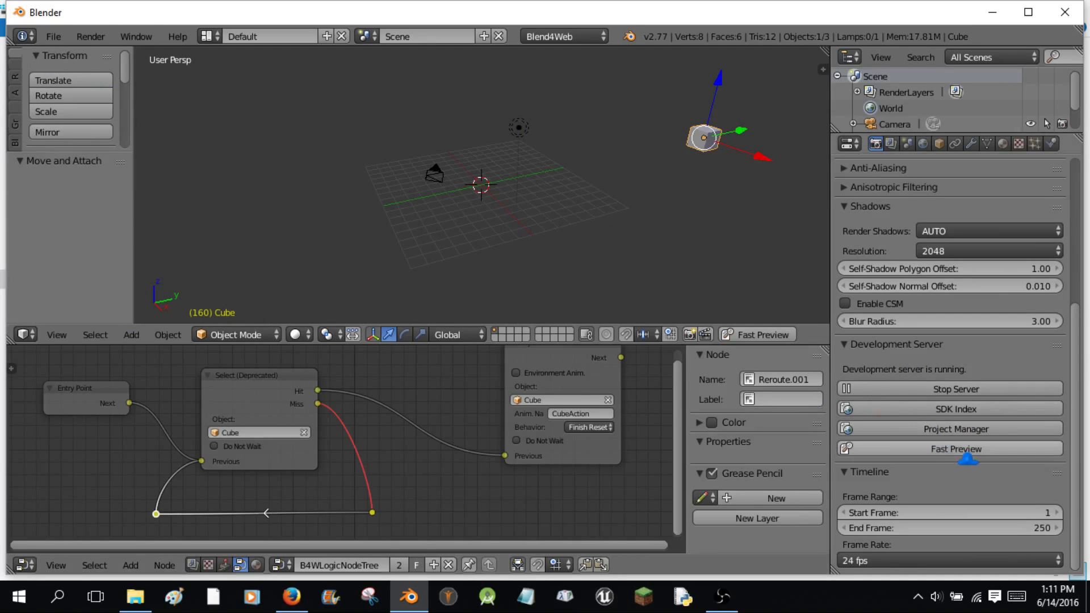
# Run Fast Preview and click the cube in the Blend4Web Viewer to trigger its animation.
pyautogui.click(955, 449)
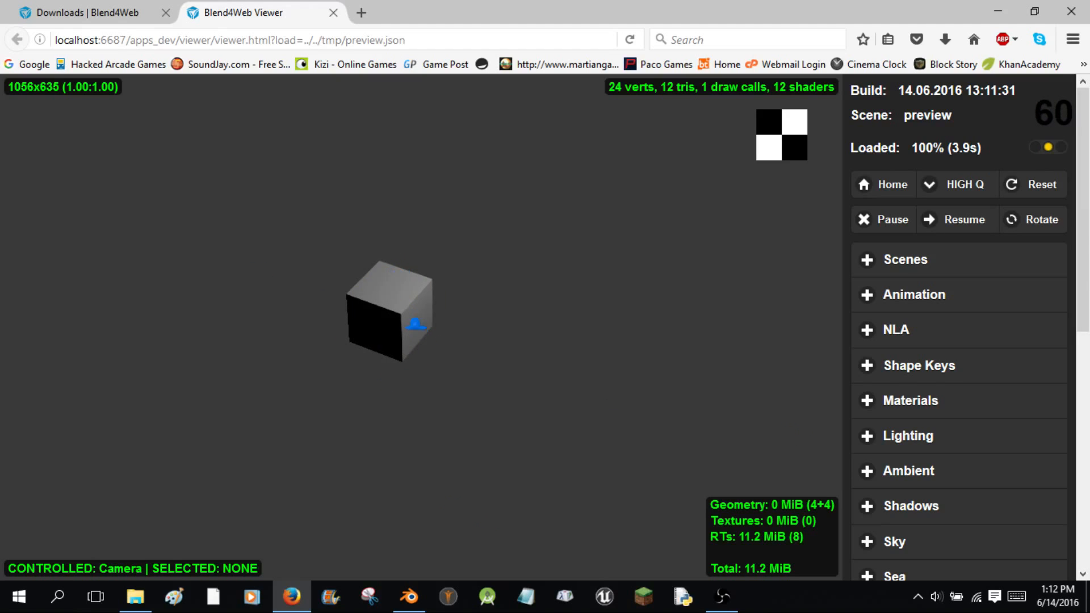
pyautogui.click(389, 312)
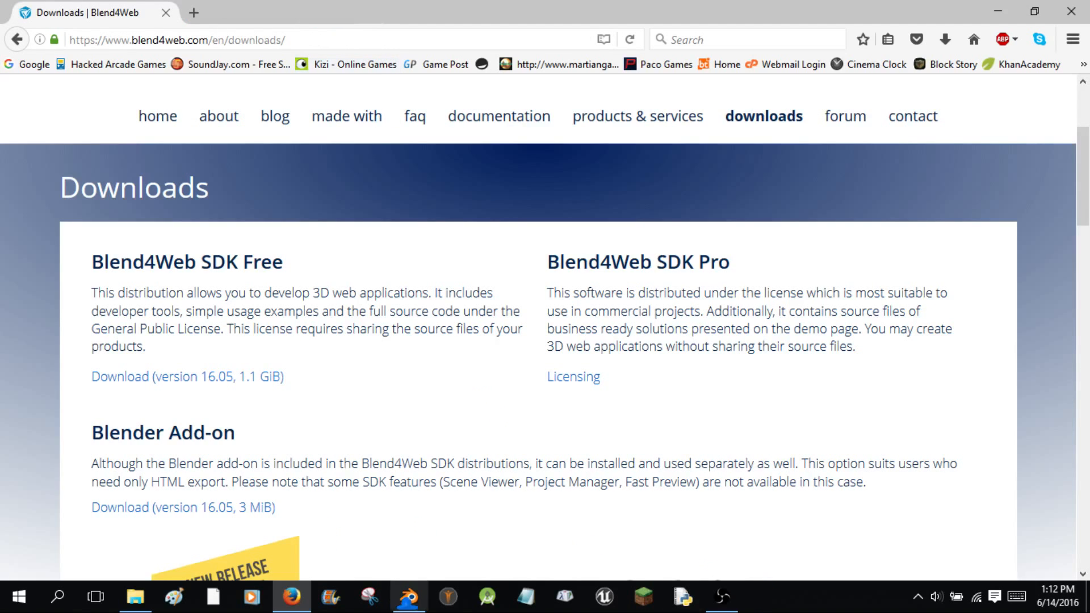
# Save the scene as tutorial.blend on the Desktop.
pyautogui.click(409, 597)
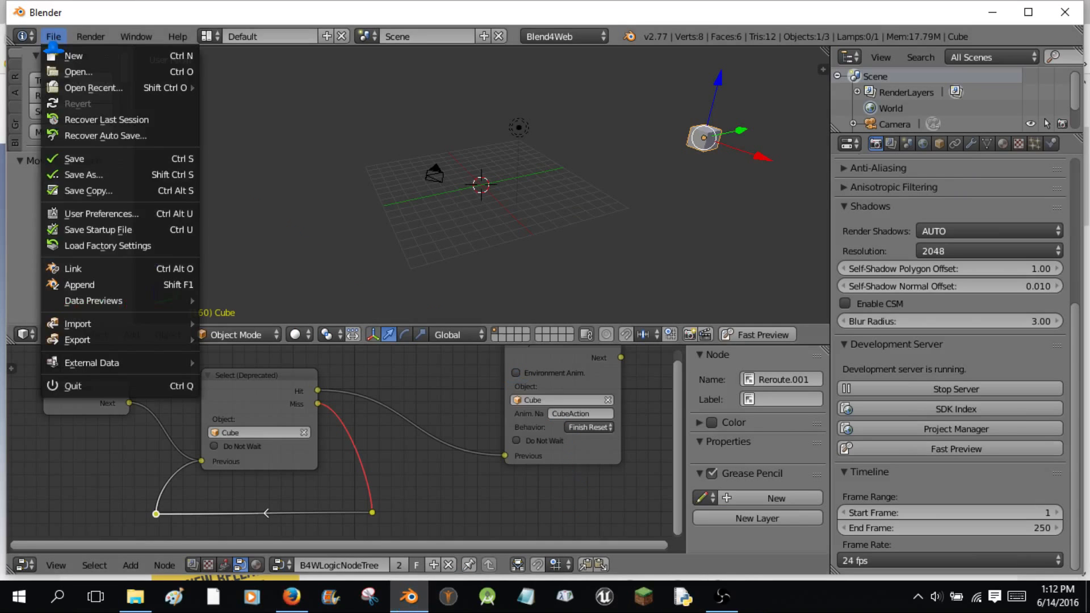
pyautogui.click(83, 174)
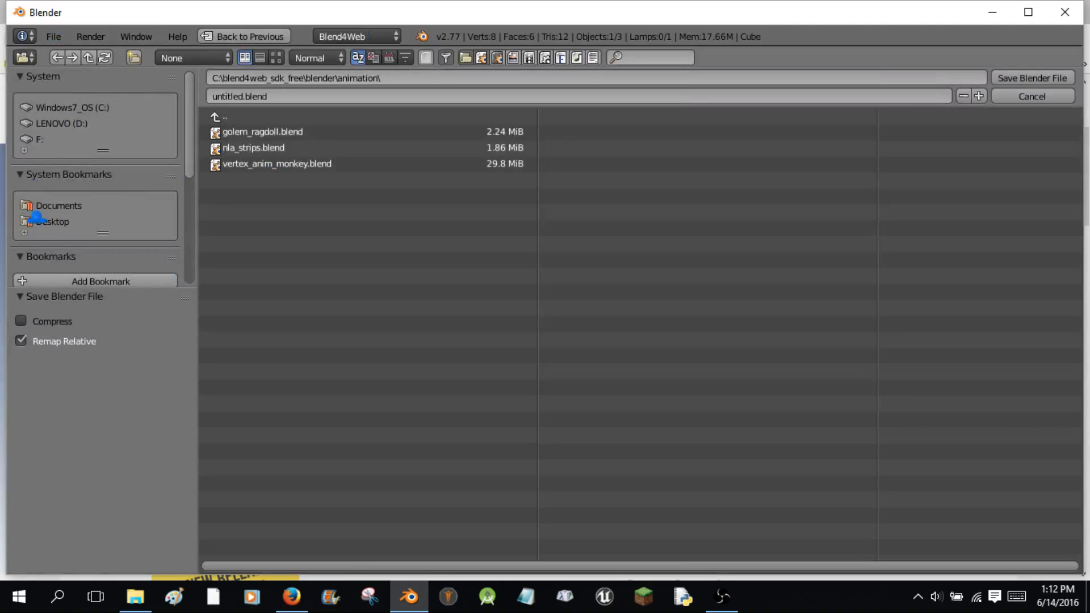
pyautogui.click(53, 221)
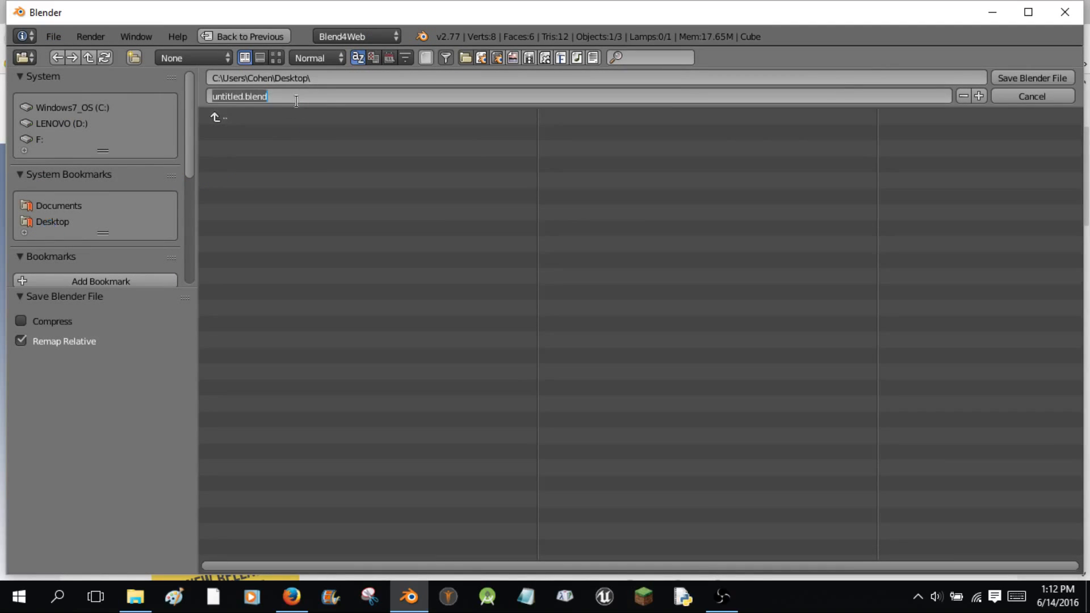
pyautogui.write('tutoria')
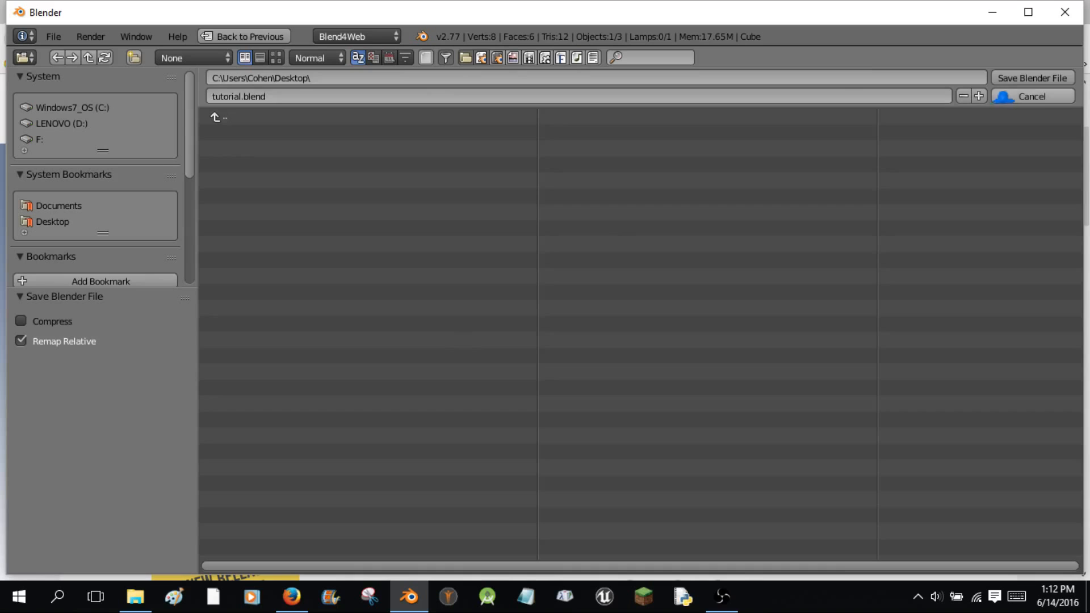
pyautogui.click(1031, 78)
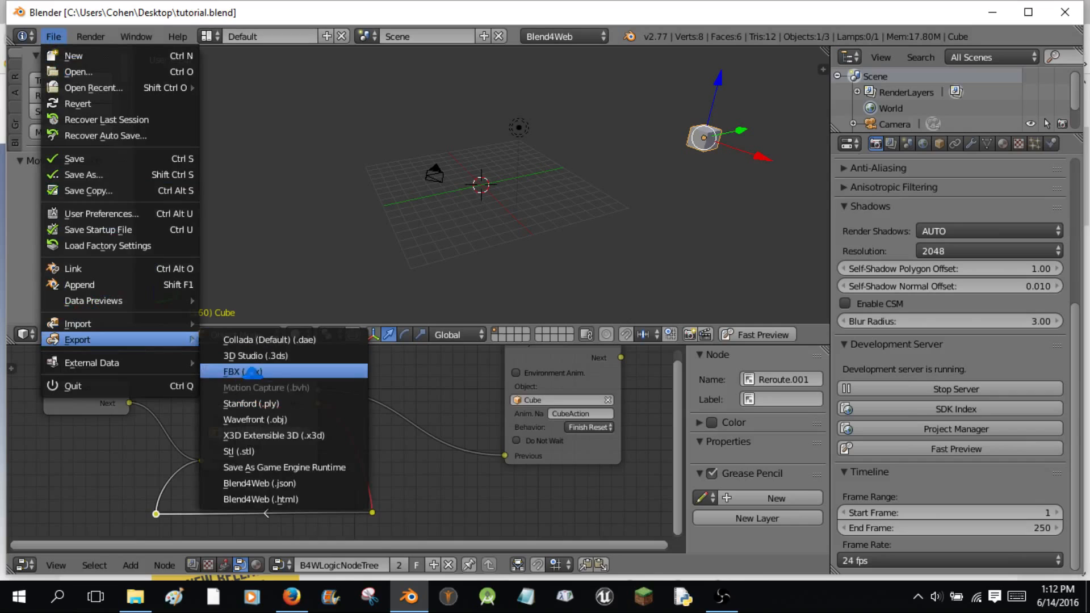
# Export the scene as Blend4Web tutorial.html and launch it in the browser.
pyautogui.click(263, 499)
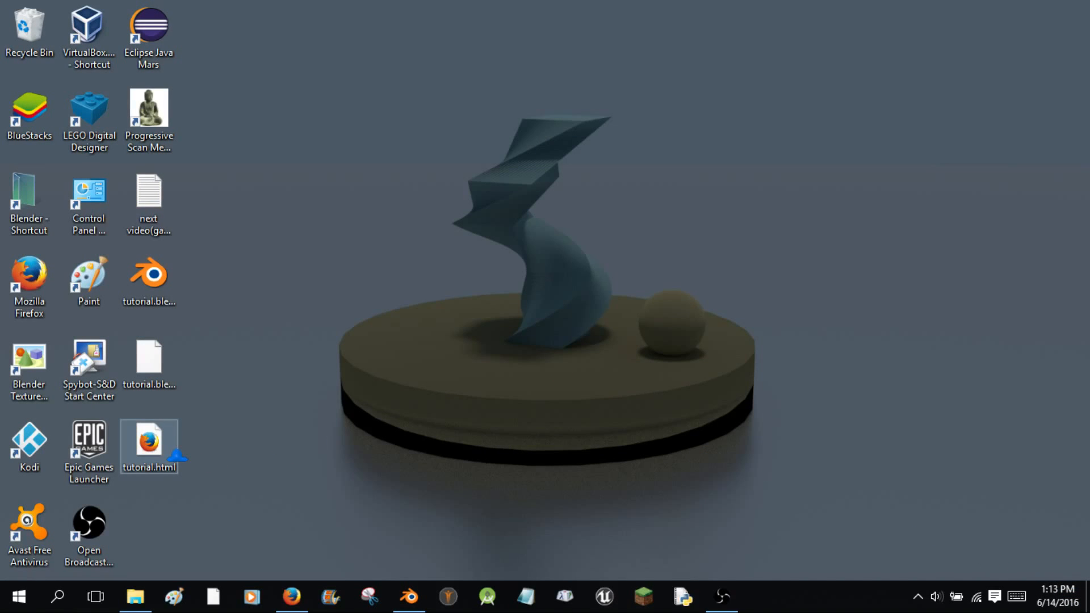
pyautogui.doubleClick(148, 446)
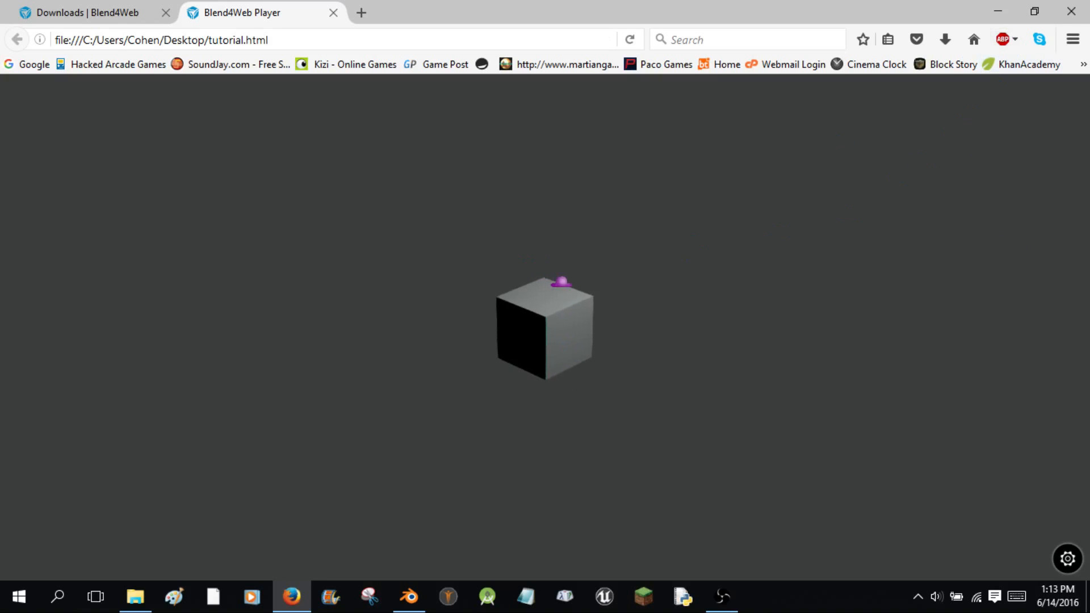
# Click the cube in the Blend4Web Player to play its animation, then return to Blender.
pyautogui.click(408, 597)
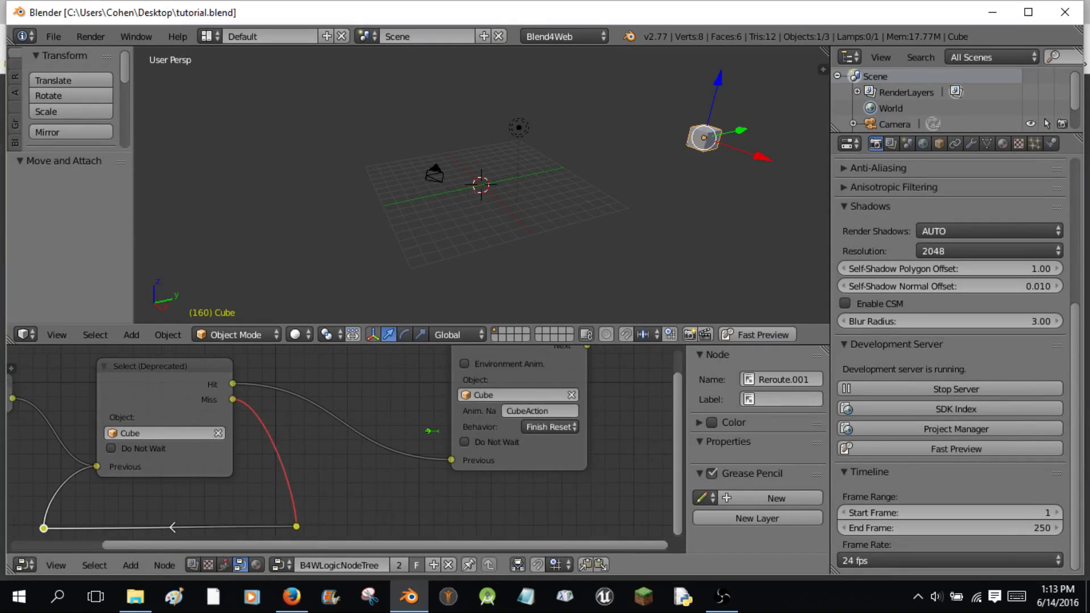
# Switch Play Animation to Finish Stop and start the Blend4Web HTML export targeting tutorial.html.
pyautogui.click(549, 426)
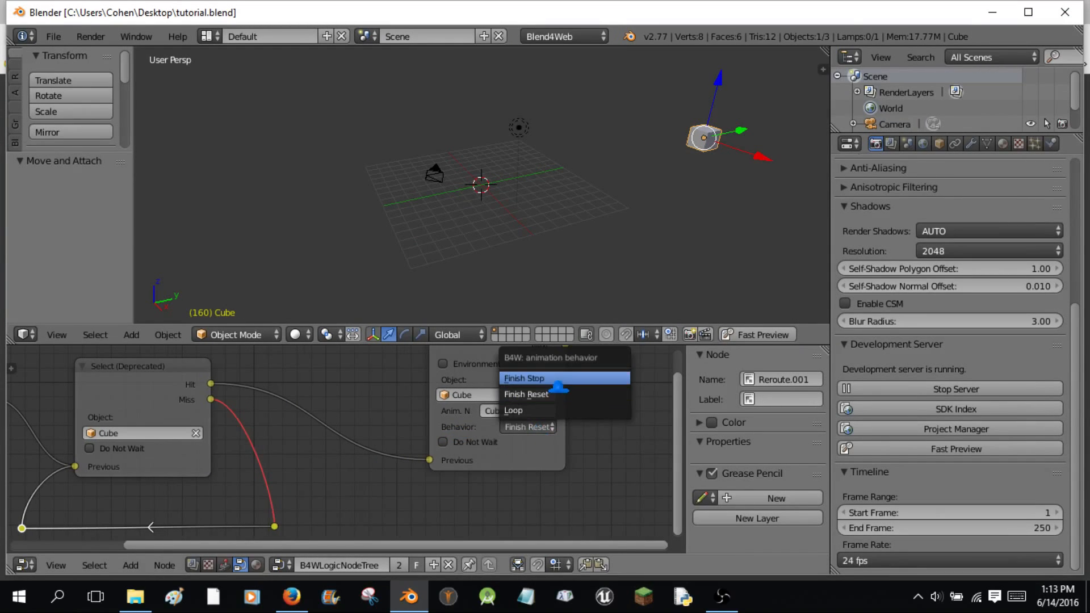
pyautogui.click(524, 378)
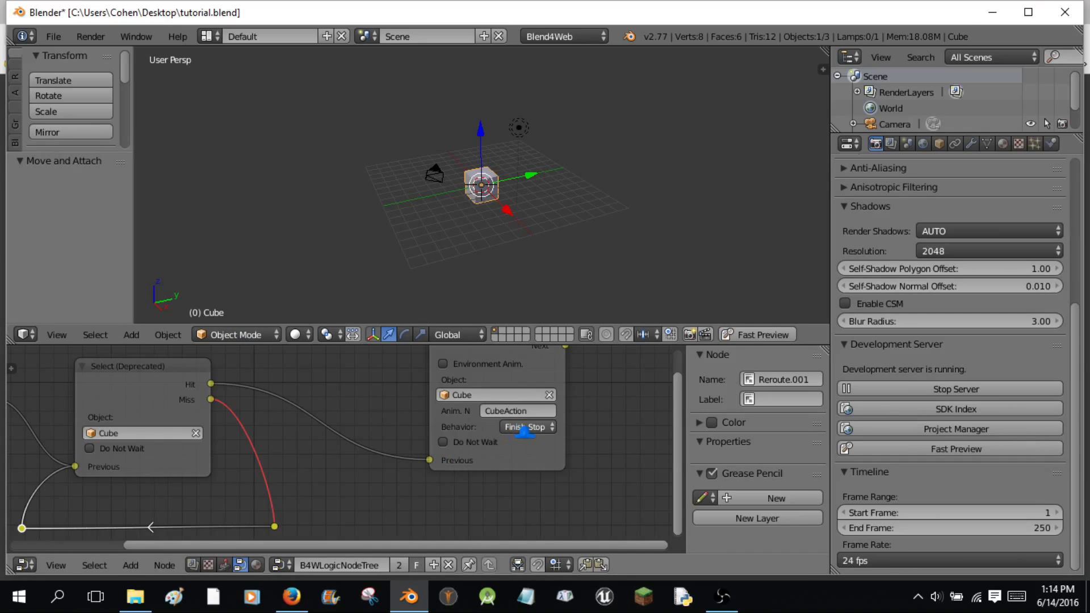
pyautogui.click(53, 37)
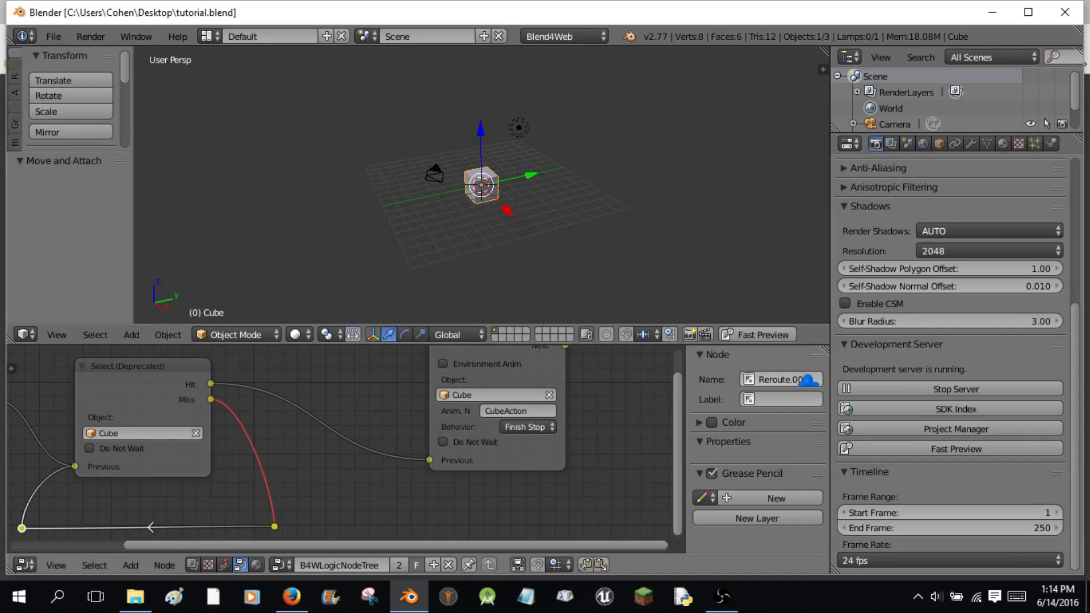
pyautogui.click(52, 36)
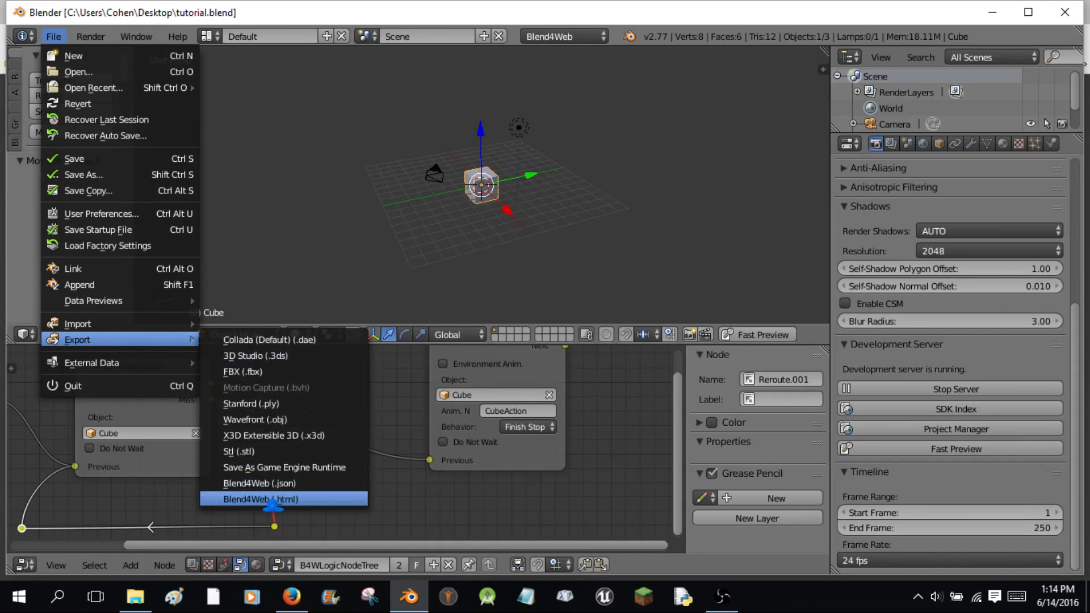
pyautogui.click(261, 499)
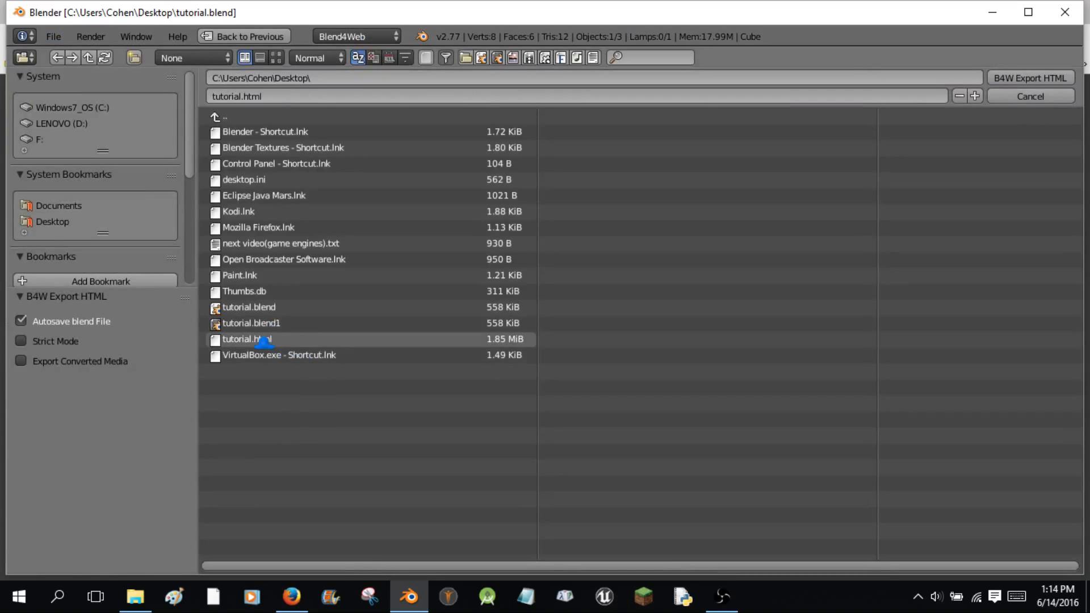
# Re-export the scene, overwriting tutorial.html with B4W Export HTML.
pyautogui.click(247, 338)
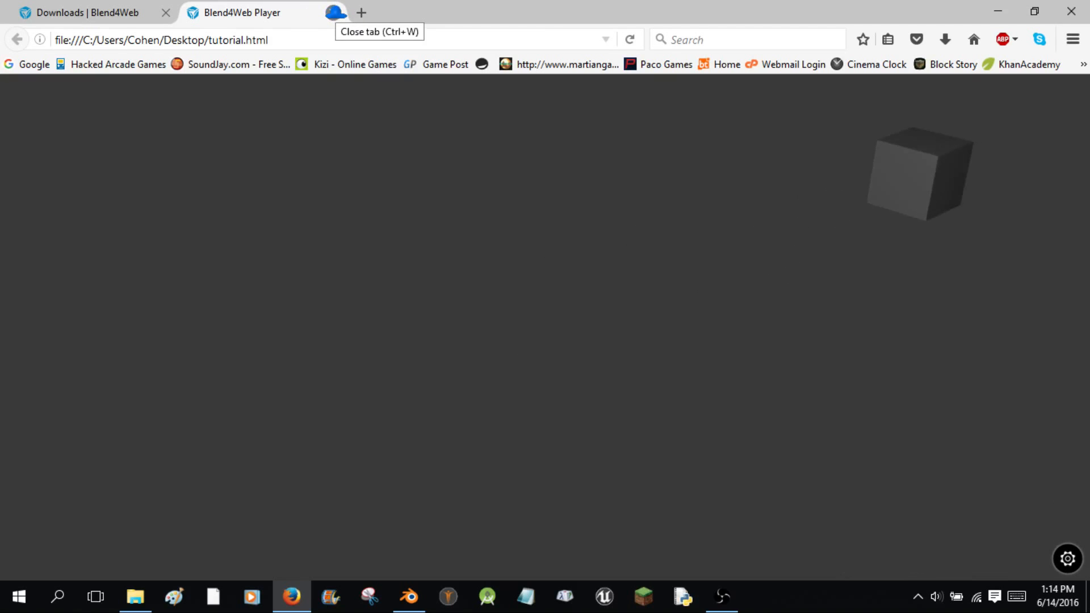
# Close the player tab and minimize Blender to reveal the desktop.
pyautogui.click(408, 596)
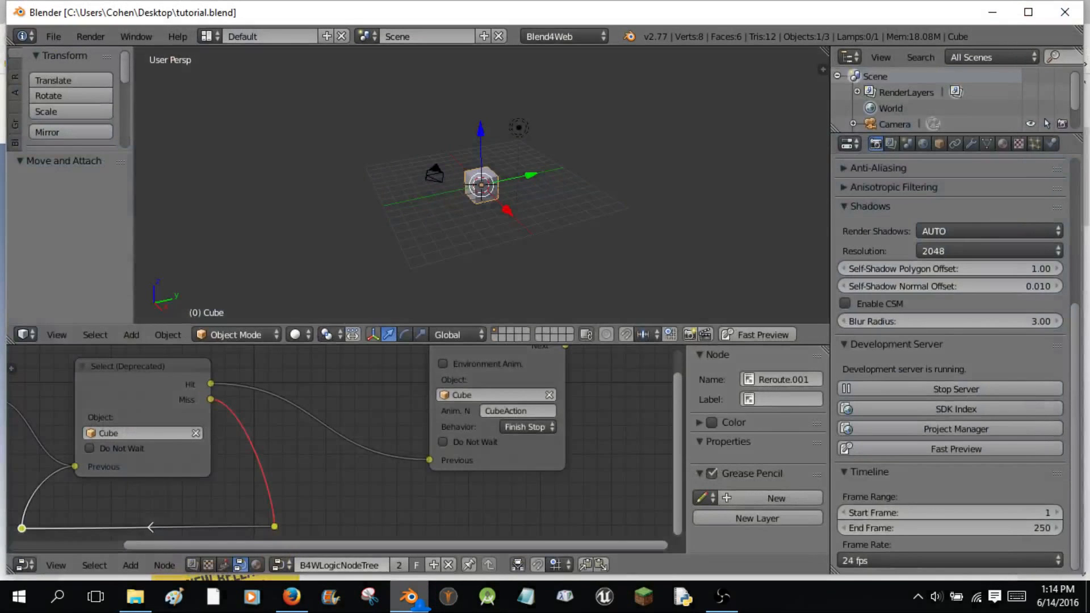
pyautogui.click(52, 36)
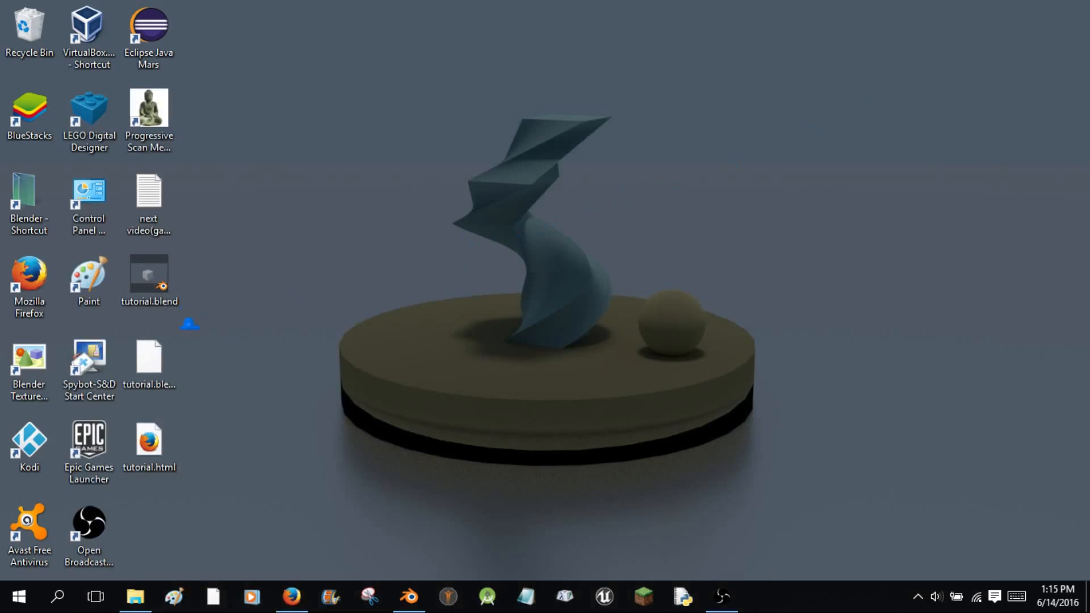
# Launch Paint from the desktop shortcut.
pyautogui.click(149, 445)
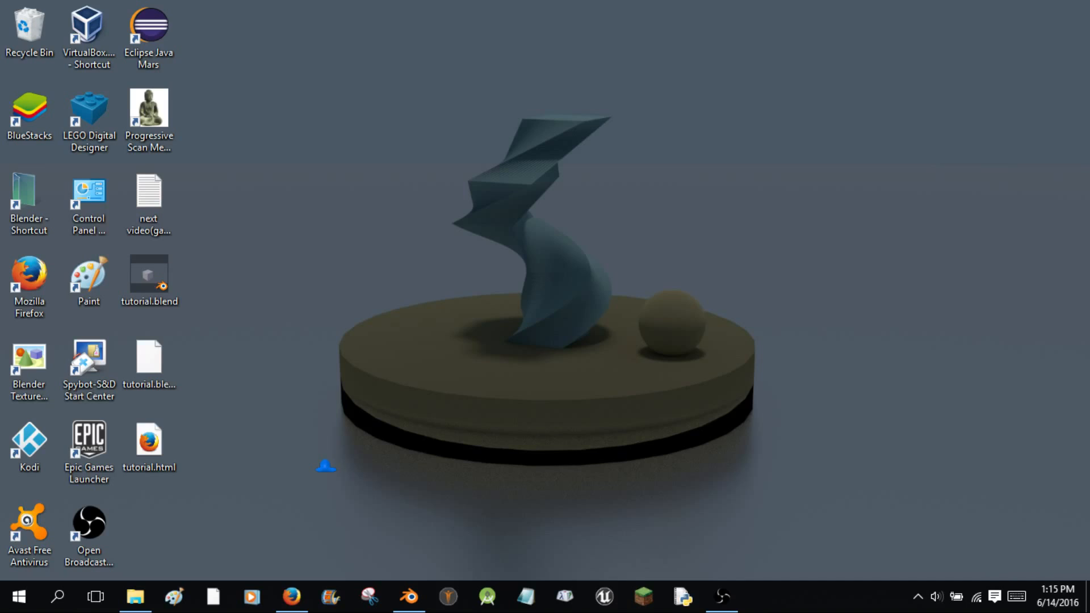
pyautogui.moveTo(334, 459)
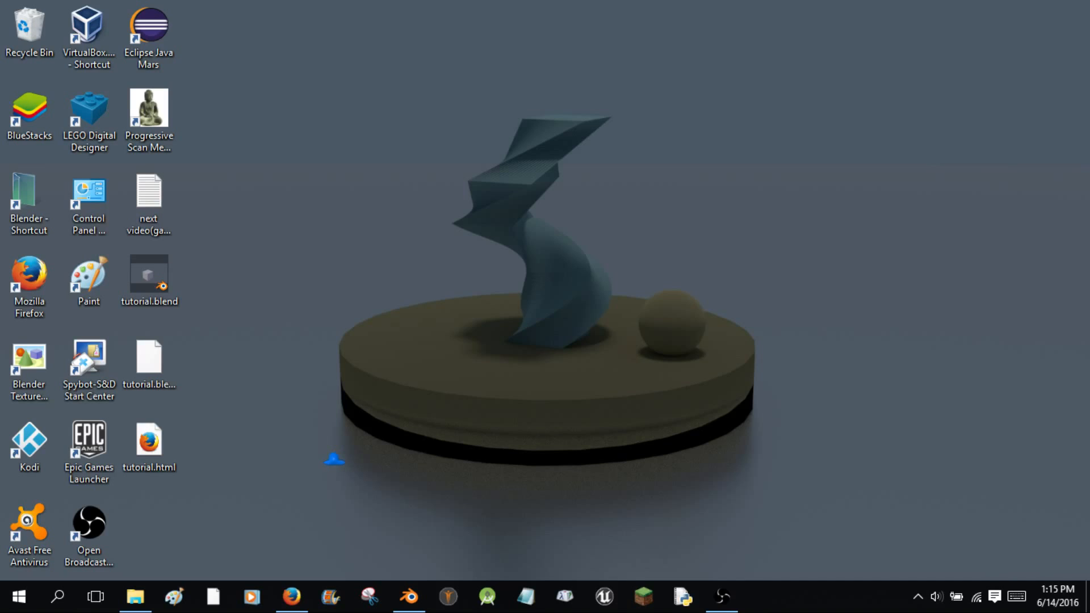
pyautogui.moveTo(338, 454)
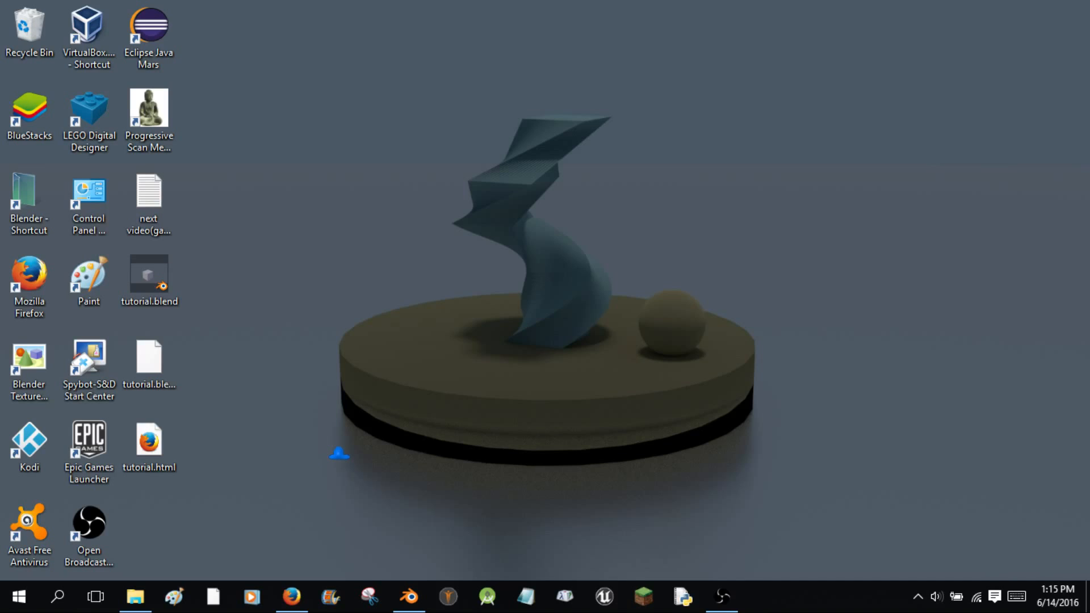
pyautogui.moveTo(347, 439)
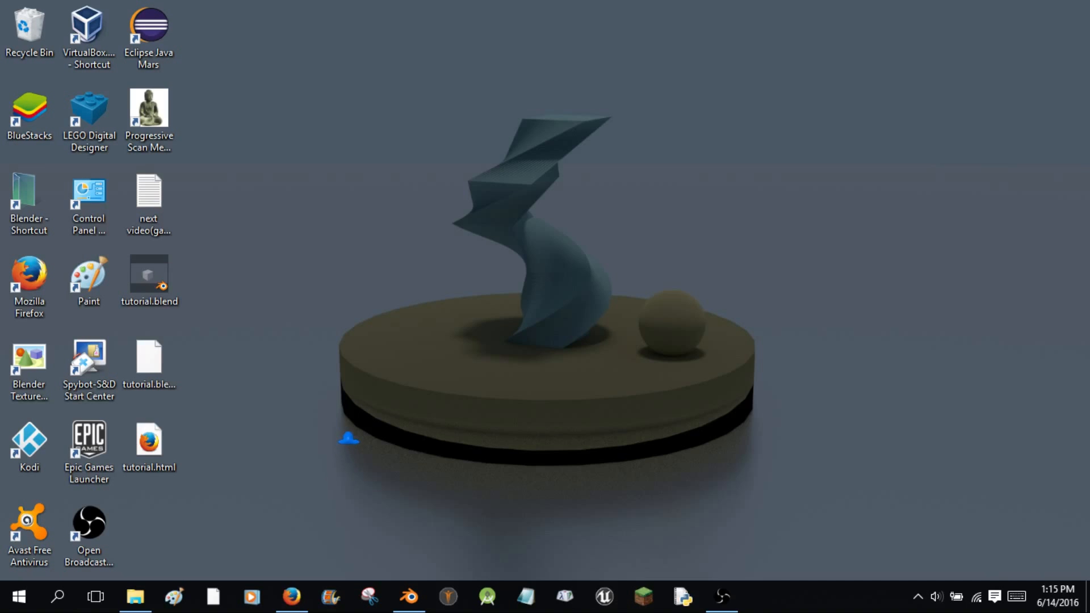
pyautogui.moveTo(487, 554)
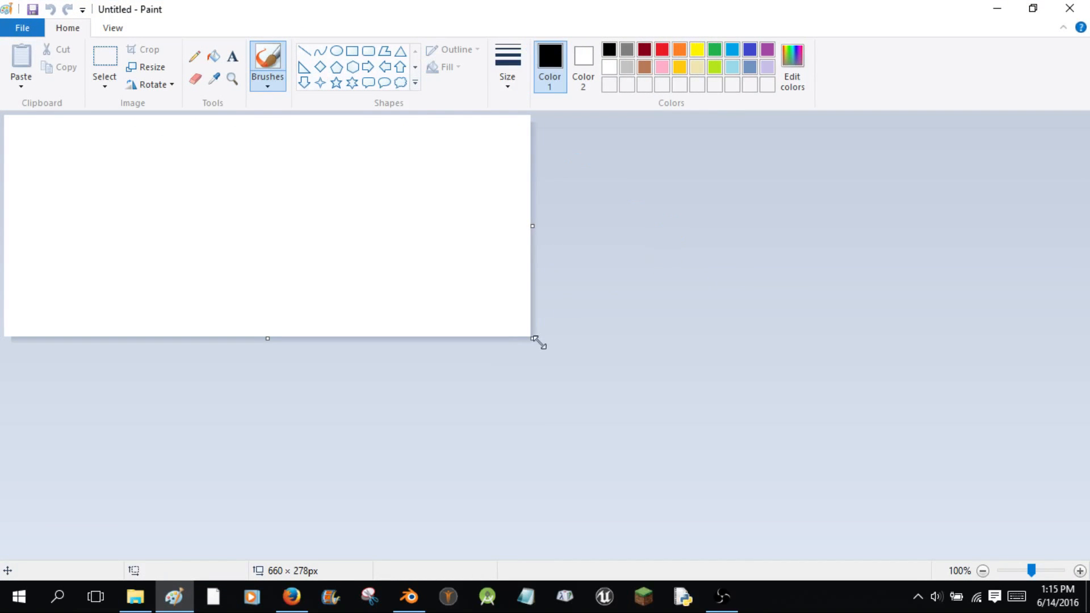
pyautogui.moveTo(533, 338); pyautogui.dragTo(771, 544)
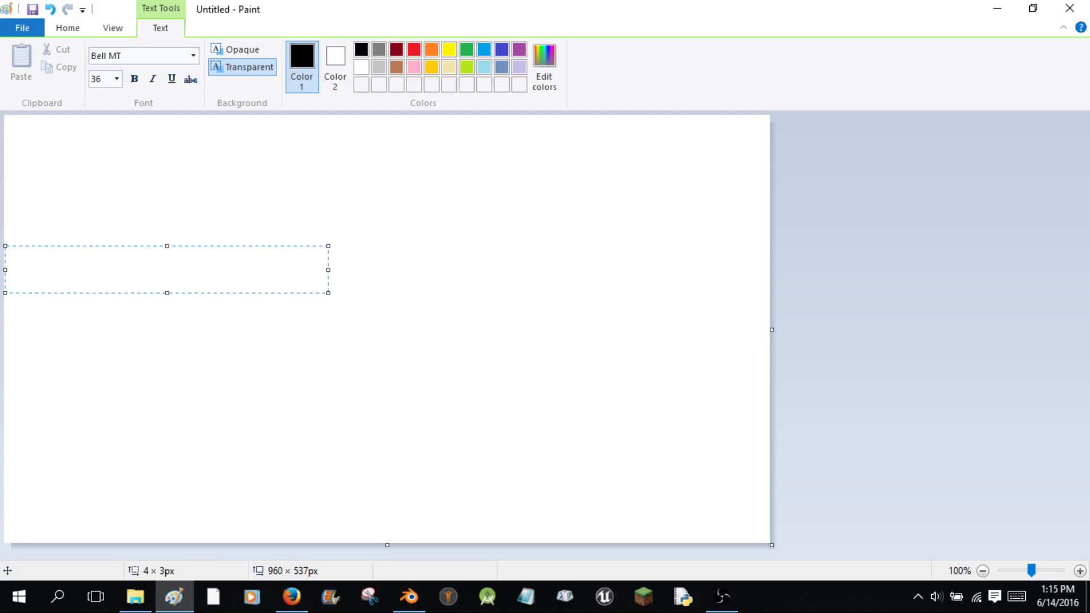
pyautogui.write('http://')
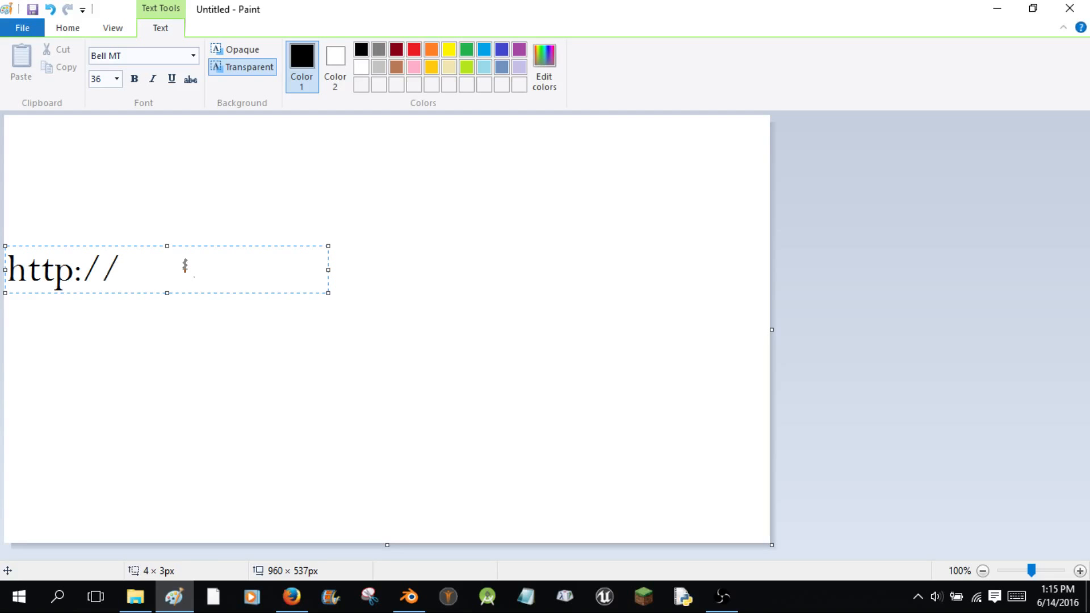
pyautogui.write('lump')
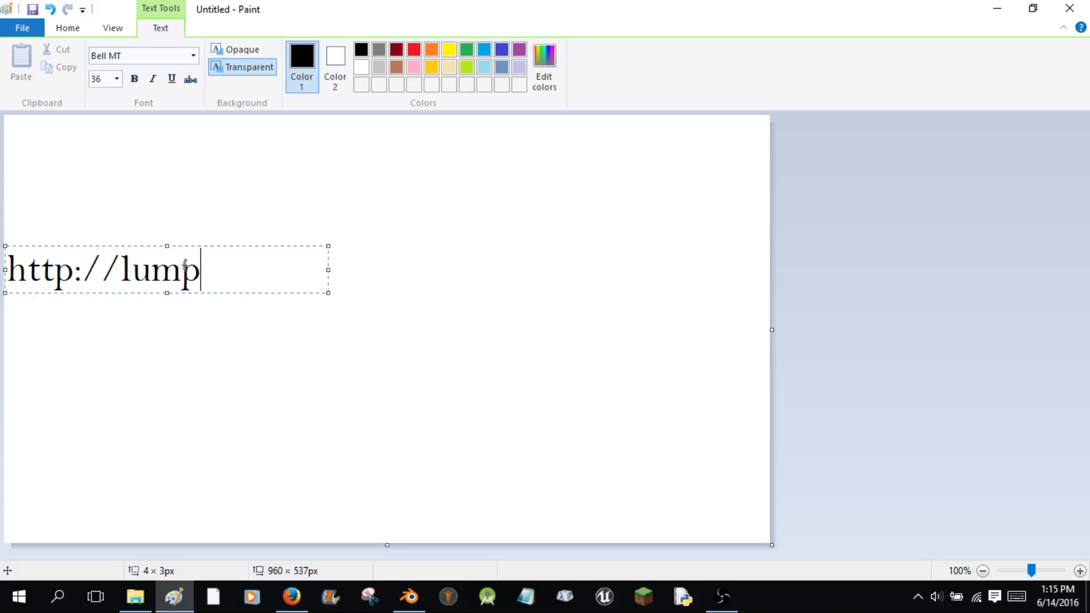
pyautogui.write('ology.com')
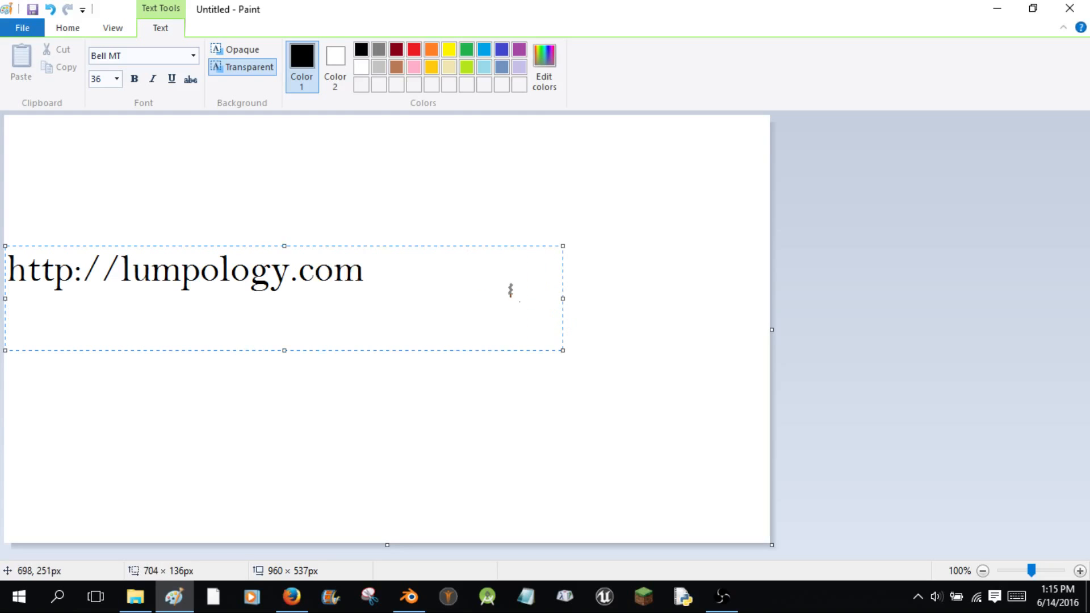
pyautogui.write('/')
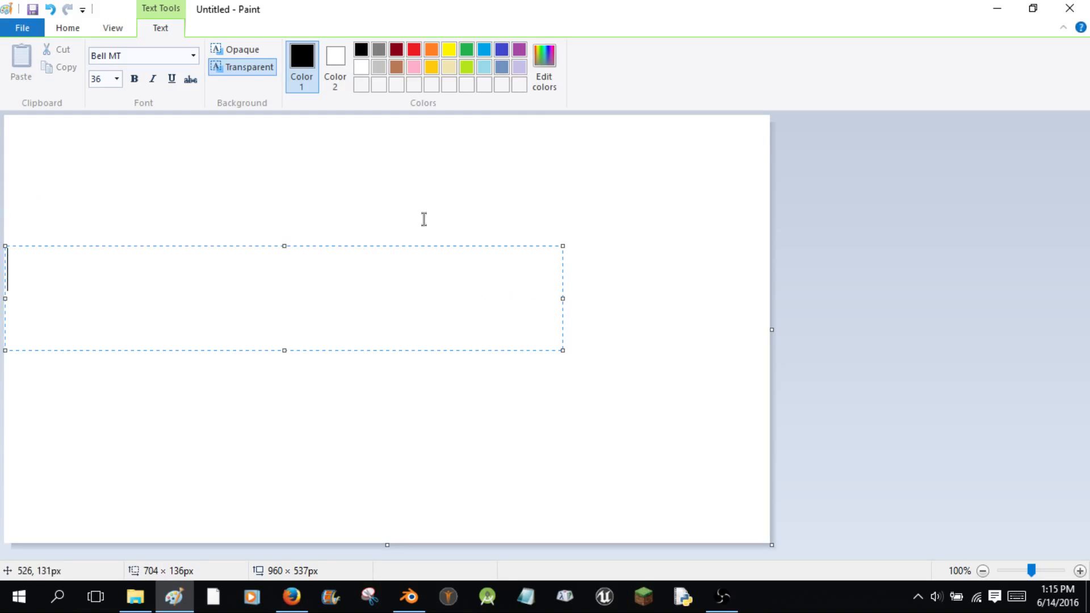
pyautogui.click(68, 28)
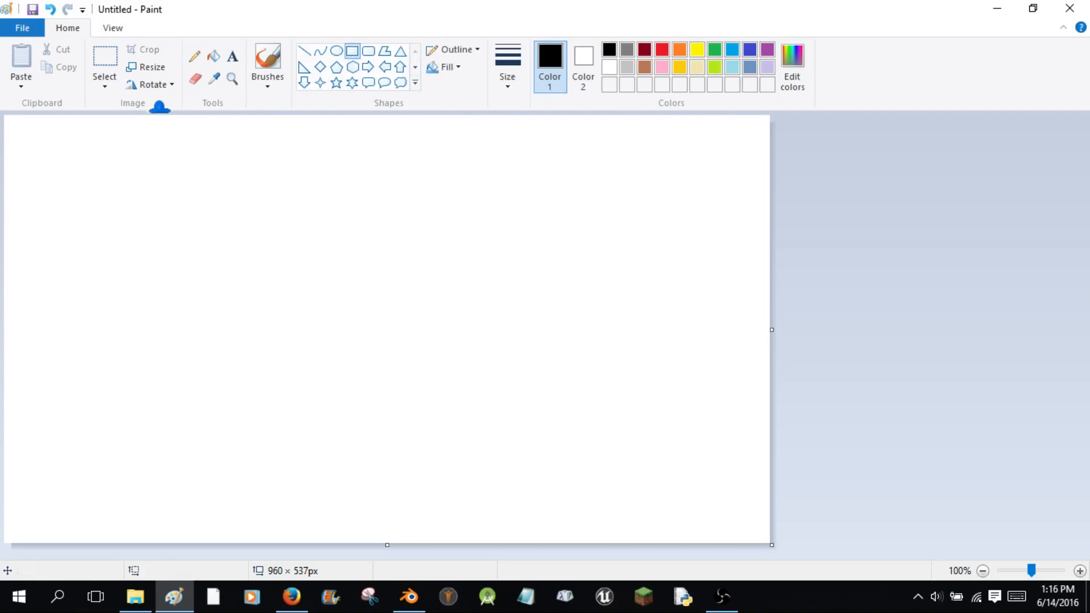
# Draw a black rectangle on the canvas, reshaped wider and shorter.
pyautogui.moveTo(191, 147); pyautogui.dragTo(367, 510)
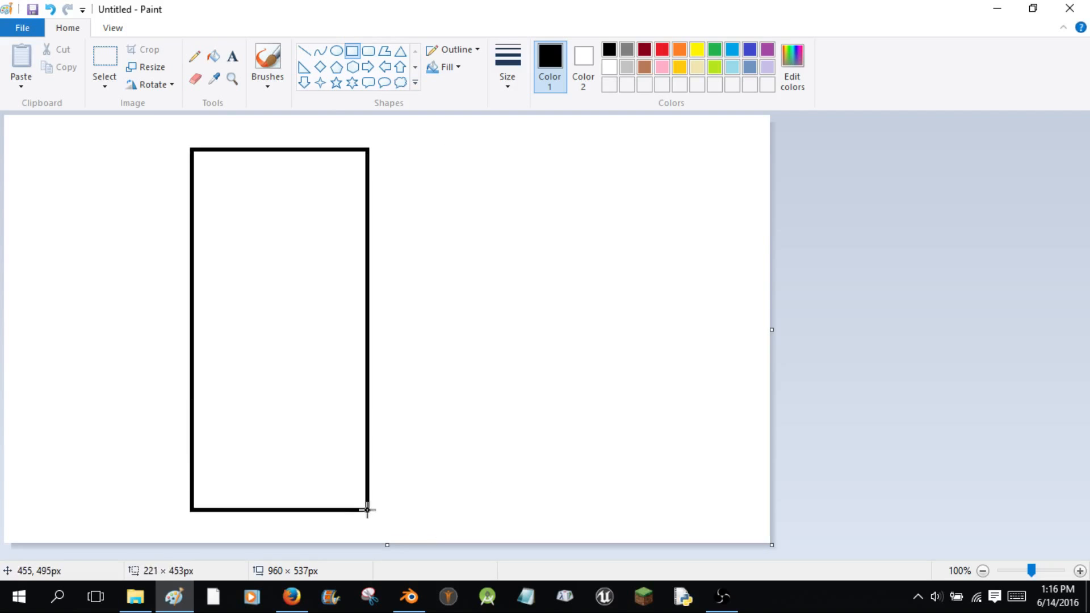
pyautogui.moveTo(368, 509); pyautogui.dragTo(424, 466)
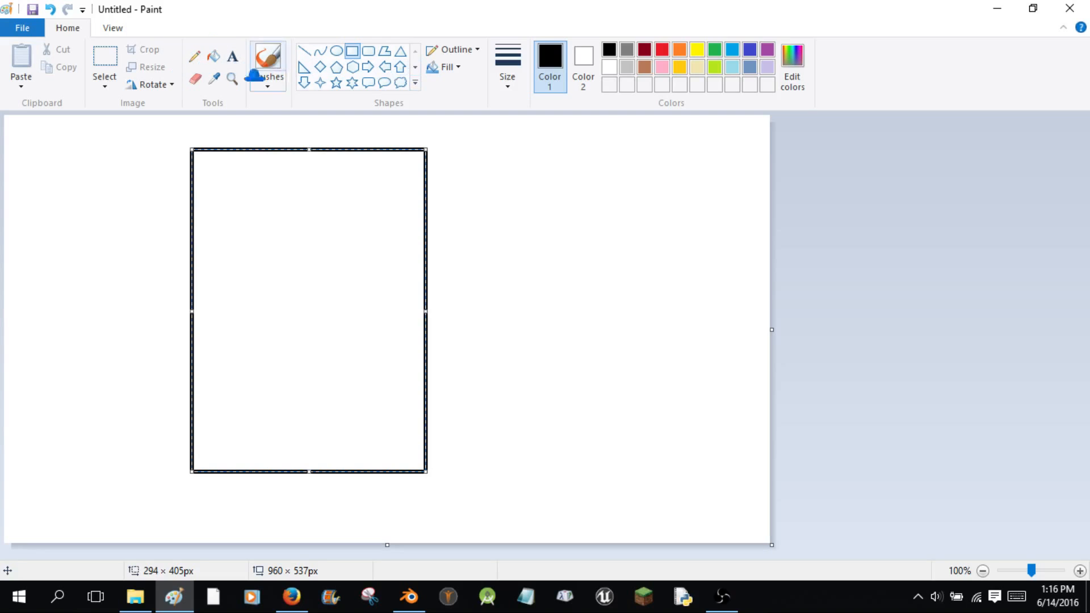
pyautogui.click(195, 56)
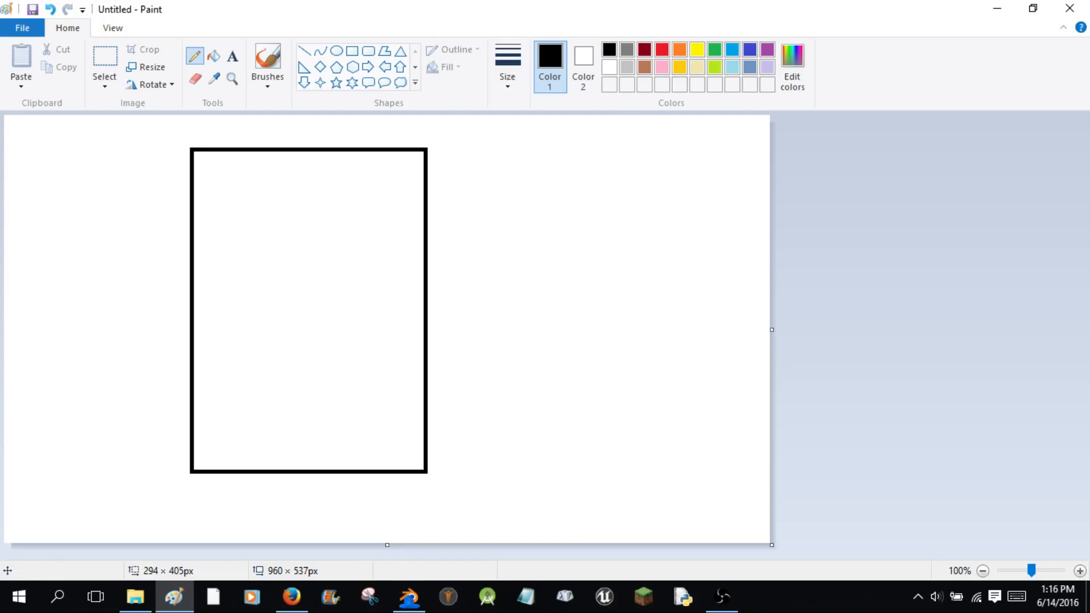
# Close Paint without saving and return to the Blend4Web downloads page in Firefox.
pyautogui.click(409, 597)
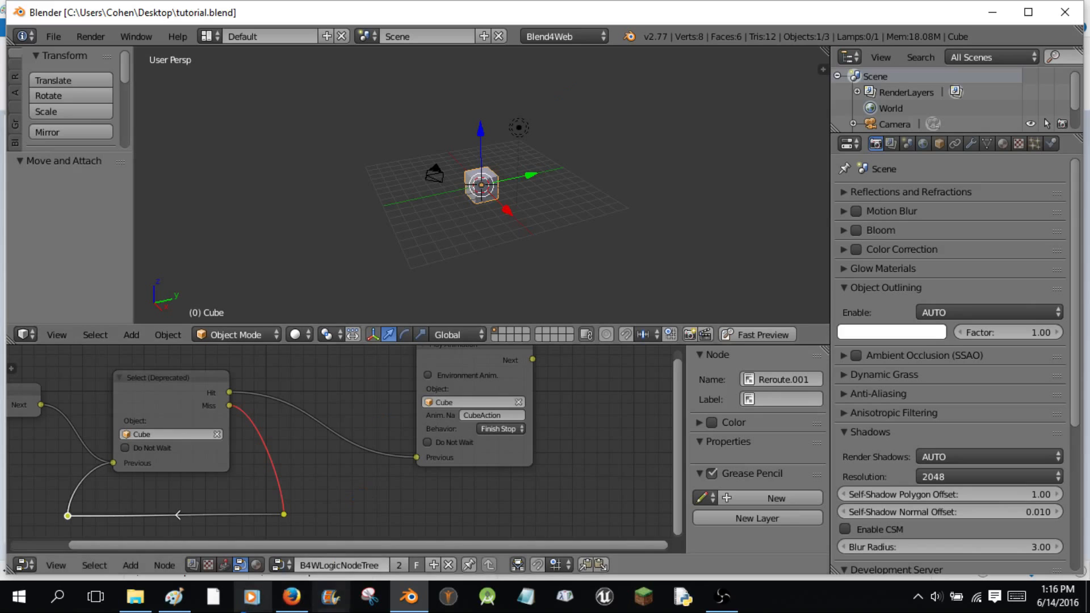
pyautogui.click(292, 597)
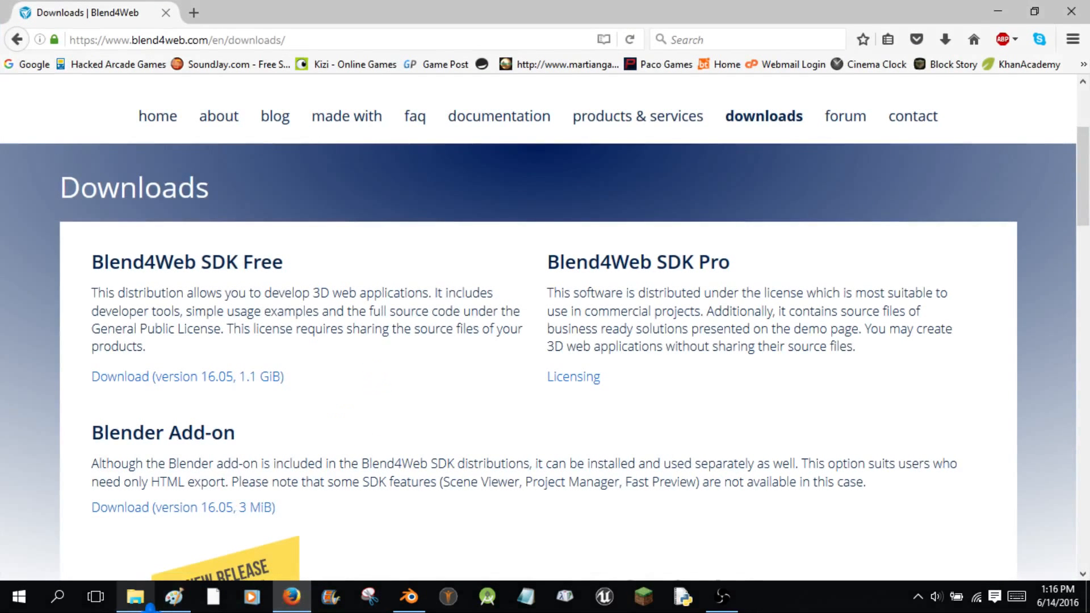
pyautogui.click(175, 597)
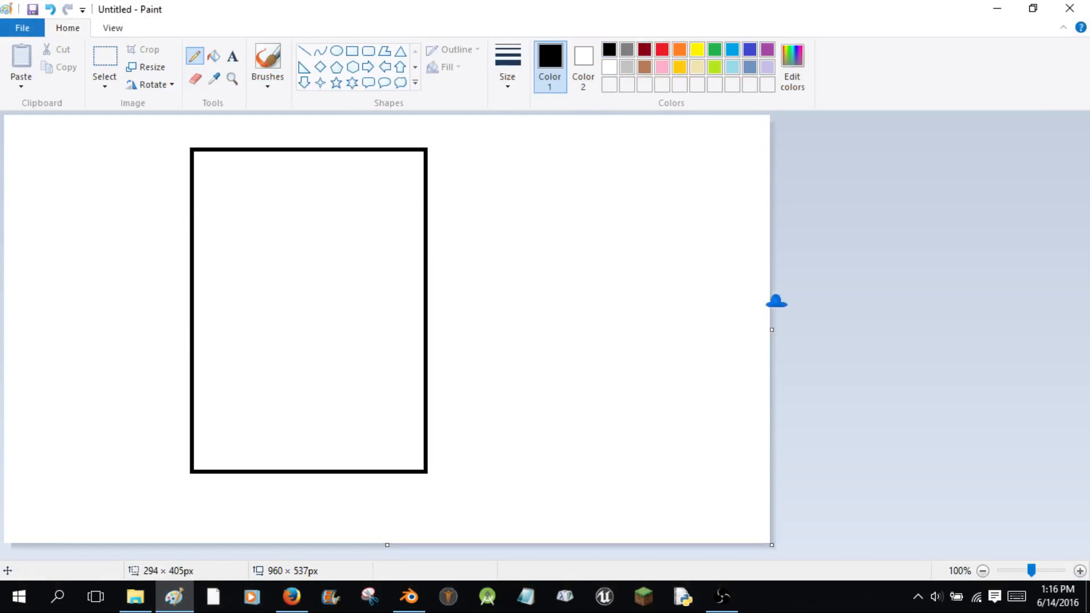
pyautogui.moveTo(1085, 143)
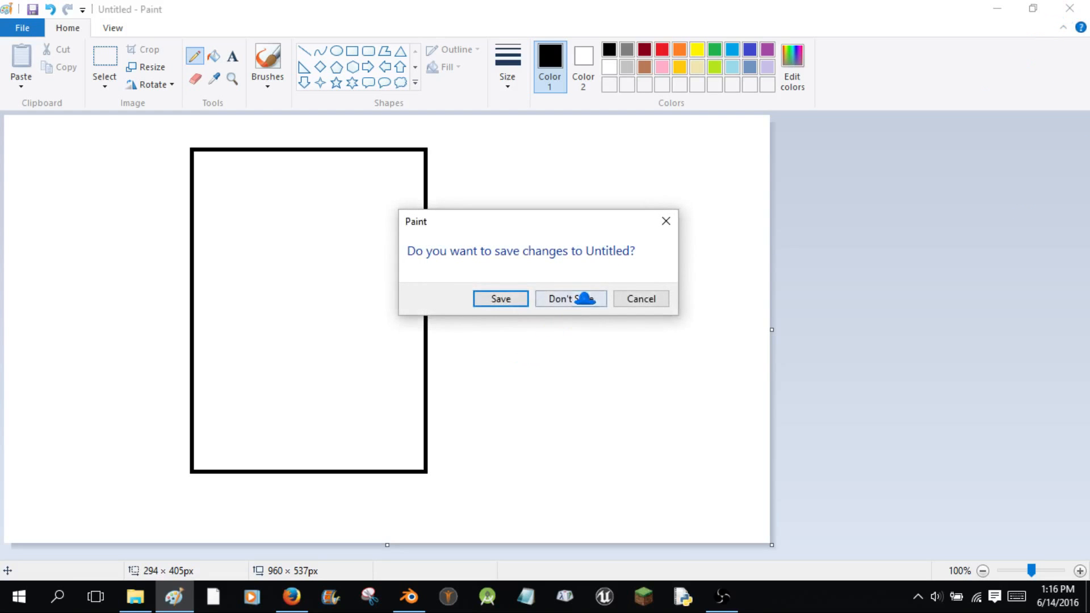
pyautogui.click(571, 298)
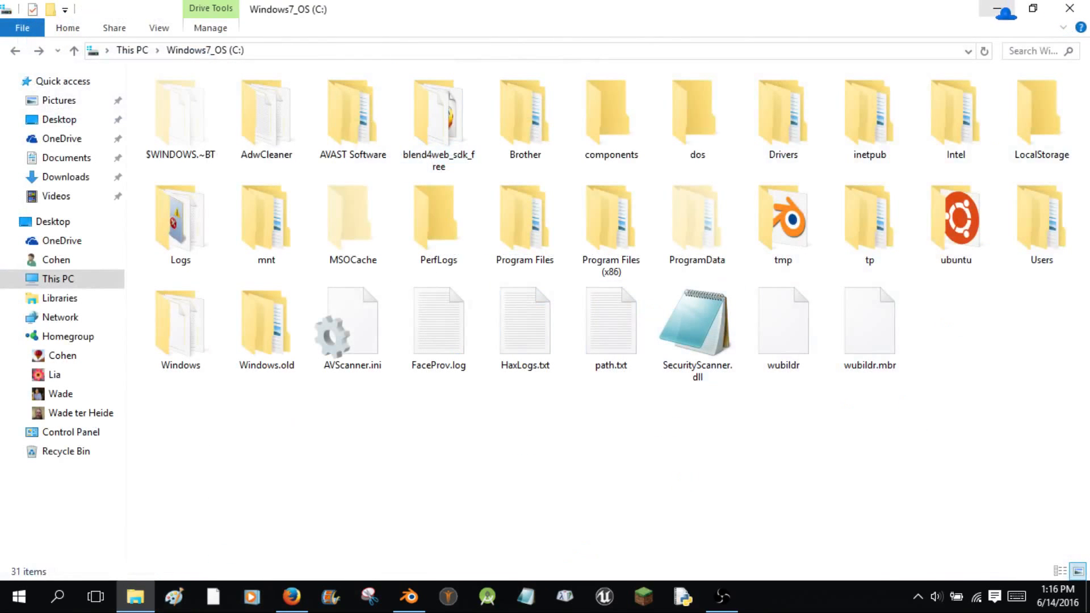
pyautogui.click(292, 596)
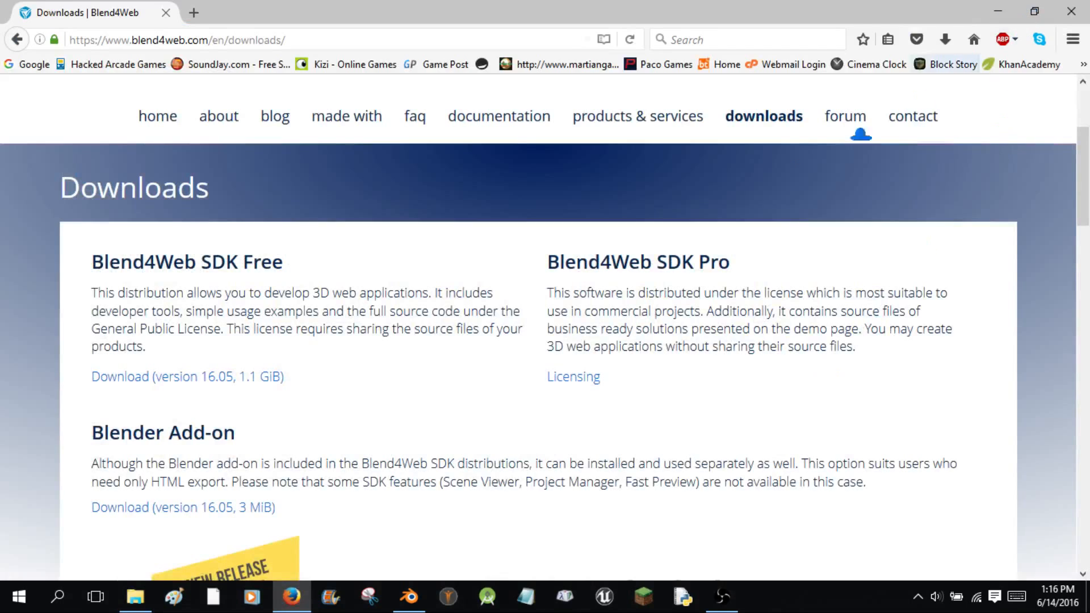